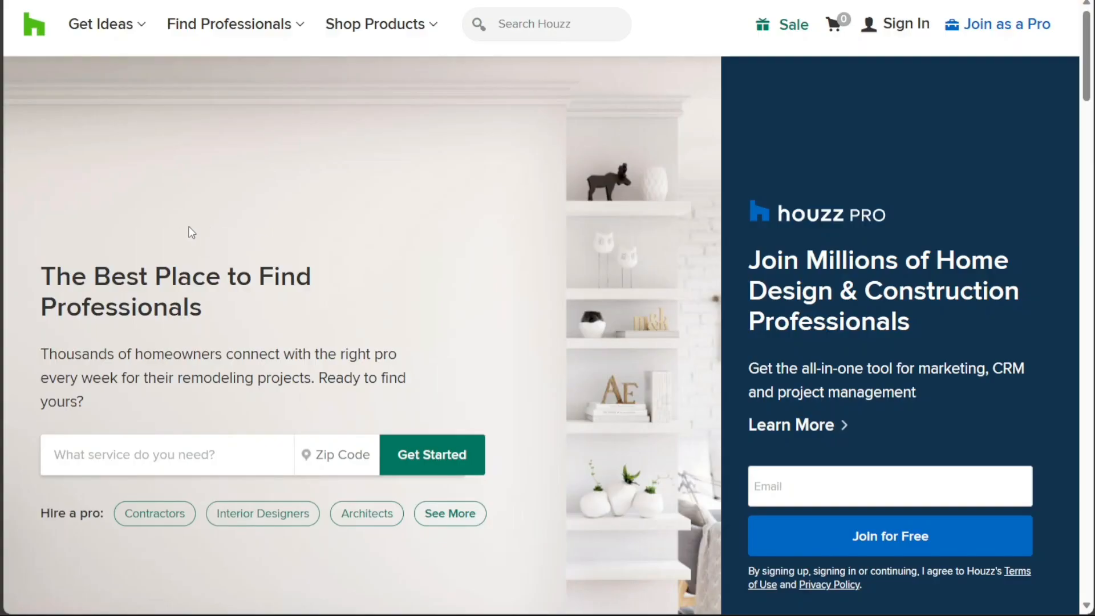
mouse_move(76, 116)
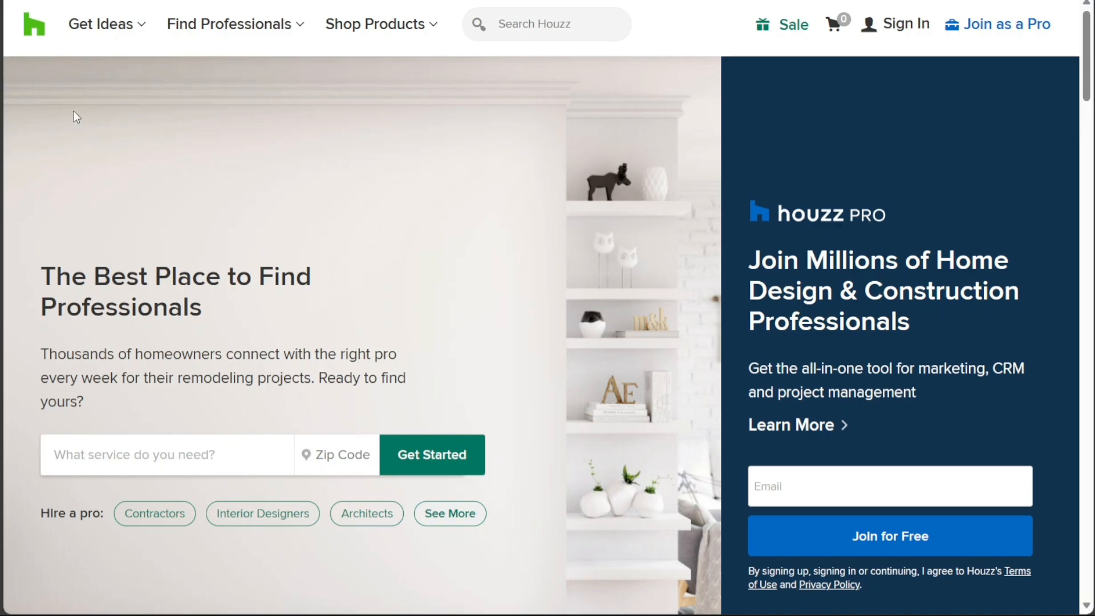
mouse_move(131, 122)
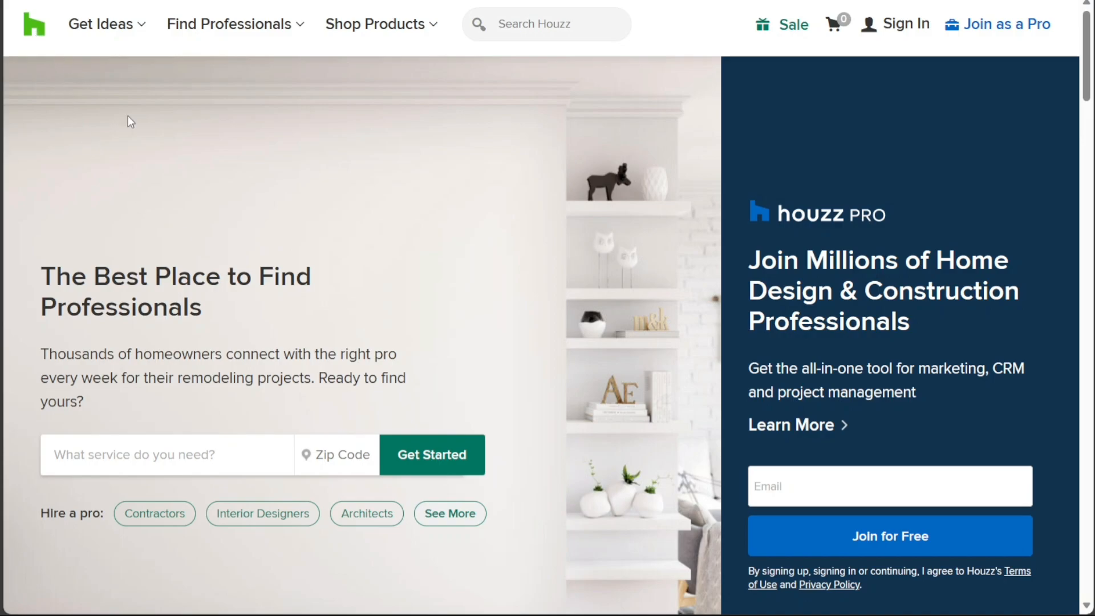
Step: Scroll through the Houzz page and expand the full video description
scroll("down", 3)
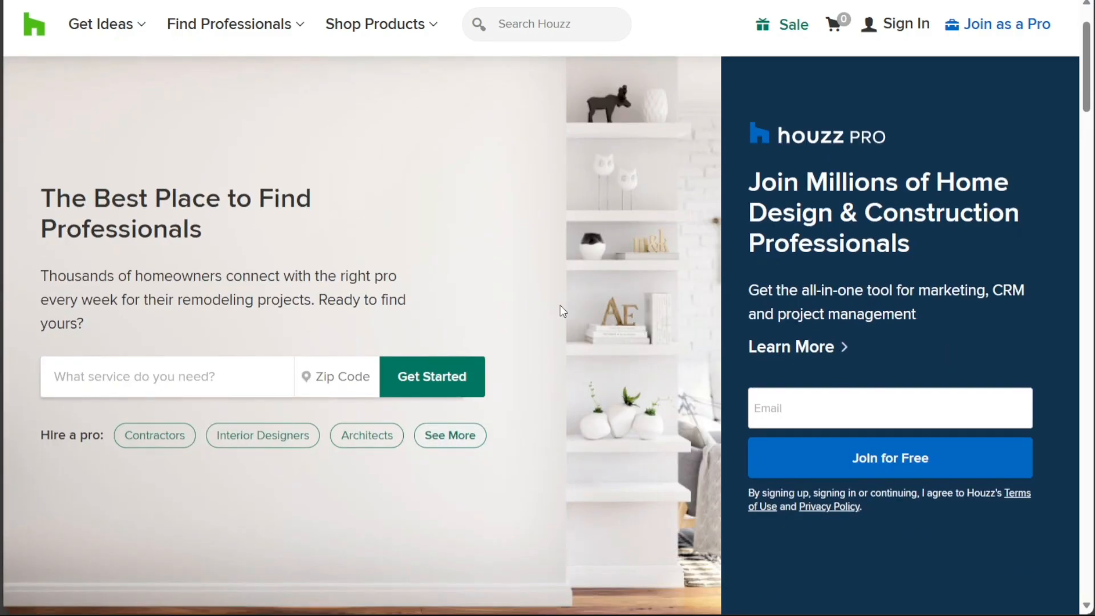
scroll("down", 3)
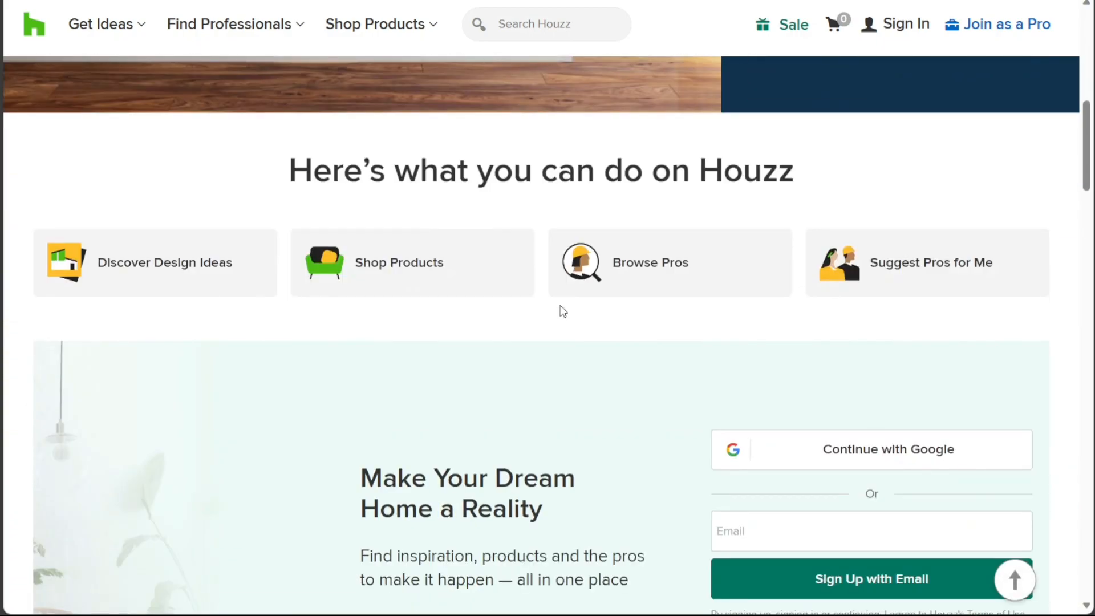
mouse_move(749, 181)
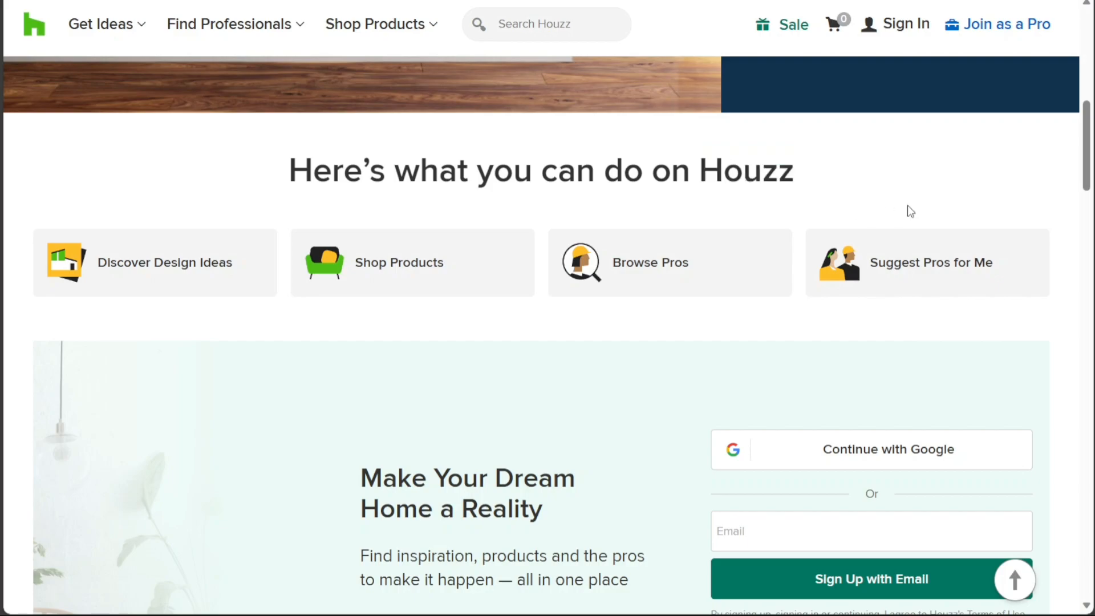
scroll("down", 3)
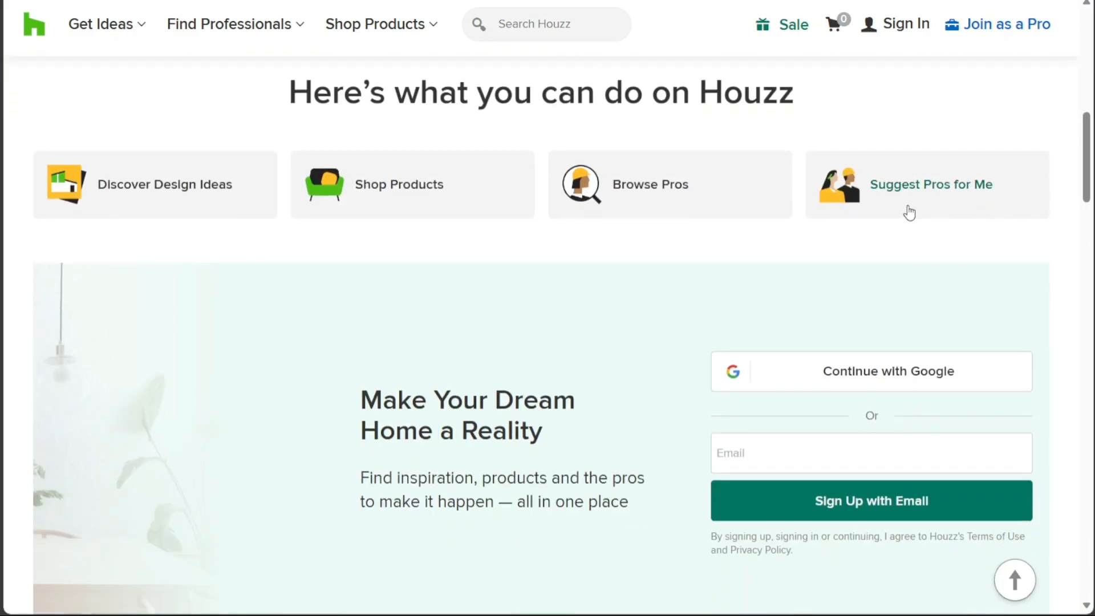
scroll("down", 3)
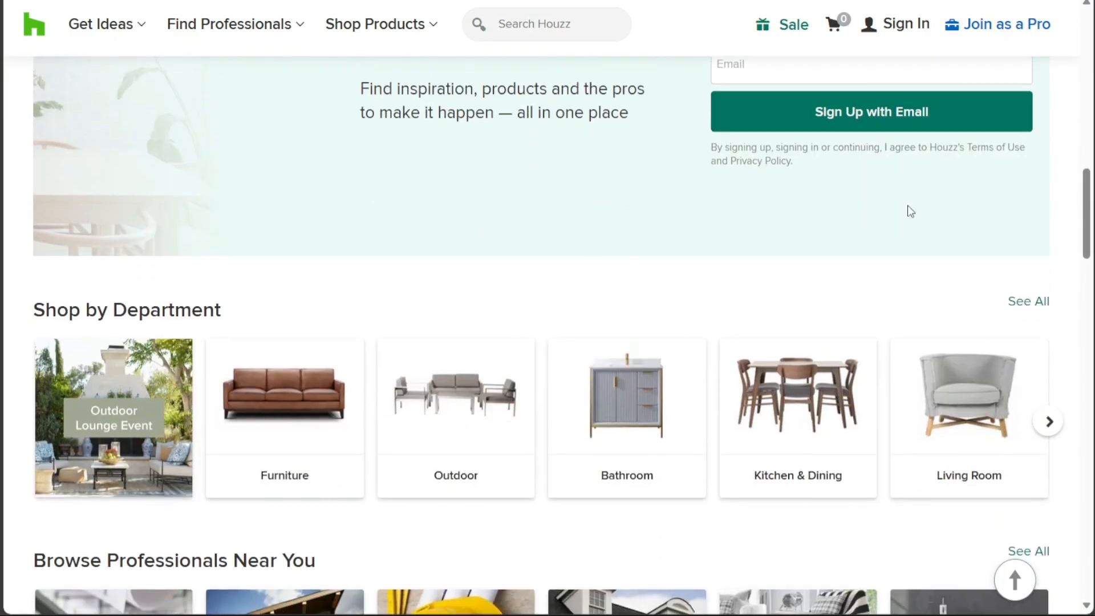
scroll("down", 3)
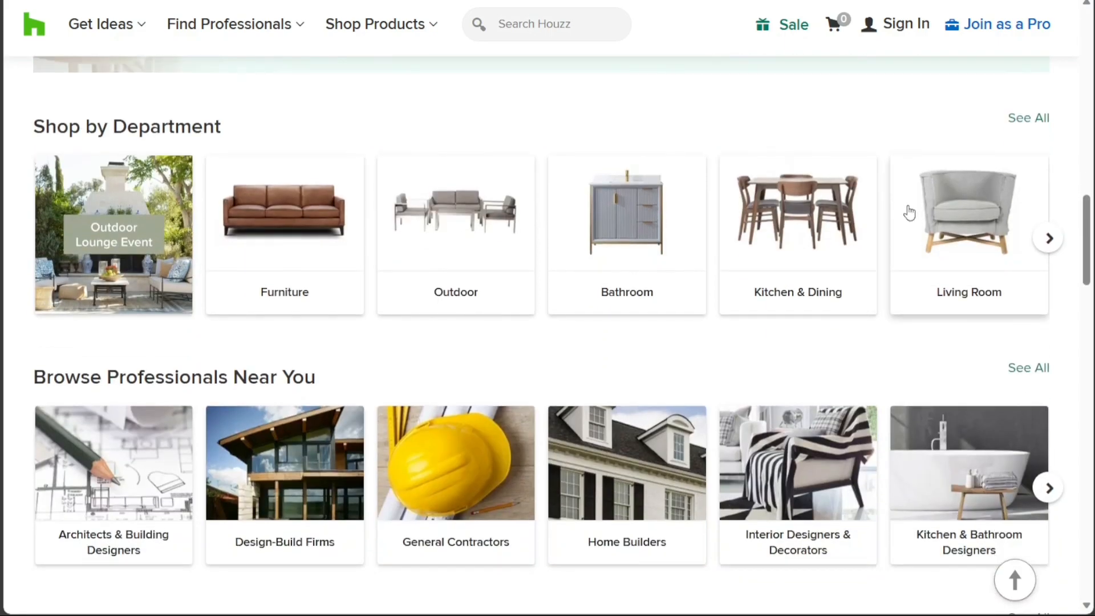
scroll("down", 3)
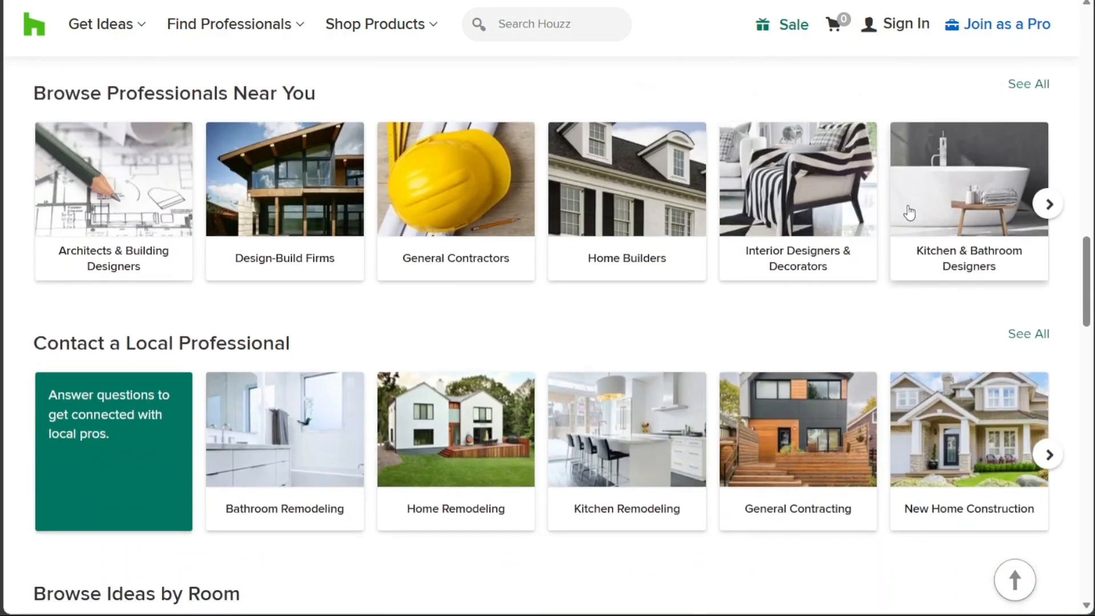
scroll("down", 3)
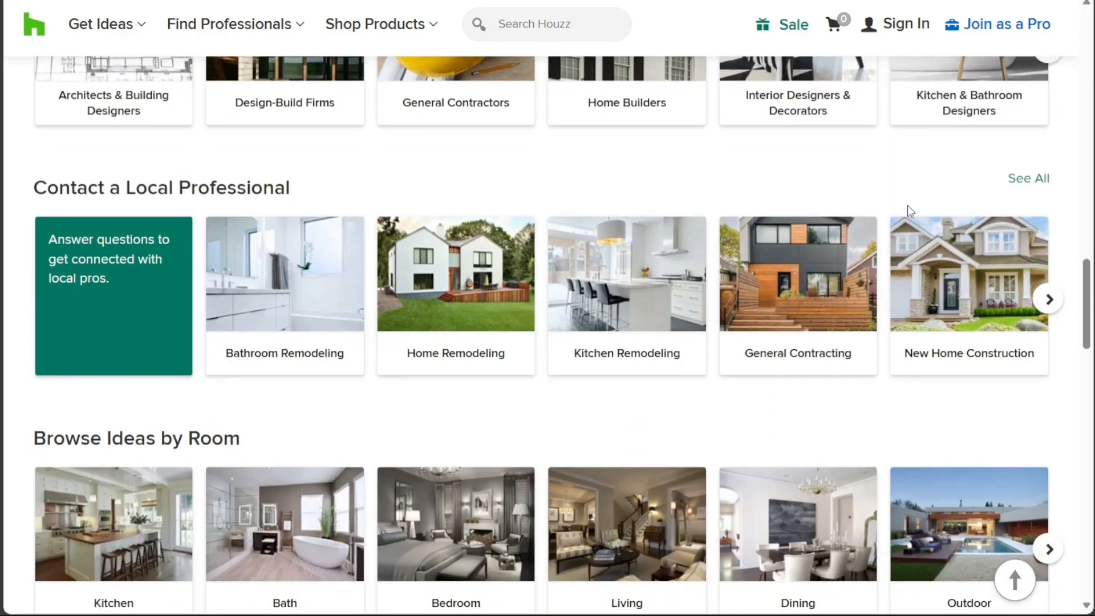
scroll("down", 3)
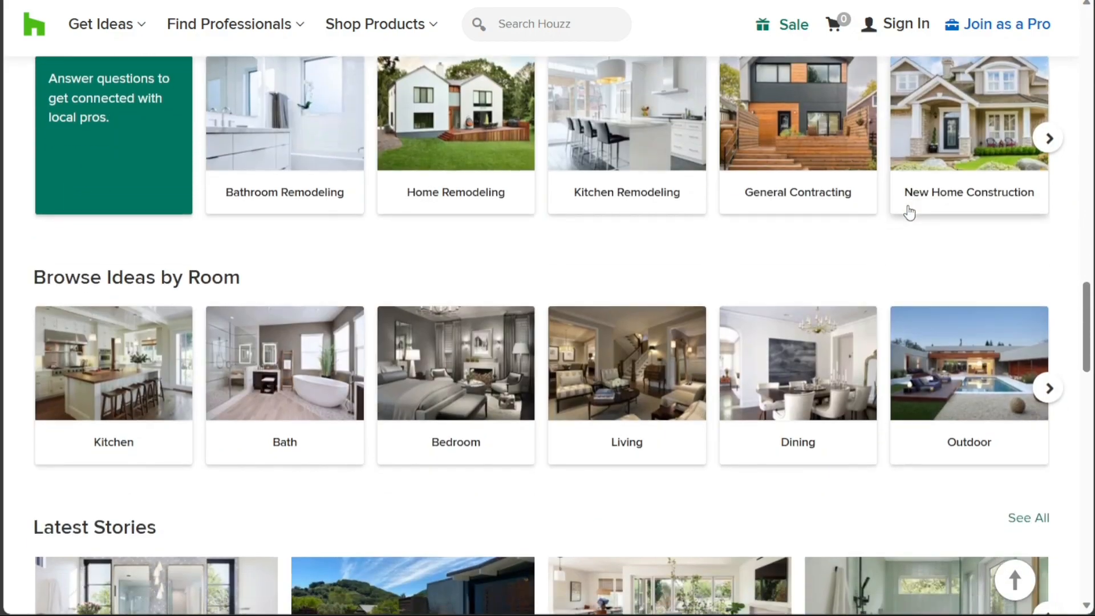
scroll("down", 3)
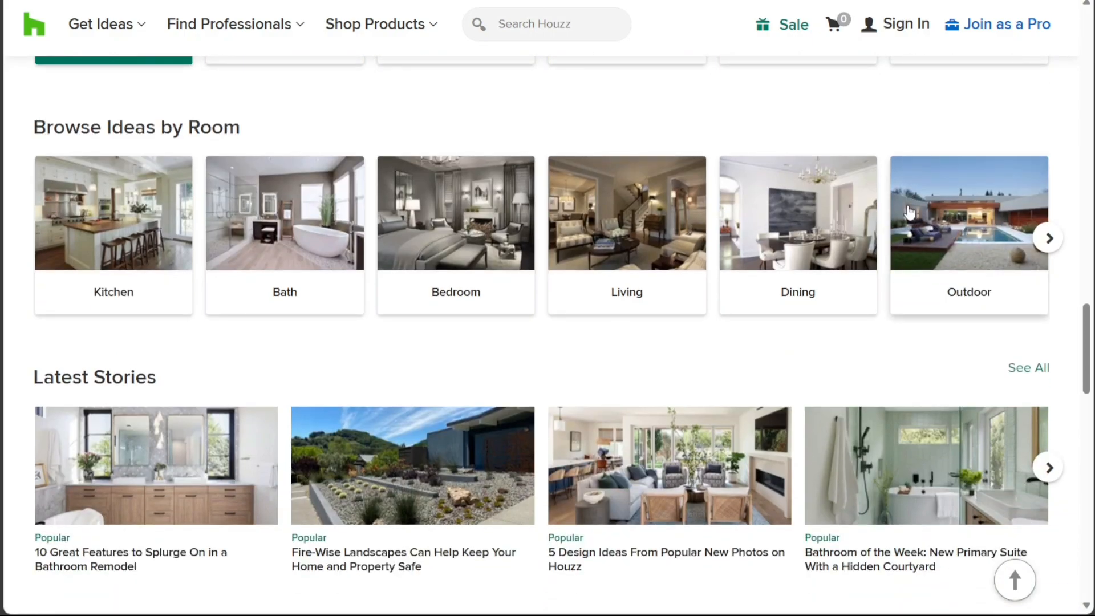
scroll("up", 3)
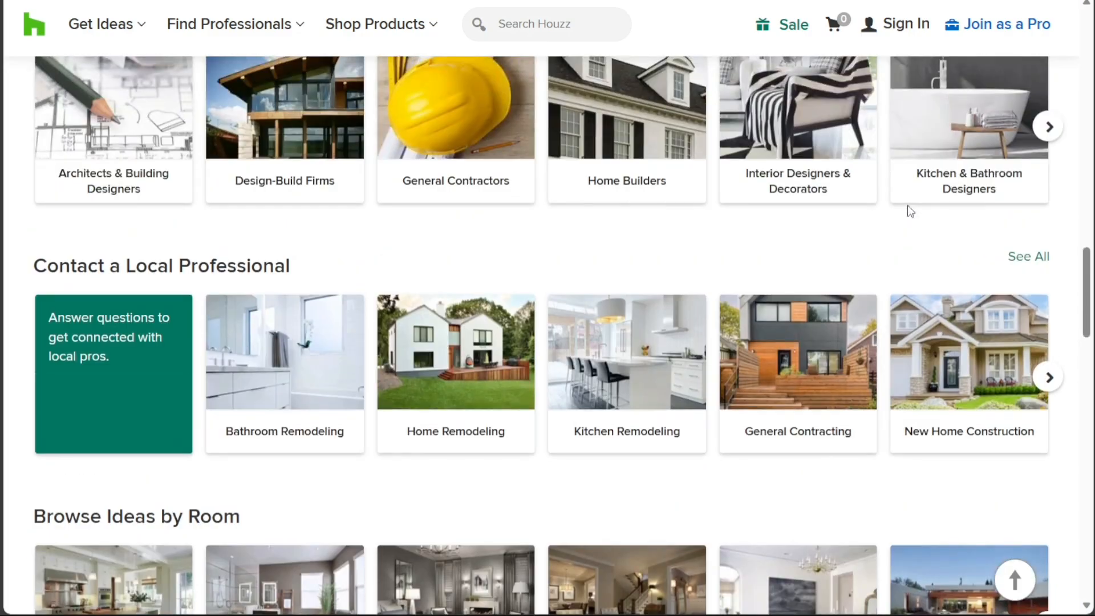
scroll("up", 3)
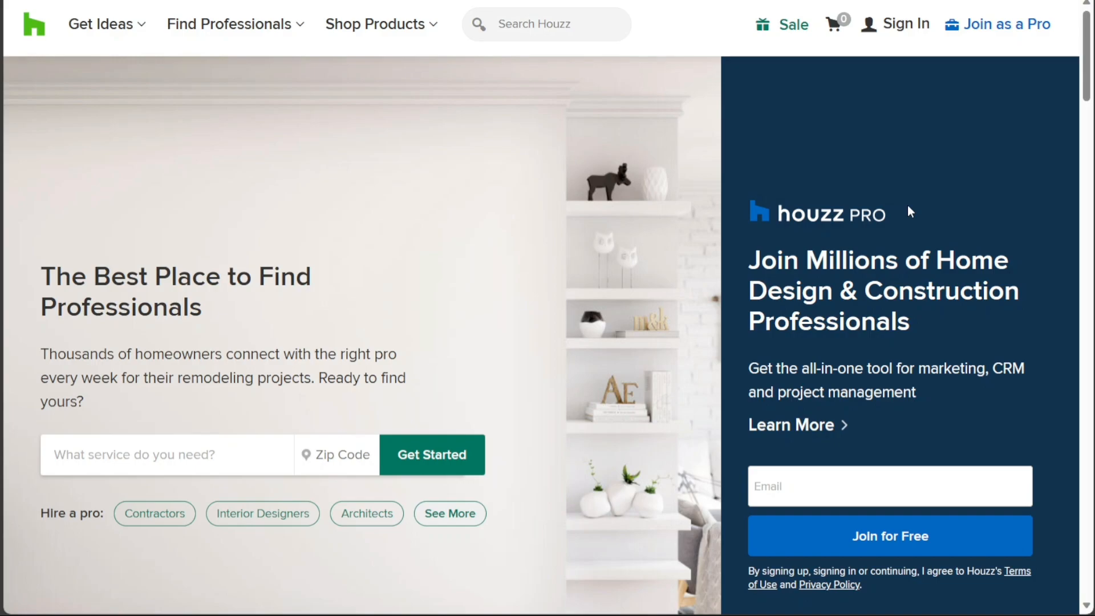
mouse_move(747, 165)
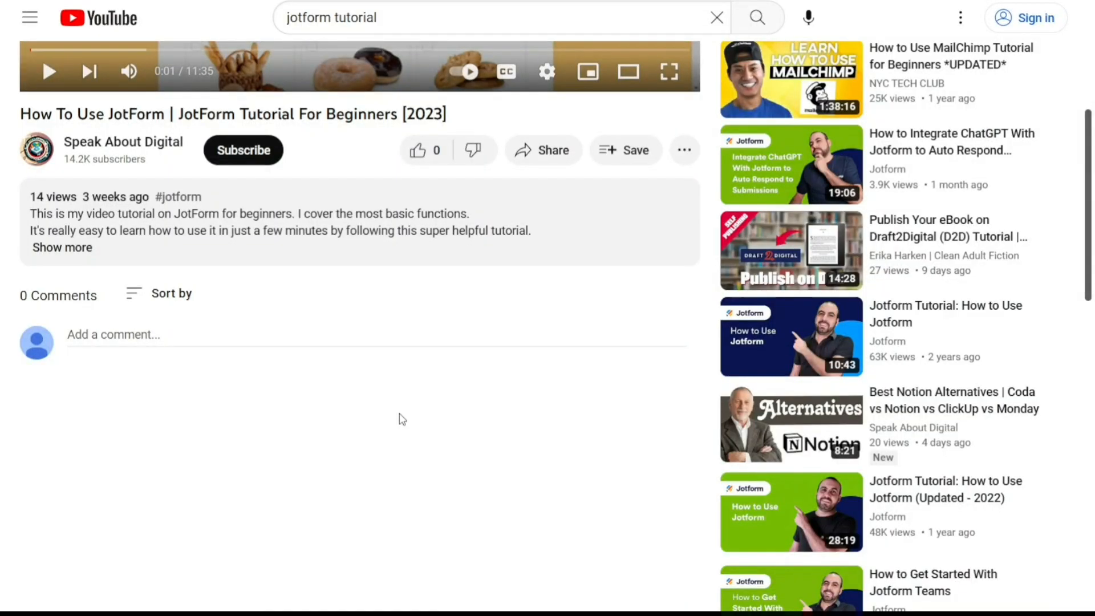
mouse_move(72, 253)
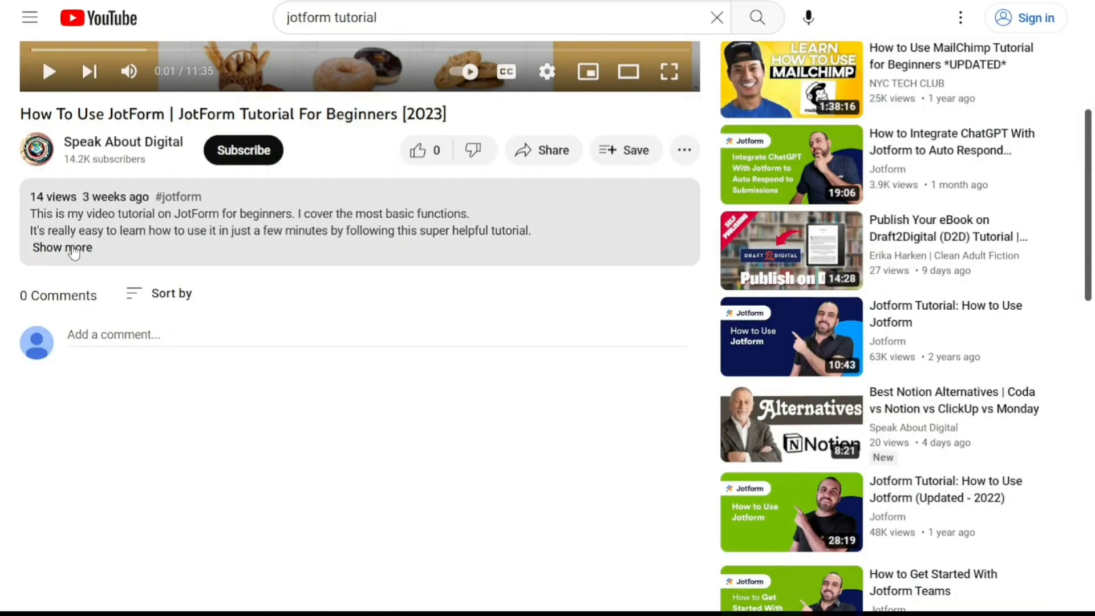
left_click(62, 247)
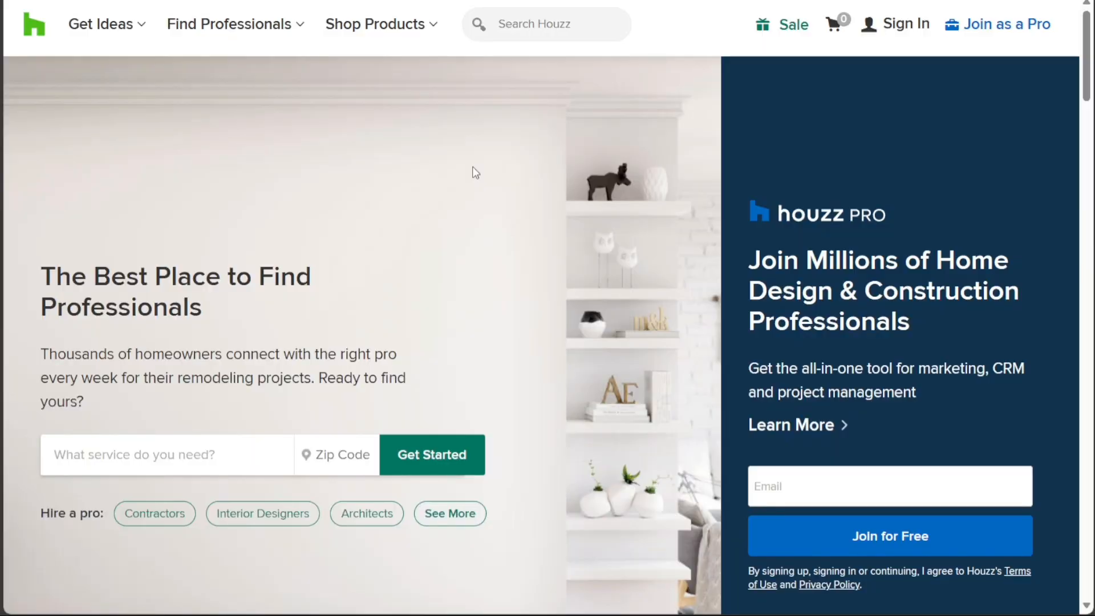
mouse_move(603, 369)
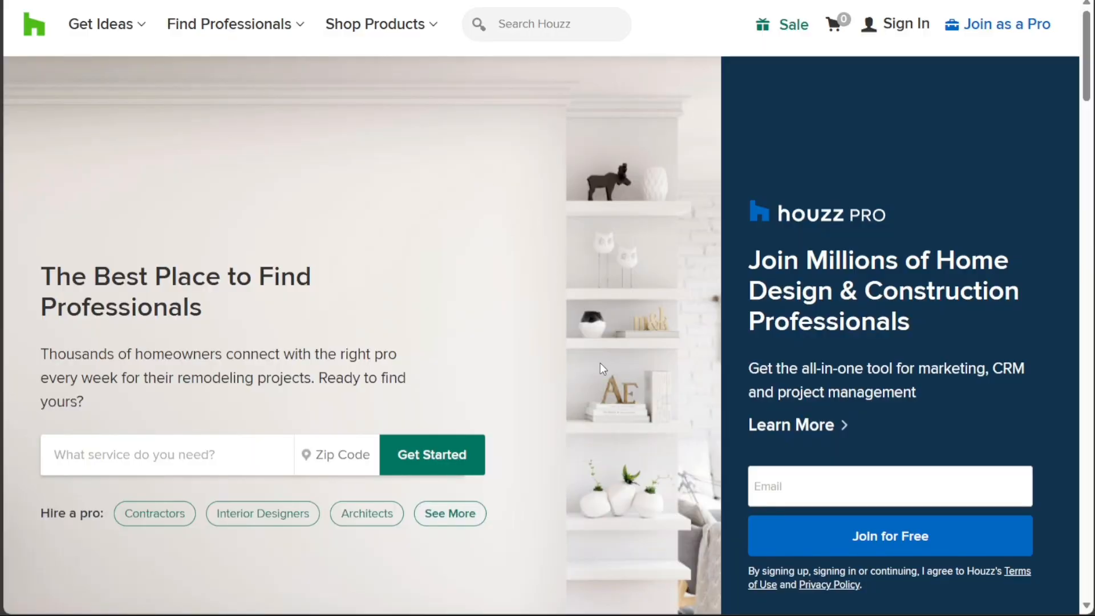
Step: Join Houzz Pro for free and submit the Unlock Houzz Pro account form
left_click(889, 486)
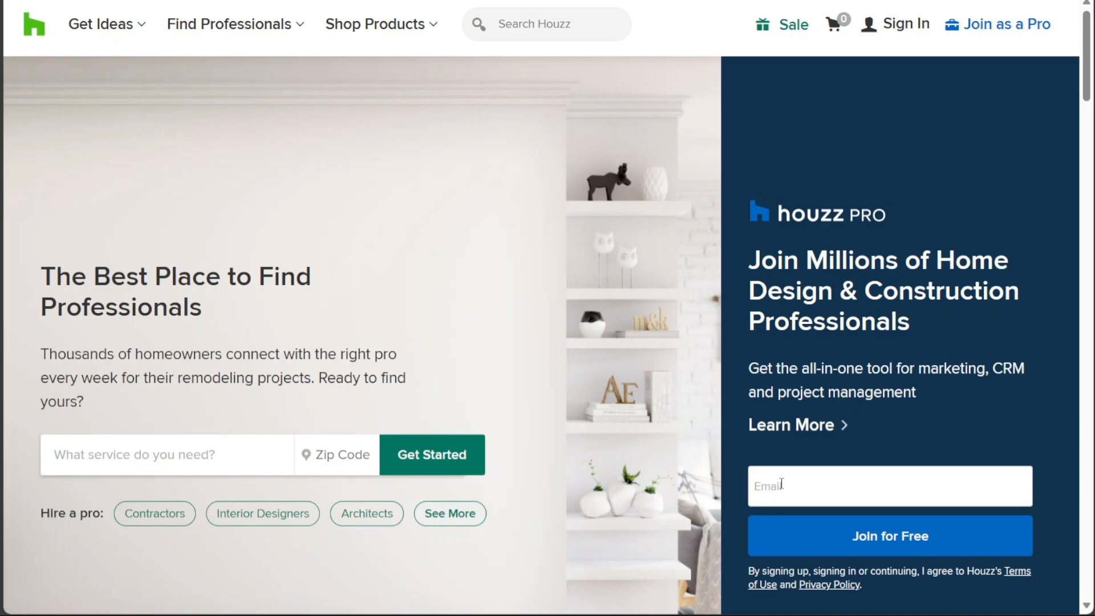
mouse_move(892, 546)
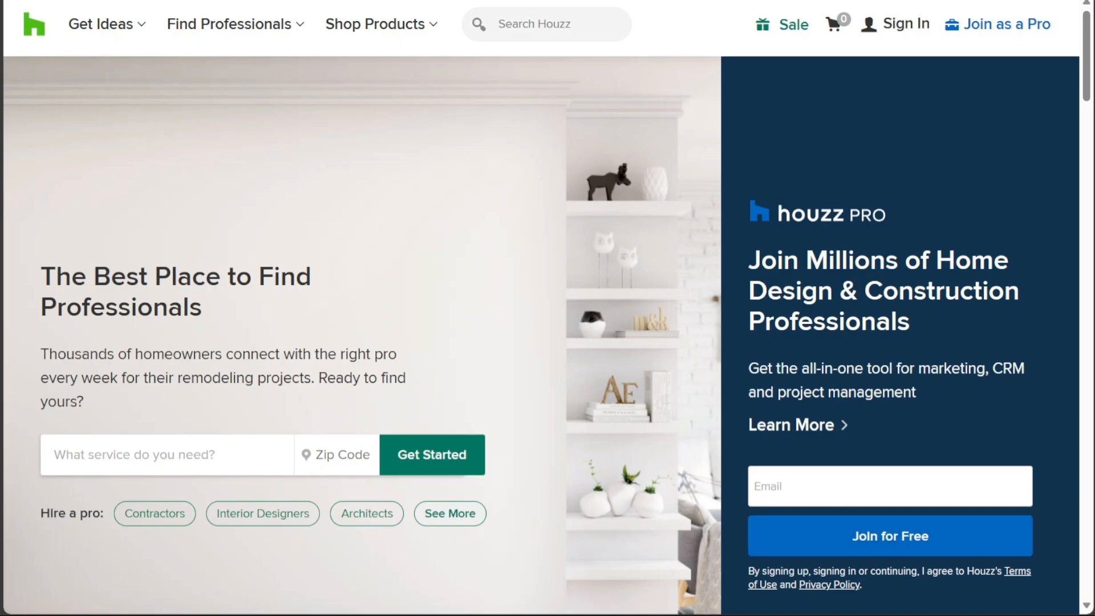
left_click(889, 535)
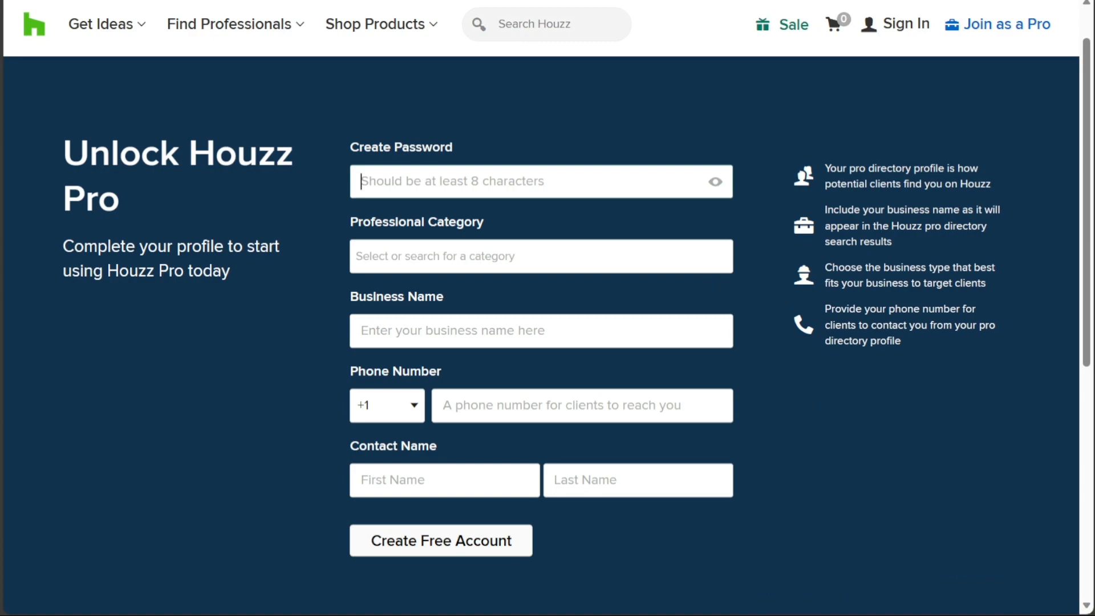
mouse_move(255, 215)
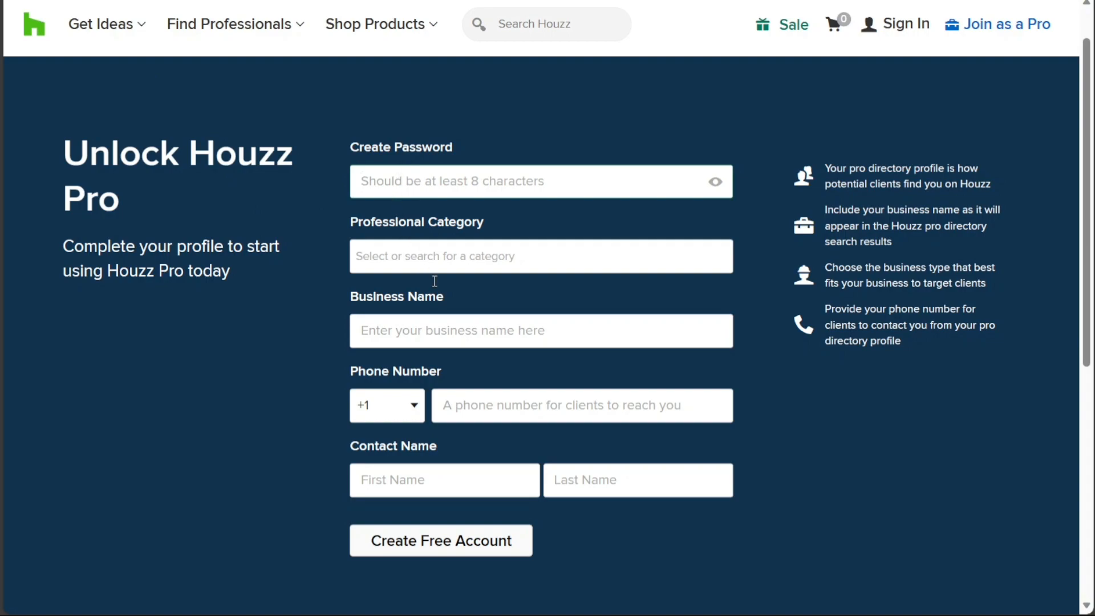
left_click(541, 331)
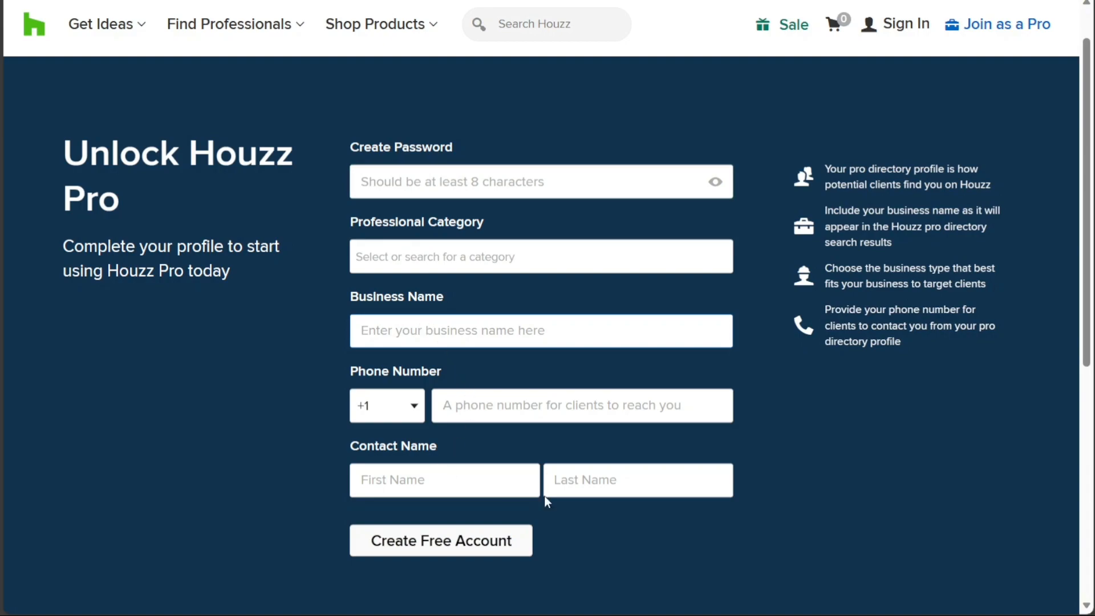
mouse_move(492, 516)
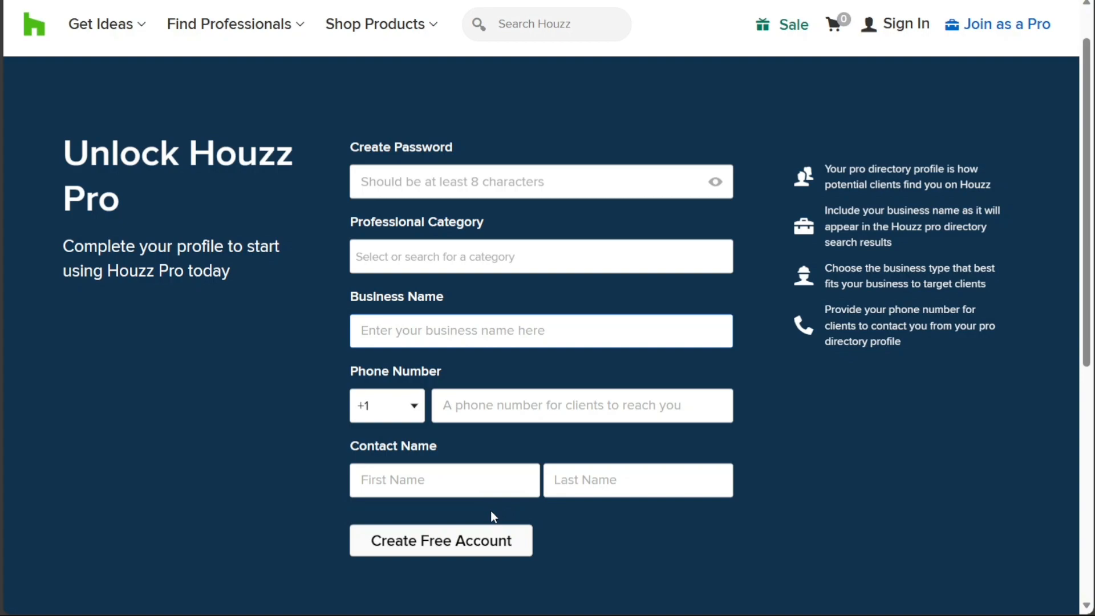
mouse_move(450, 525)
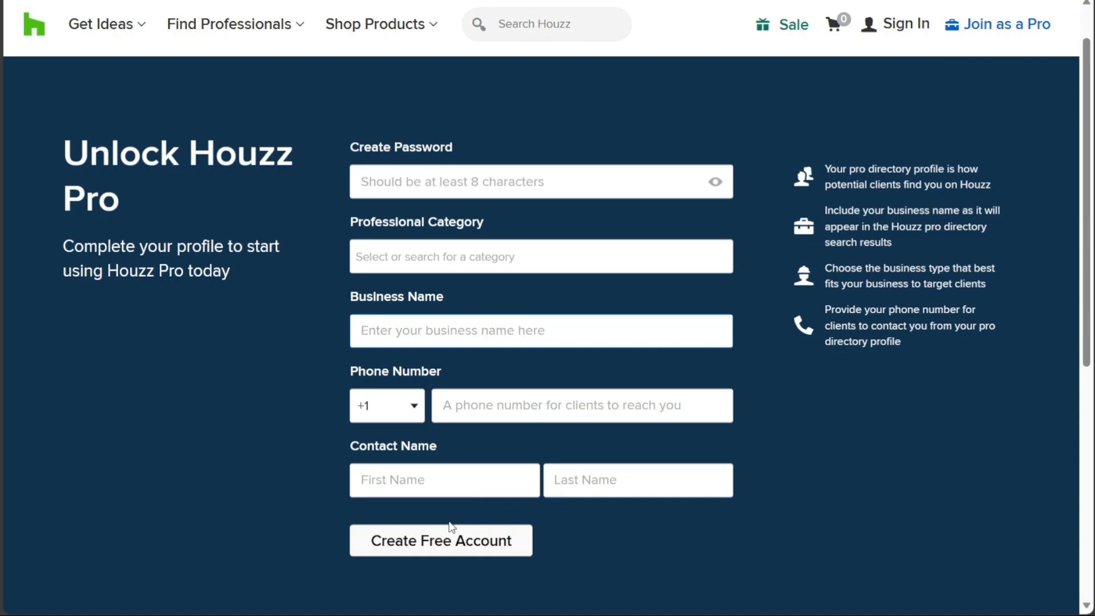
mouse_move(439, 550)
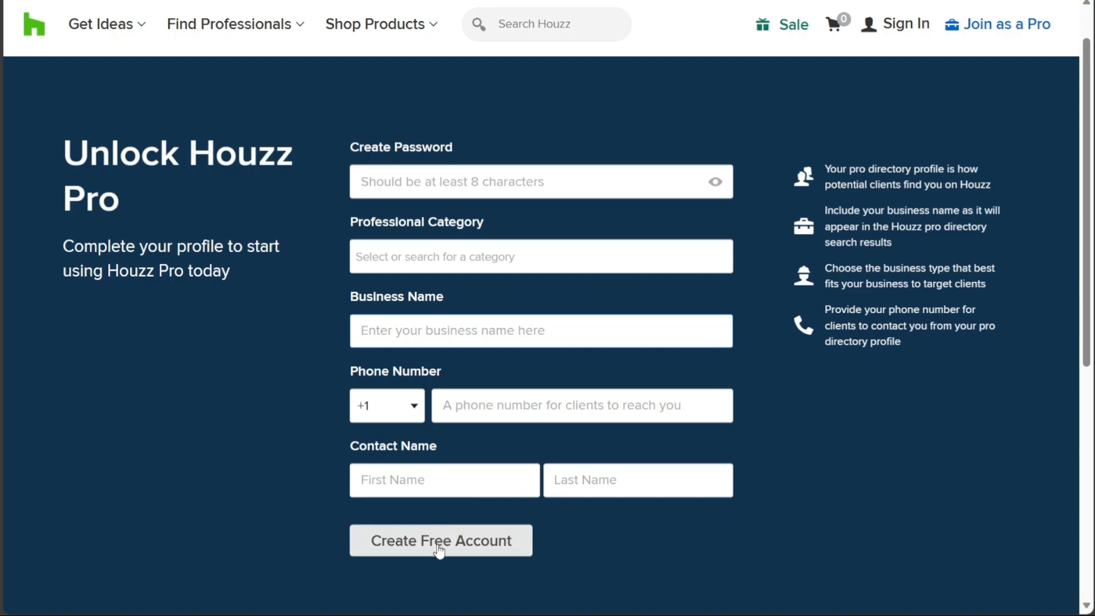
left_click(441, 540)
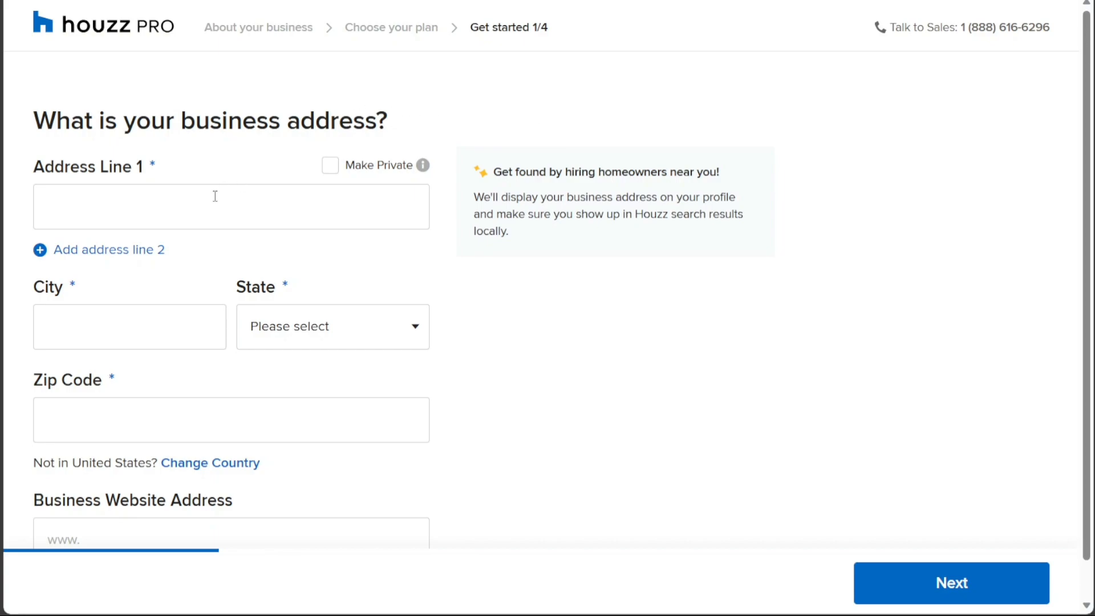
mouse_move(225, 206)
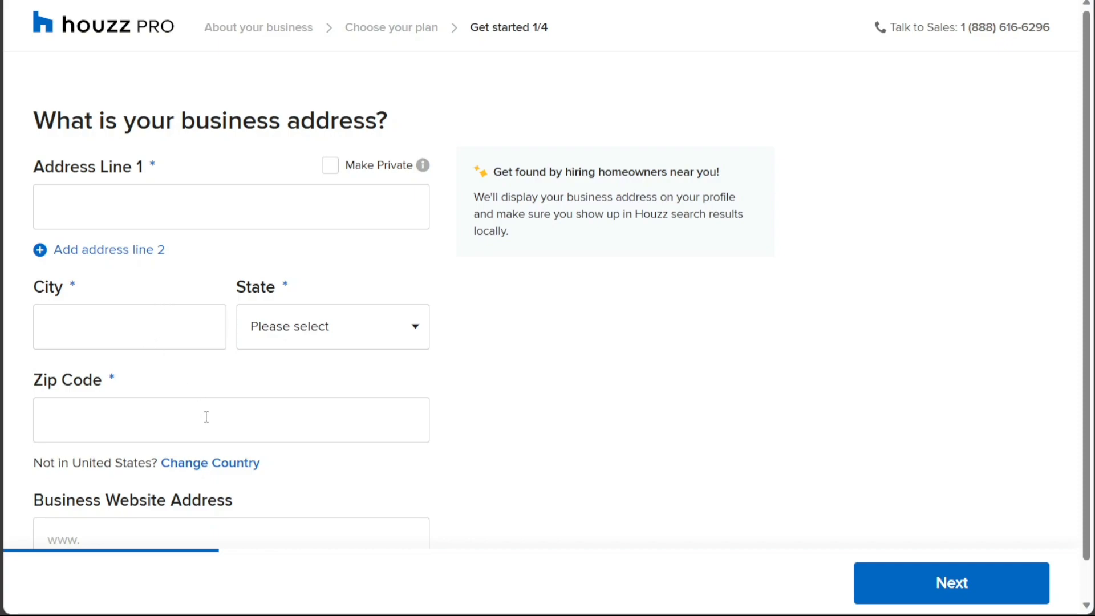
mouse_move(277, 539)
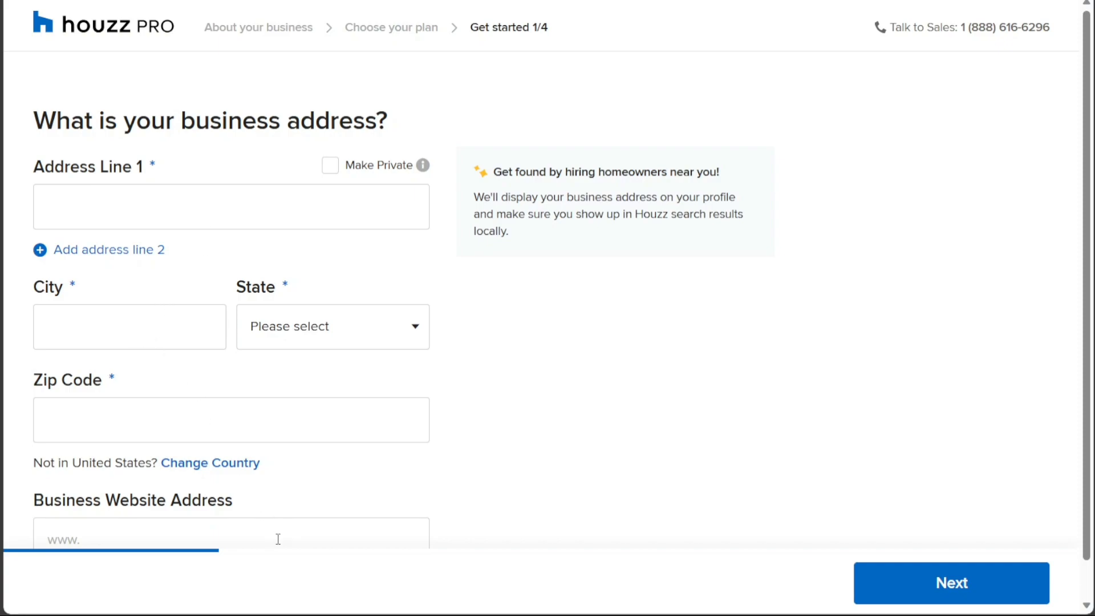
mouse_move(859, 526)
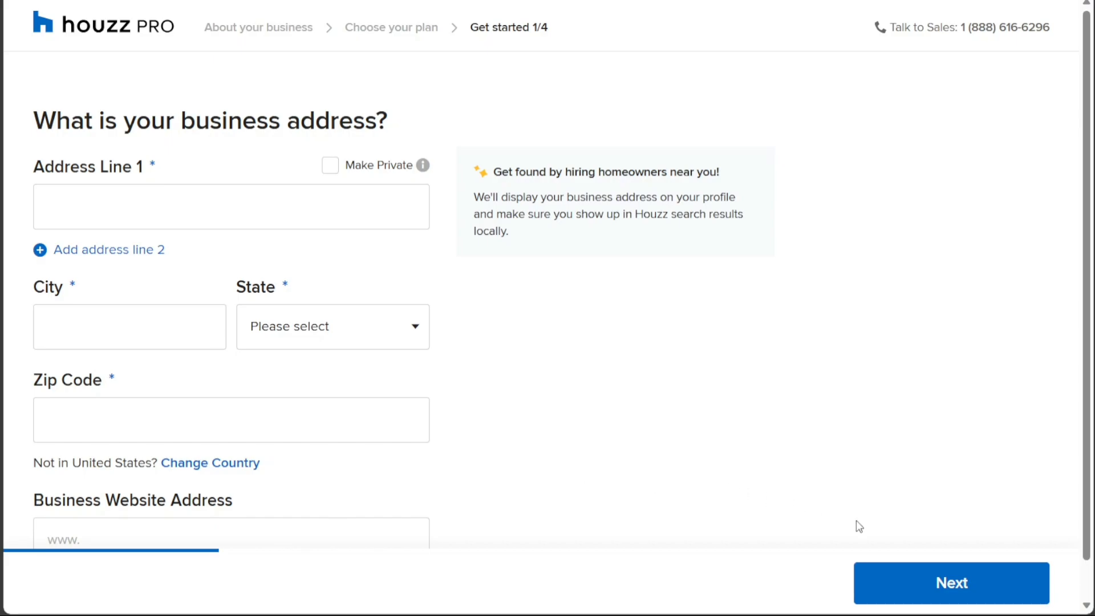
mouse_move(969, 582)
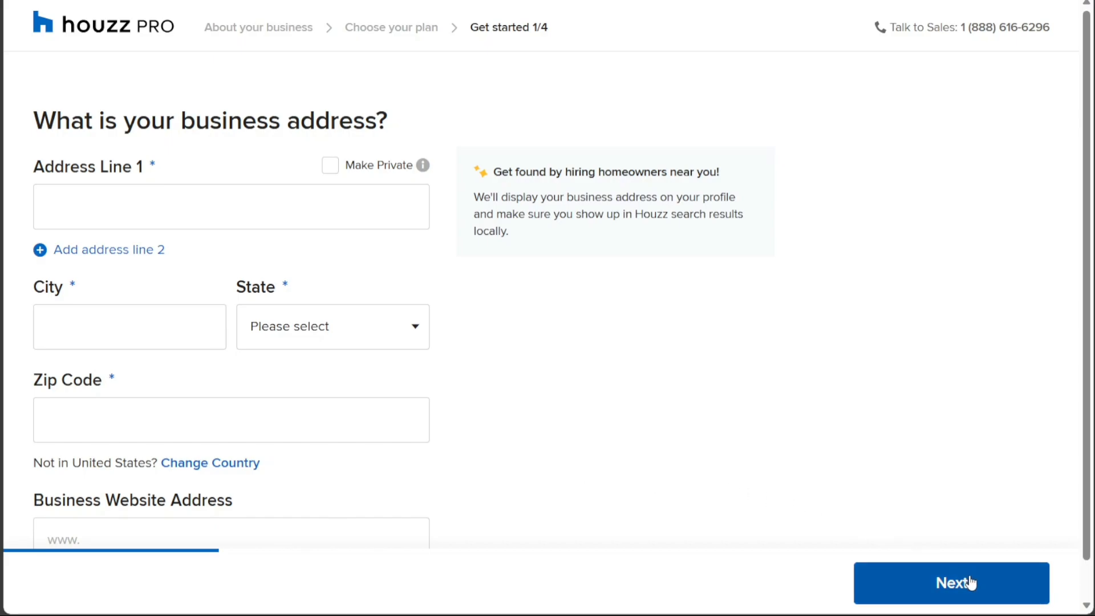
Step: Move past the business address step to 'Where do you want to work?' with all cities checked
left_click(951, 582)
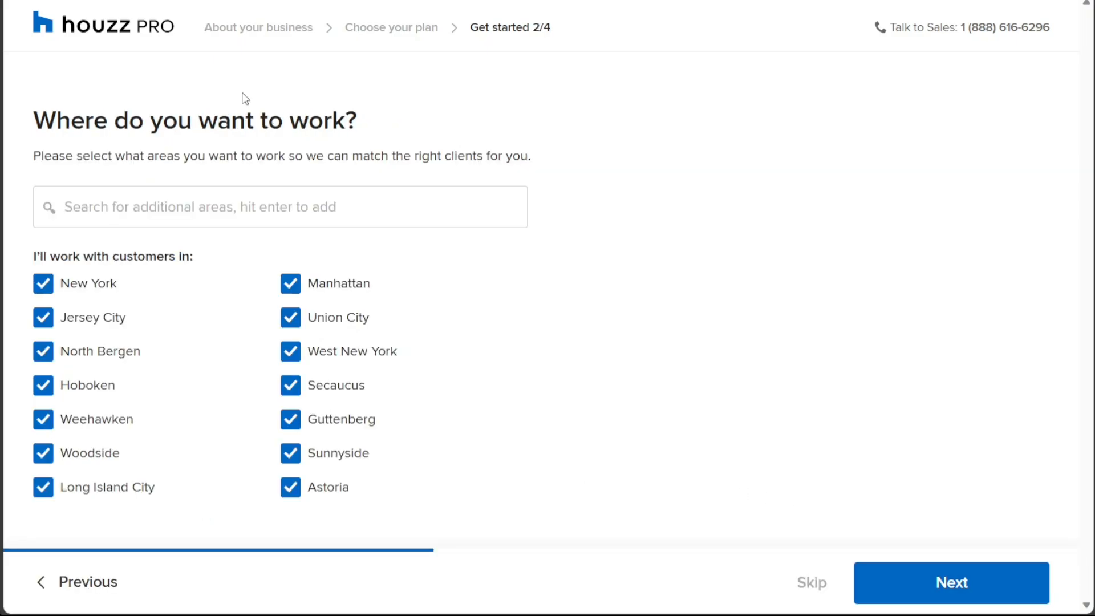
mouse_move(389, 143)
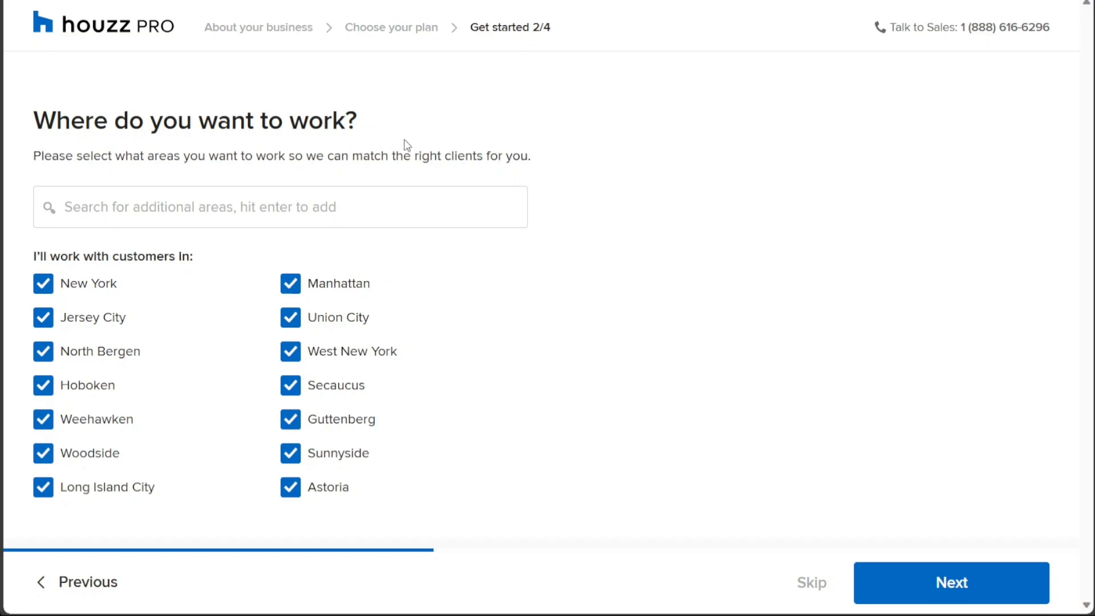
mouse_move(552, 34)
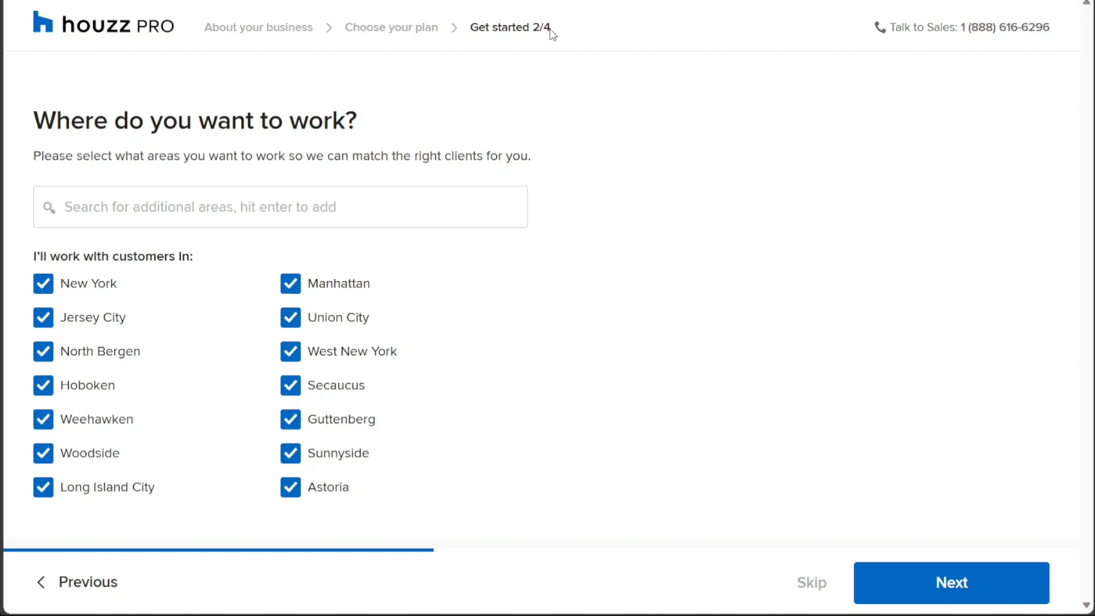
mouse_move(903, 557)
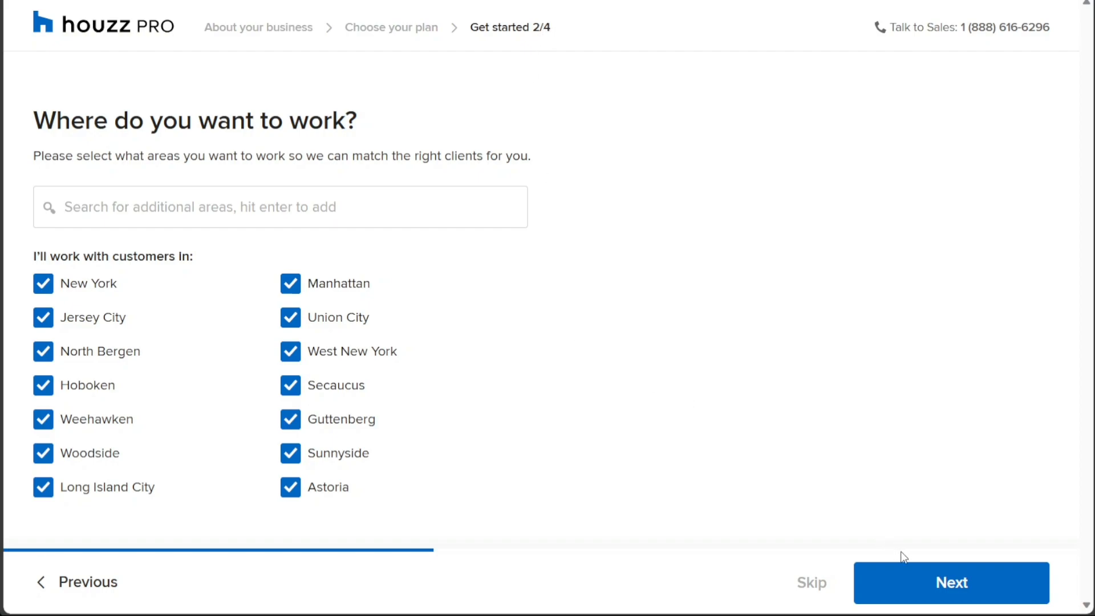
mouse_move(837, 551)
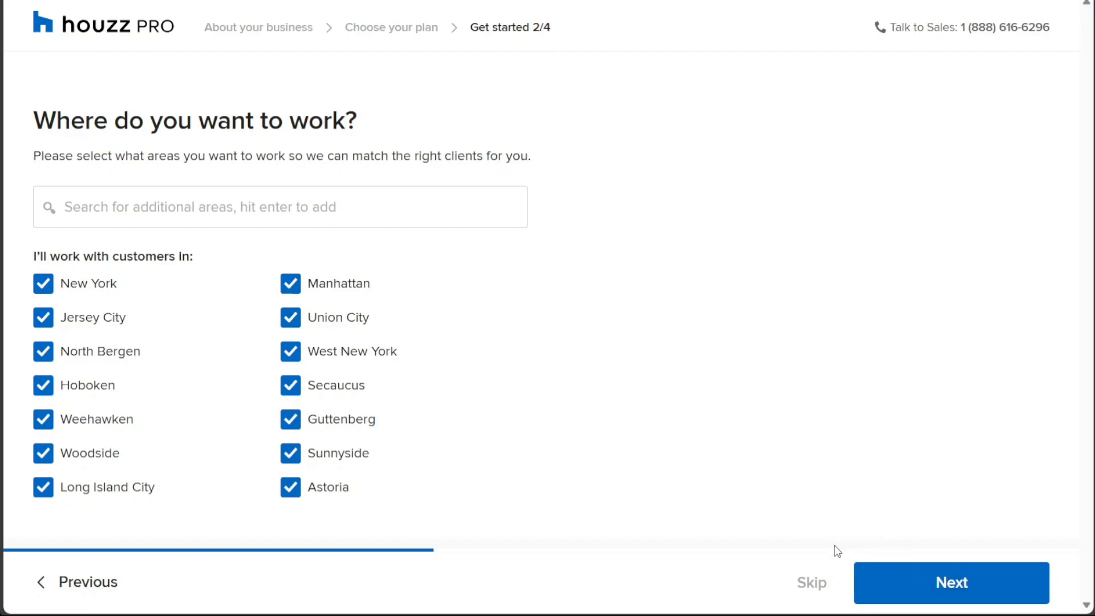
mouse_move(812, 591)
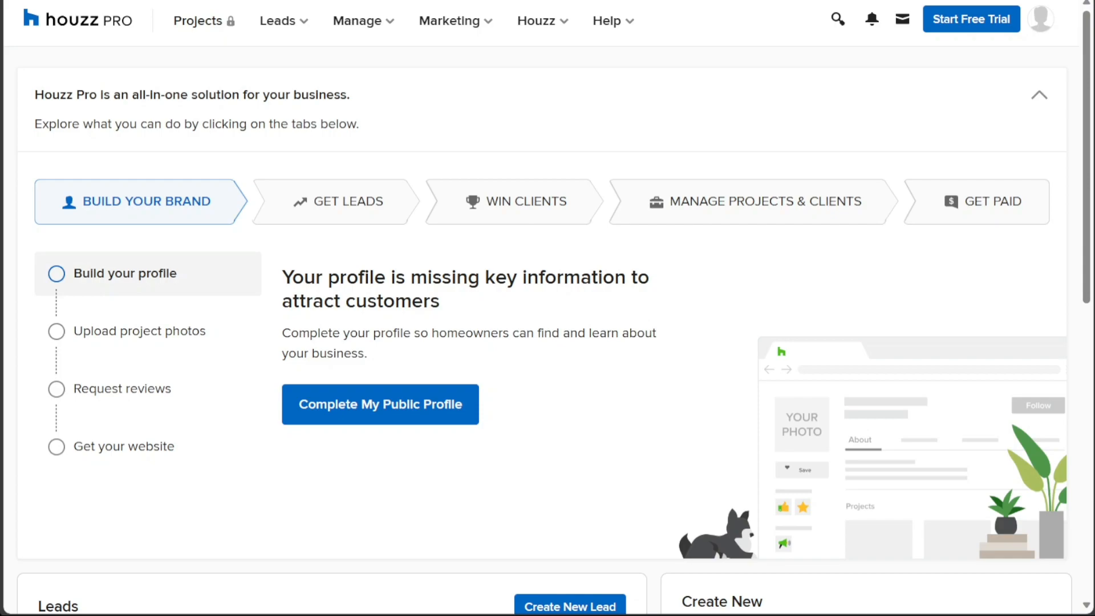
mouse_move(468, 150)
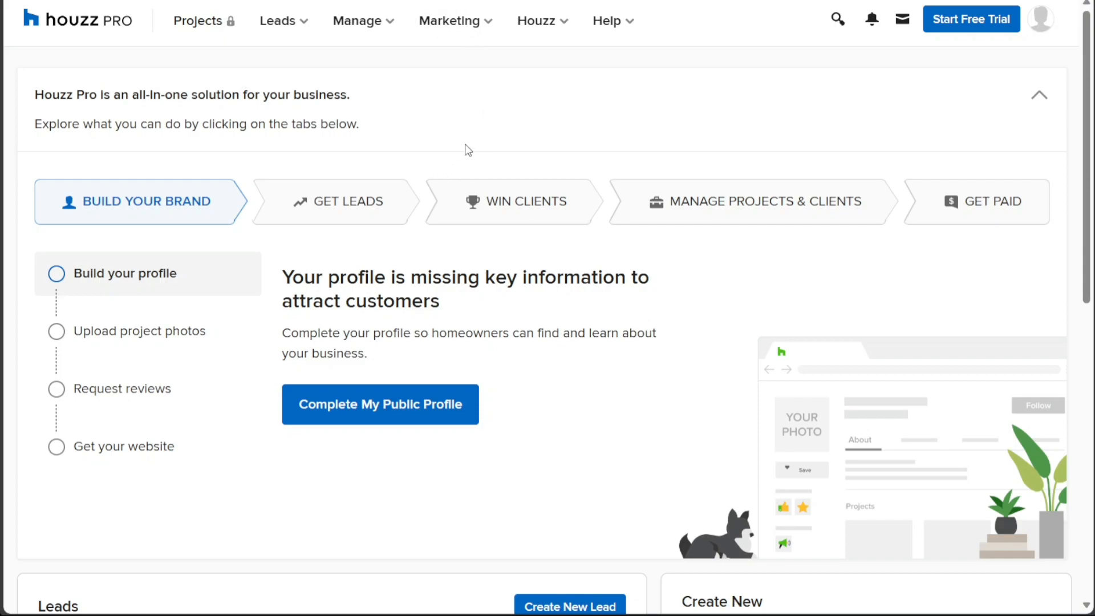
mouse_move(480, 257)
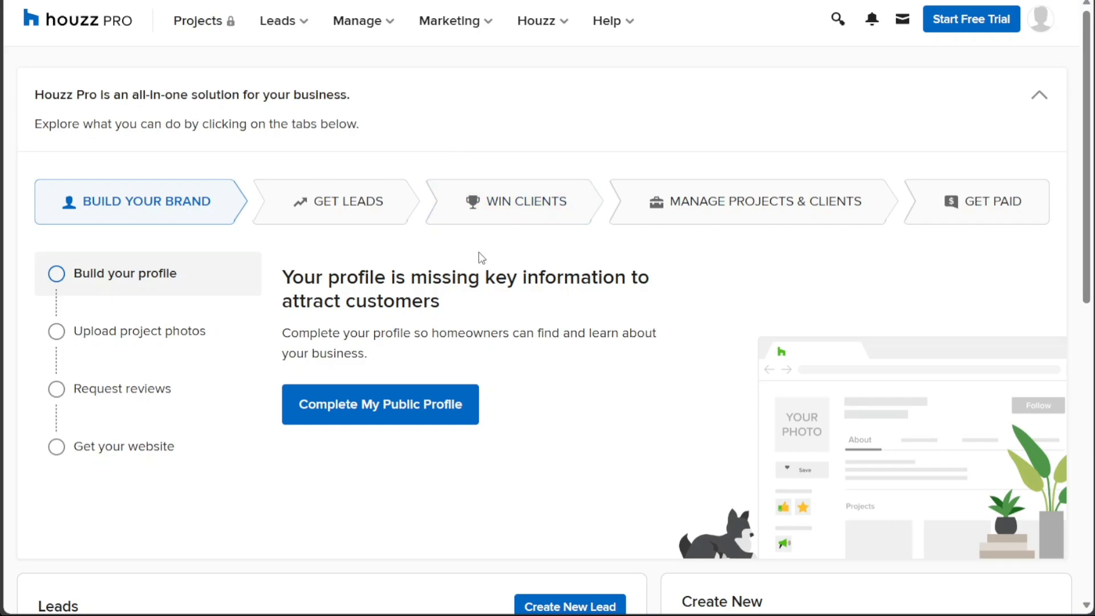
mouse_move(519, 282)
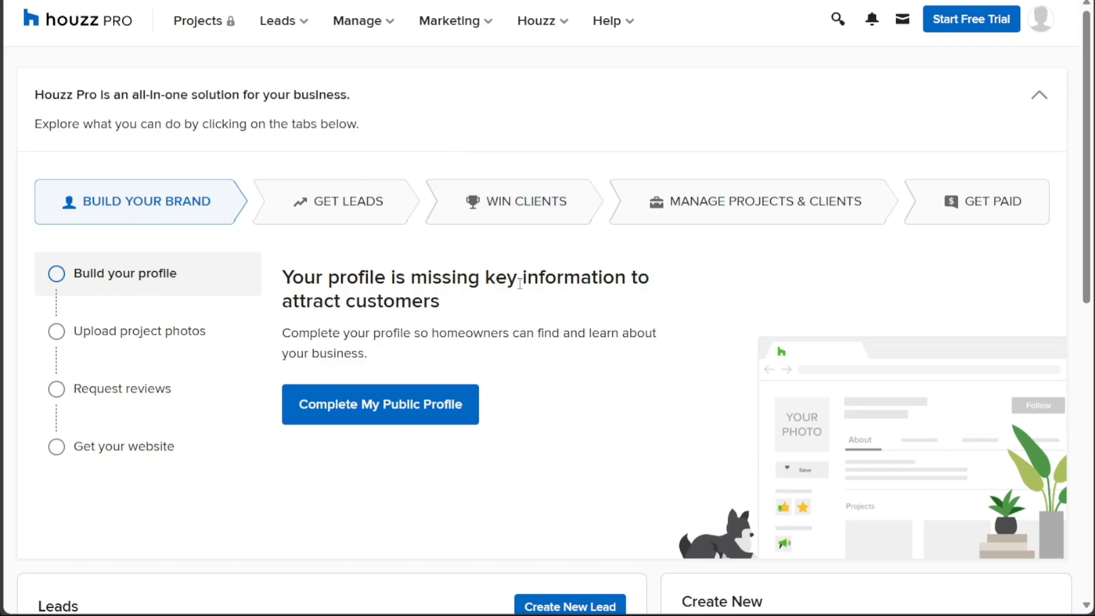
Step: Scroll down the new dashboard past brand tasks, sample lead and ideabooks, then back up
scroll("down", 3)
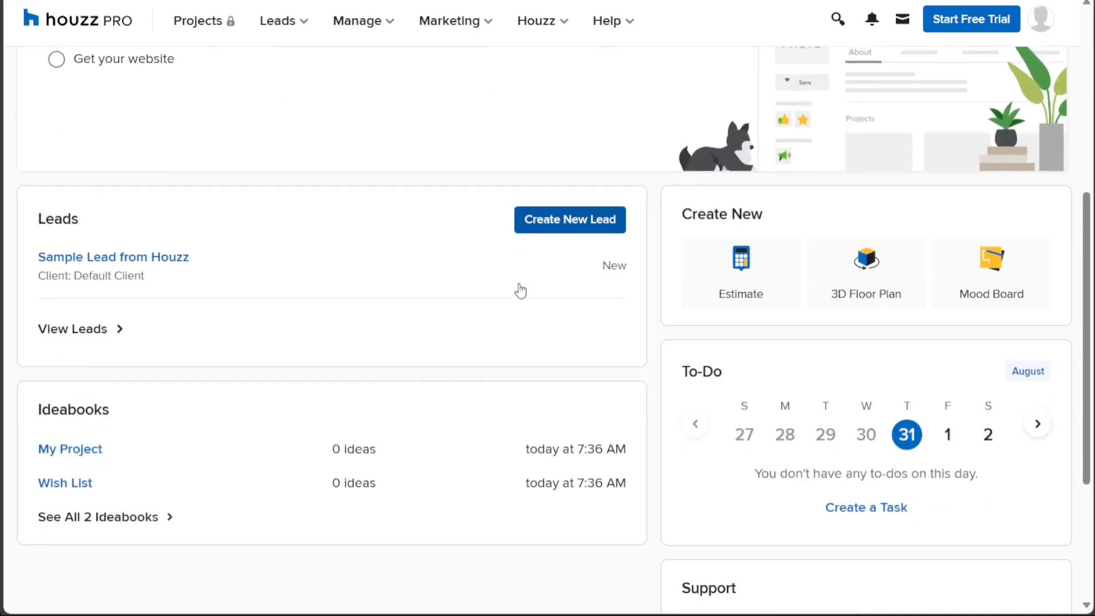
scroll("down", 3)
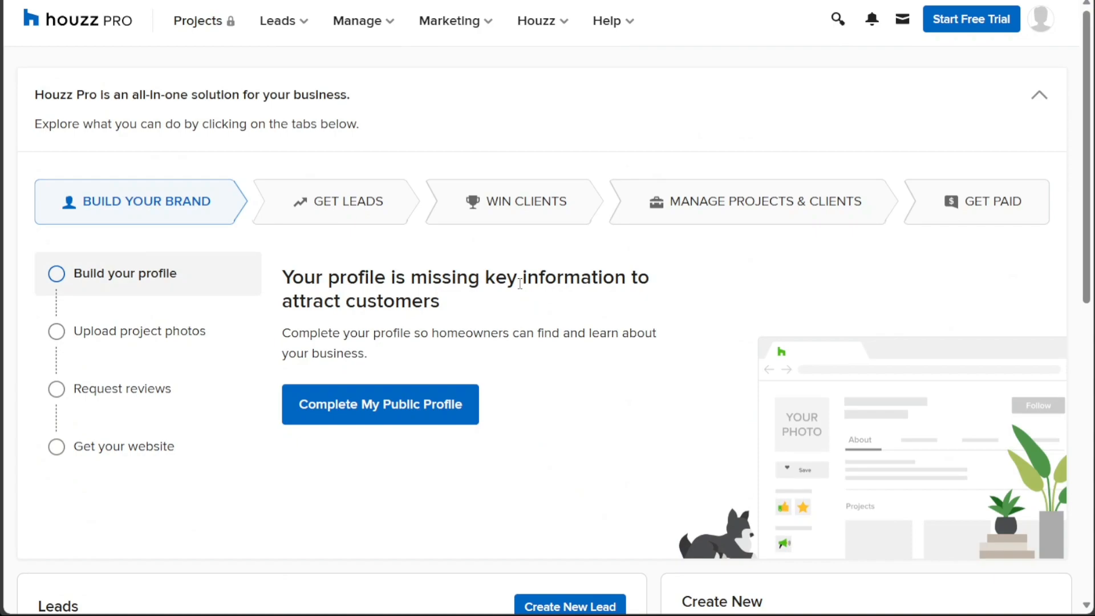
mouse_move(215, 465)
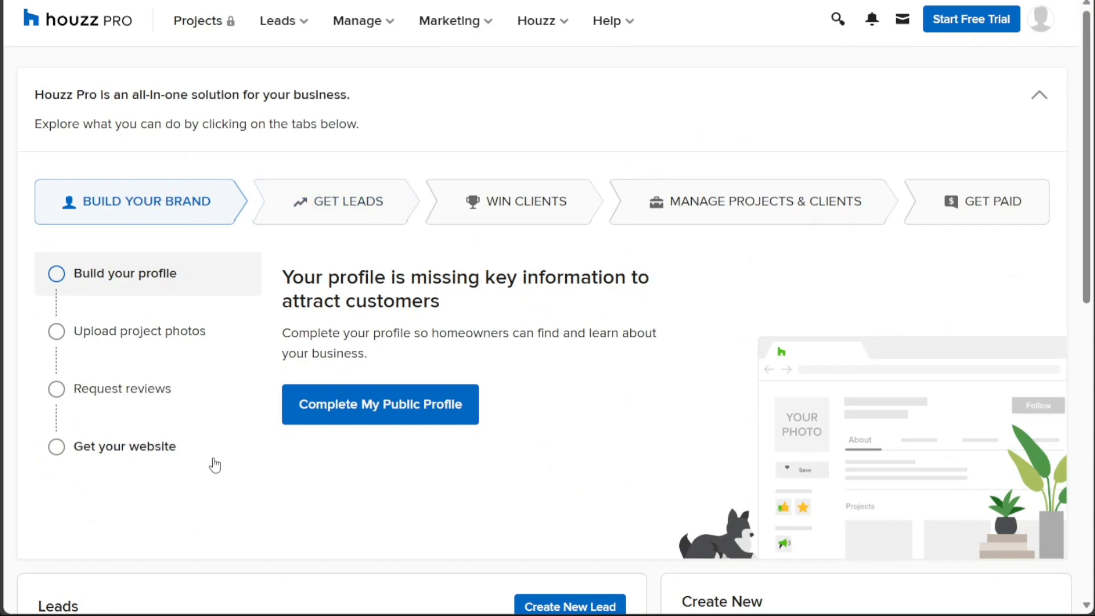
mouse_move(866, 205)
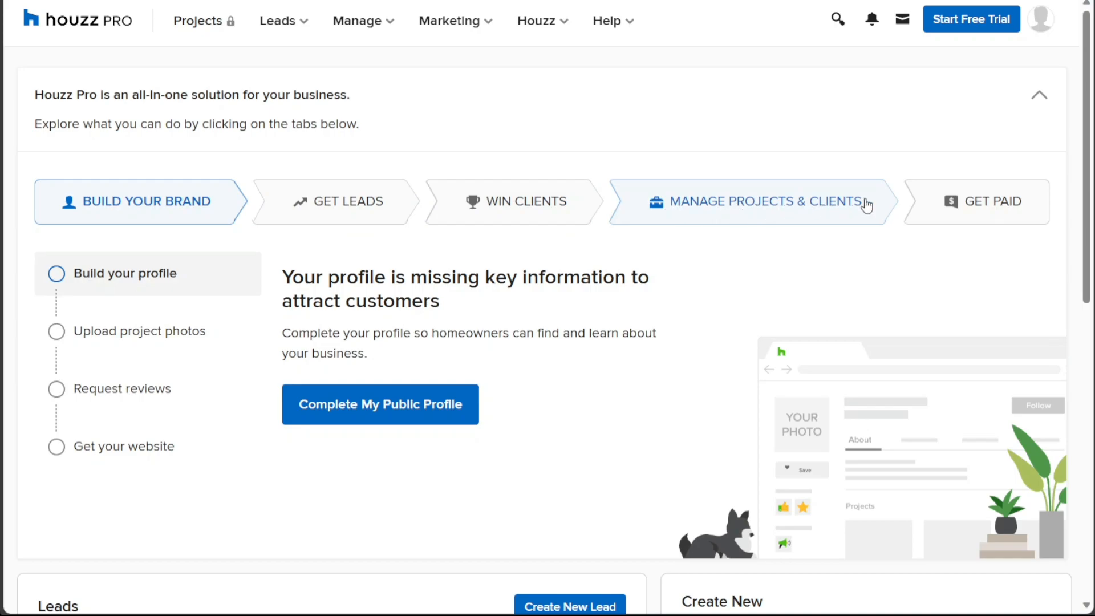
scroll("down", 3)
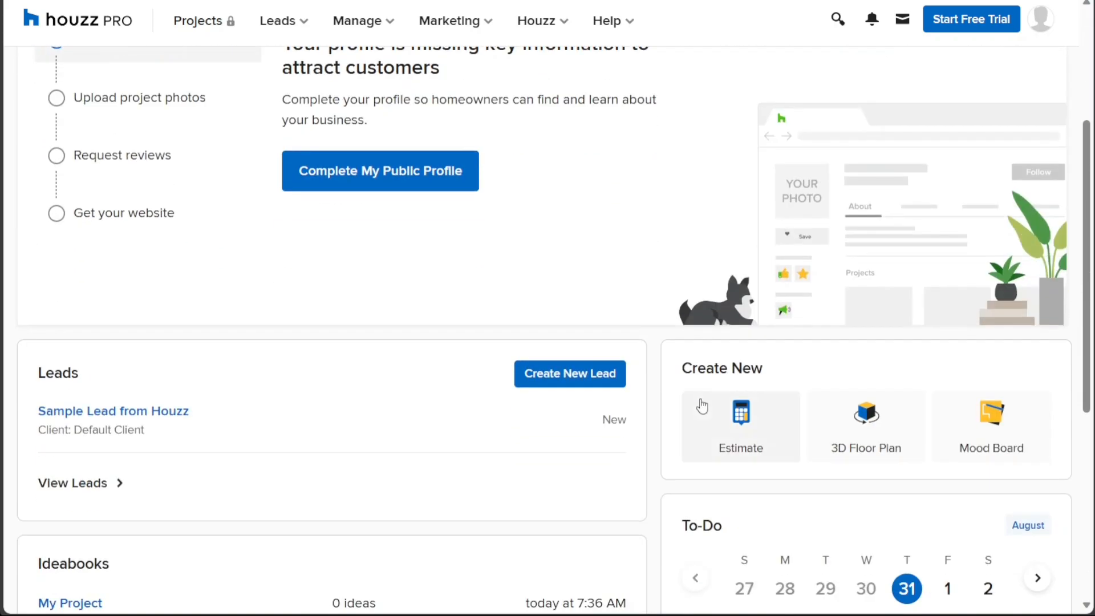
scroll("down", 3)
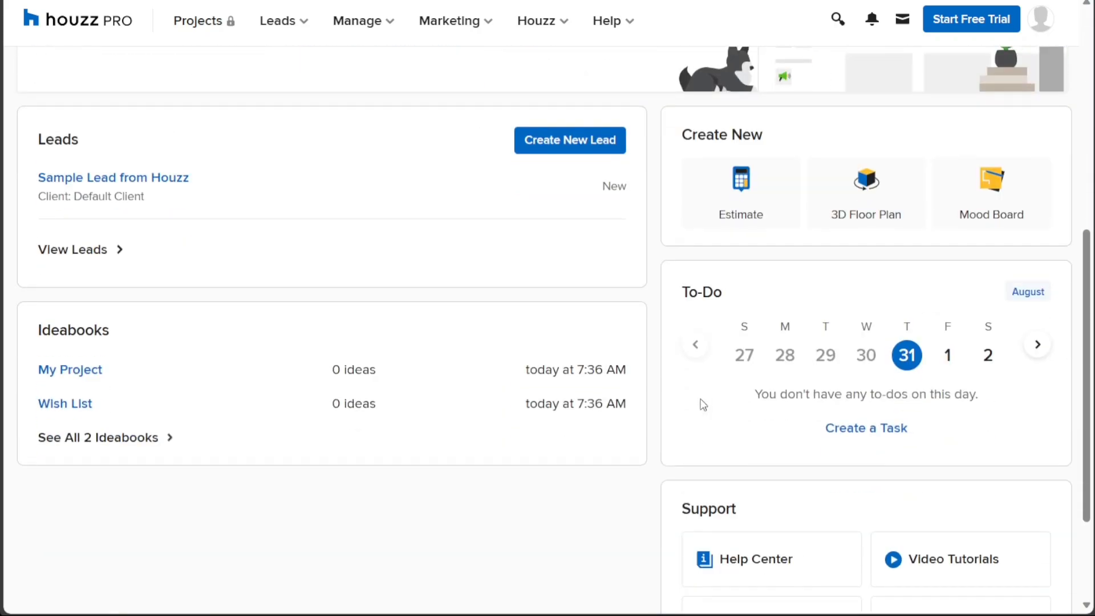
mouse_move(617, 501)
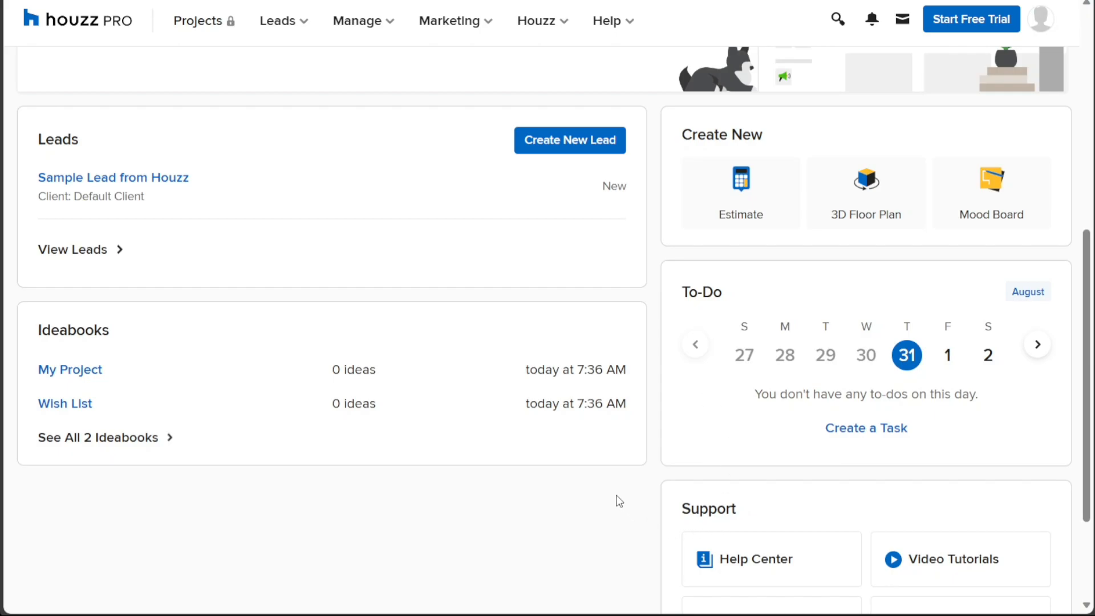
scroll("down", 3)
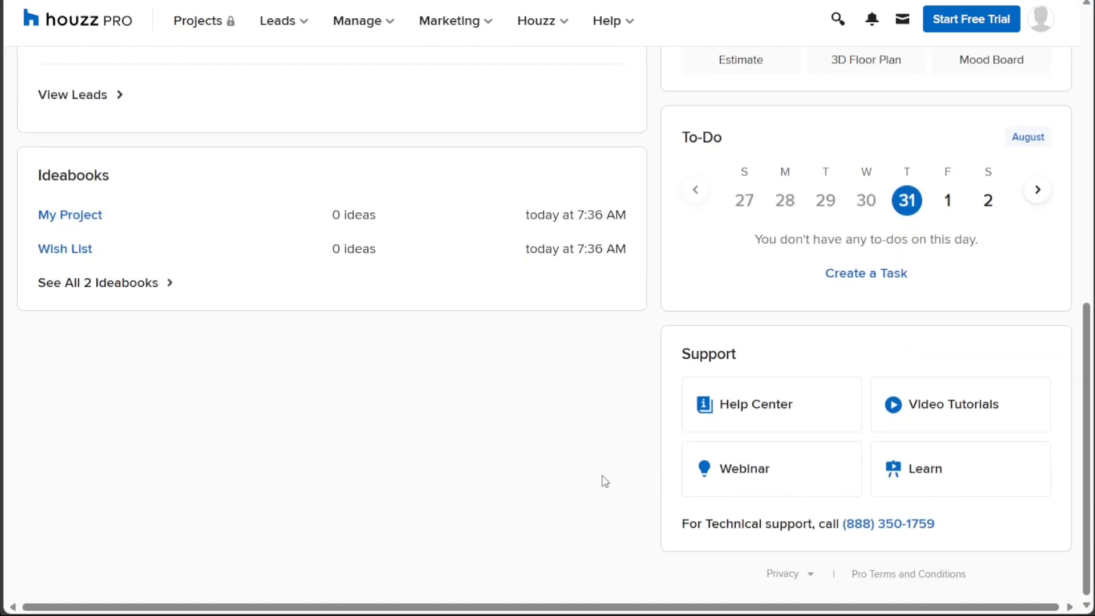
scroll("up", 3)
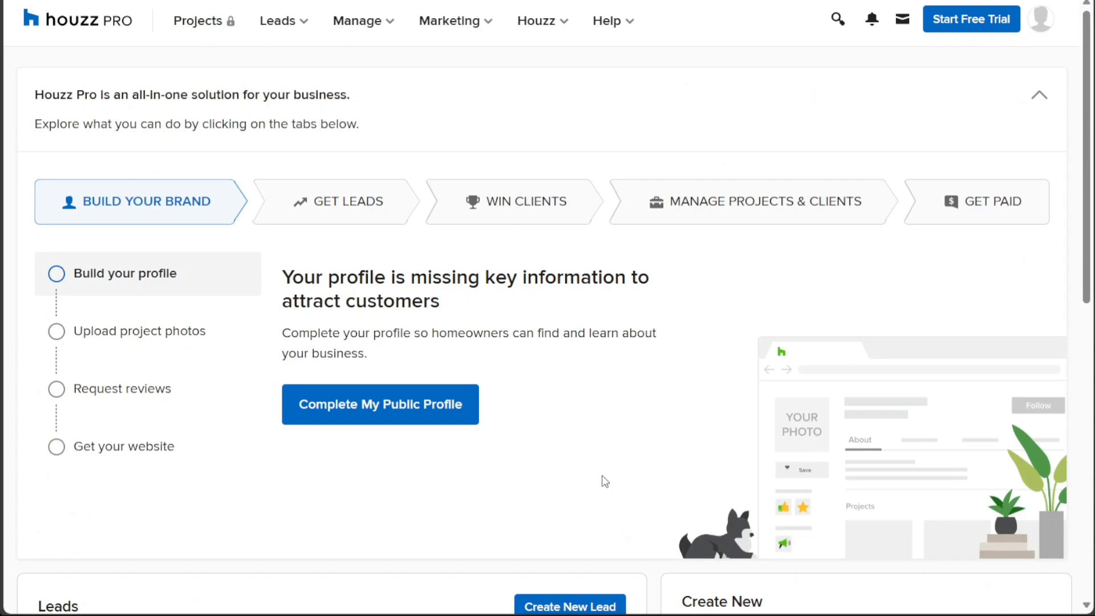
mouse_move(472, 283)
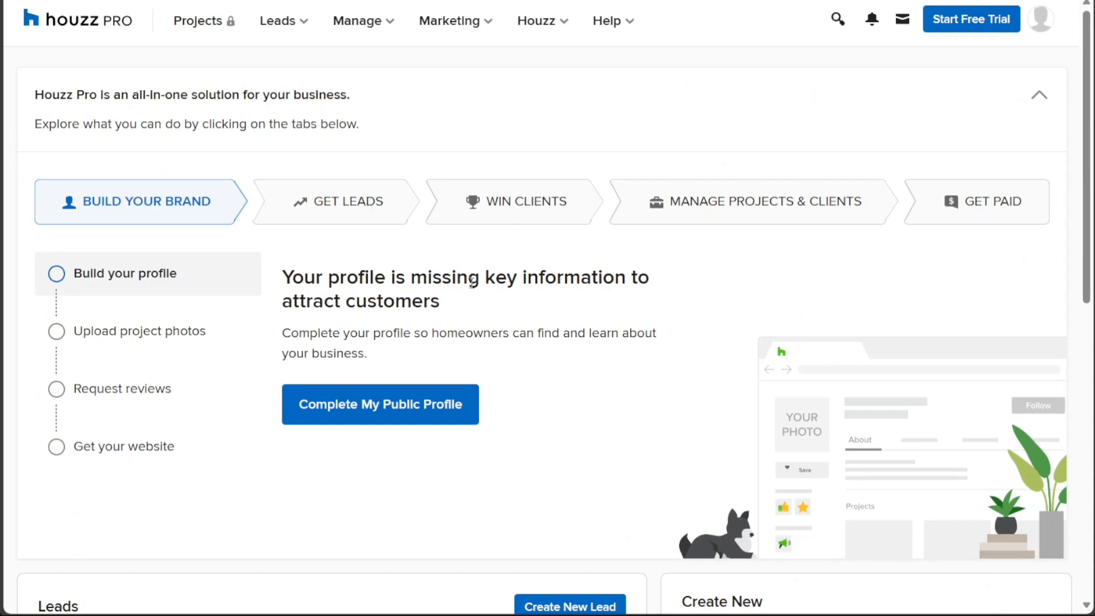
mouse_move(355, 123)
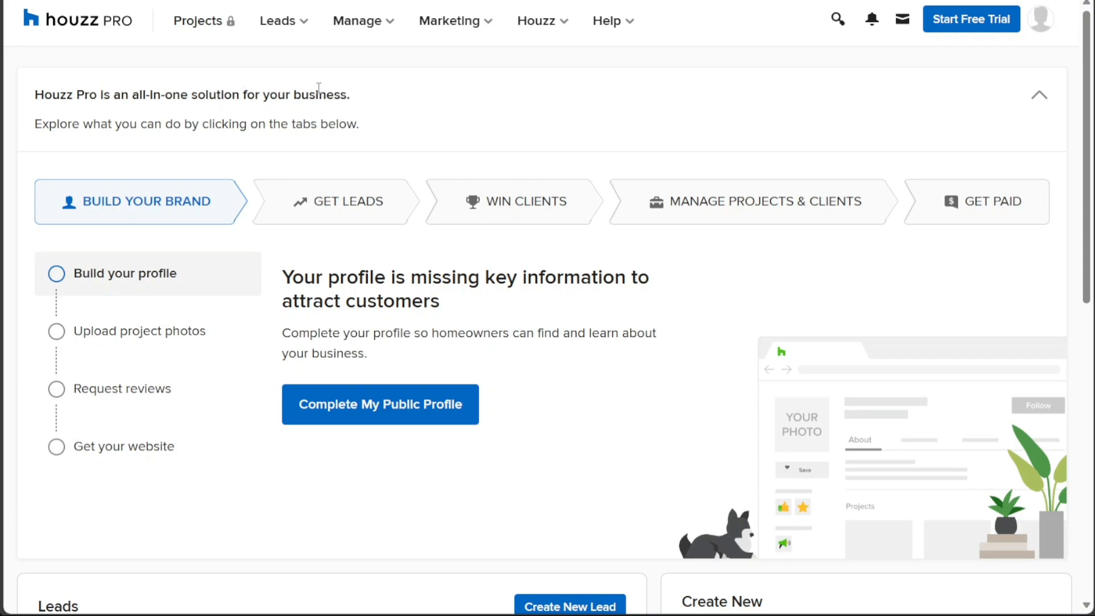
mouse_move(281, 74)
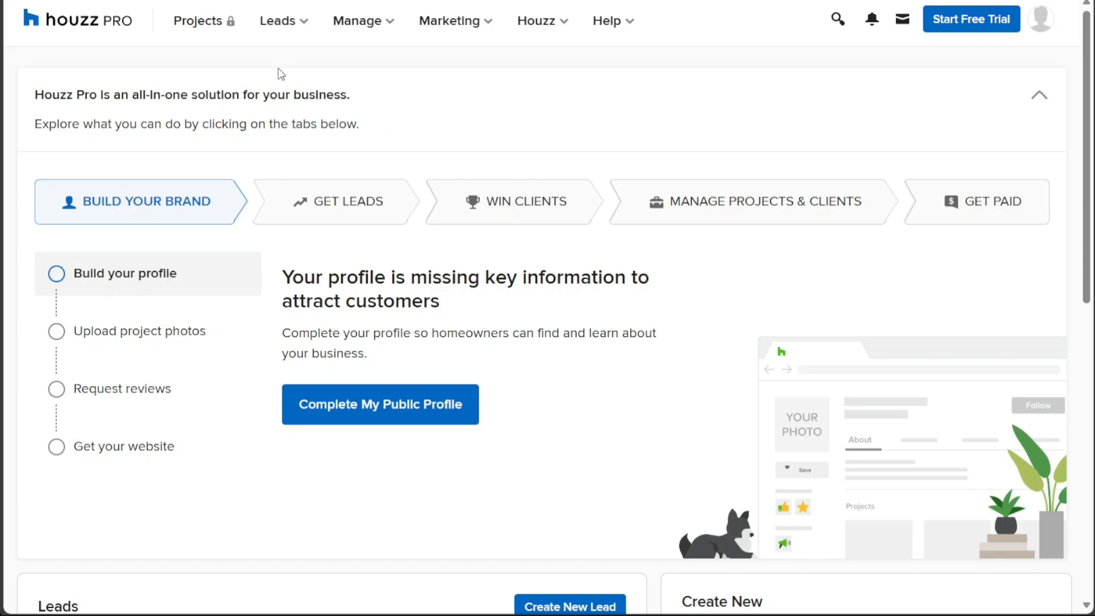
mouse_move(282, 20)
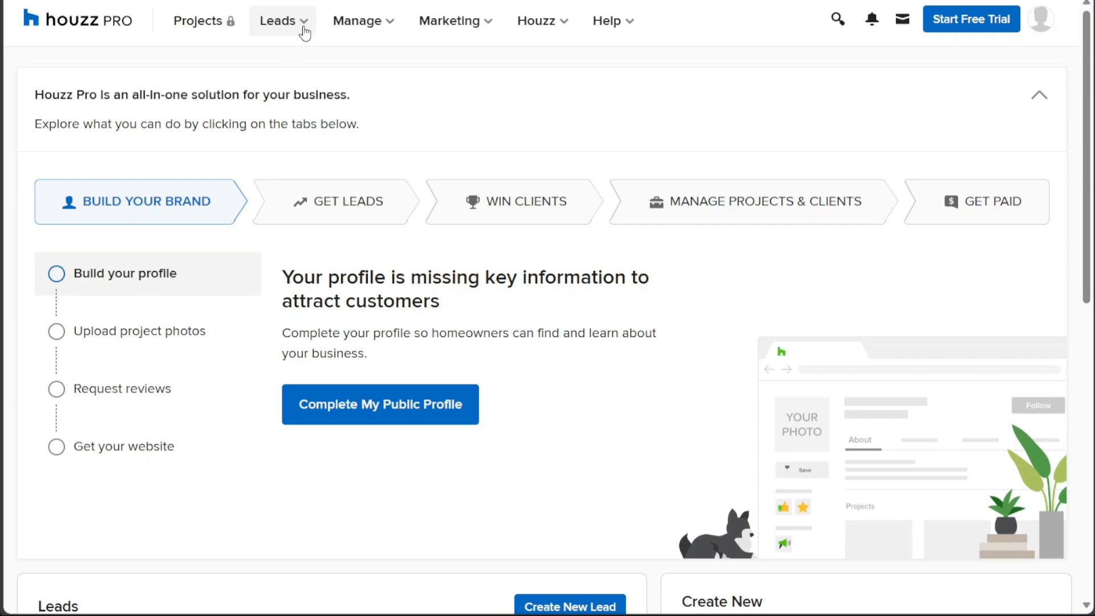
Step: Open the Leads menu listing New Leads, All Leads and Create New Lead
left_click(278, 21)
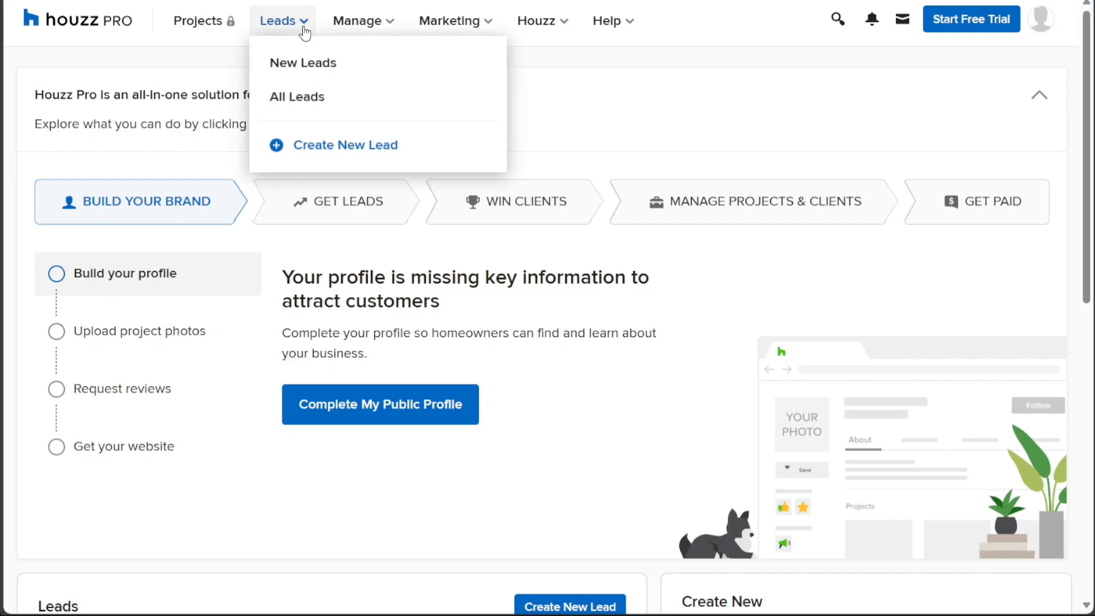
mouse_move(302, 63)
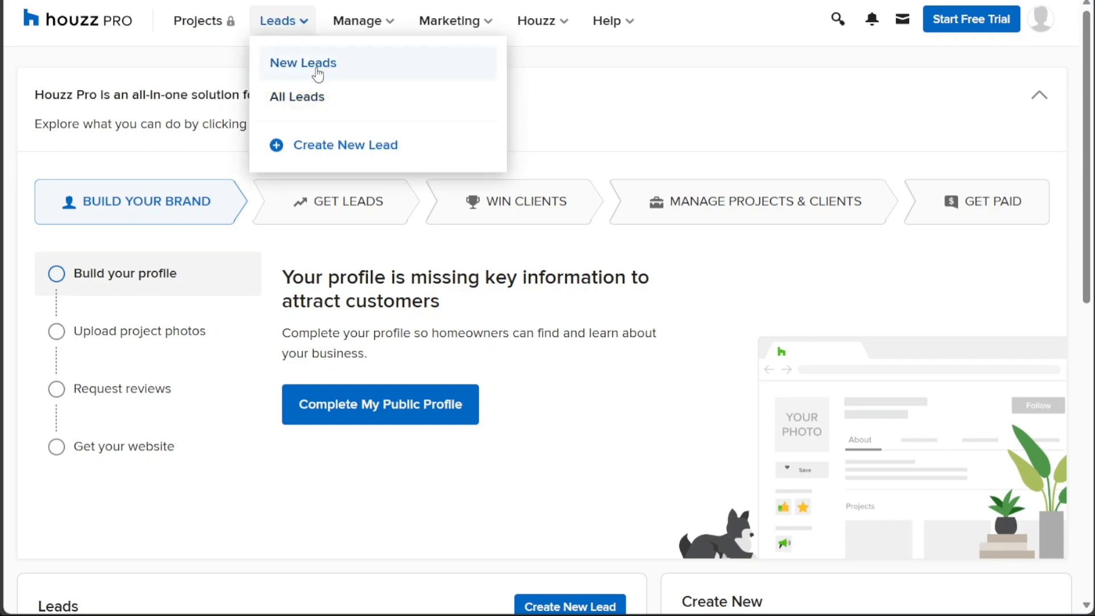
mouse_move(361, 144)
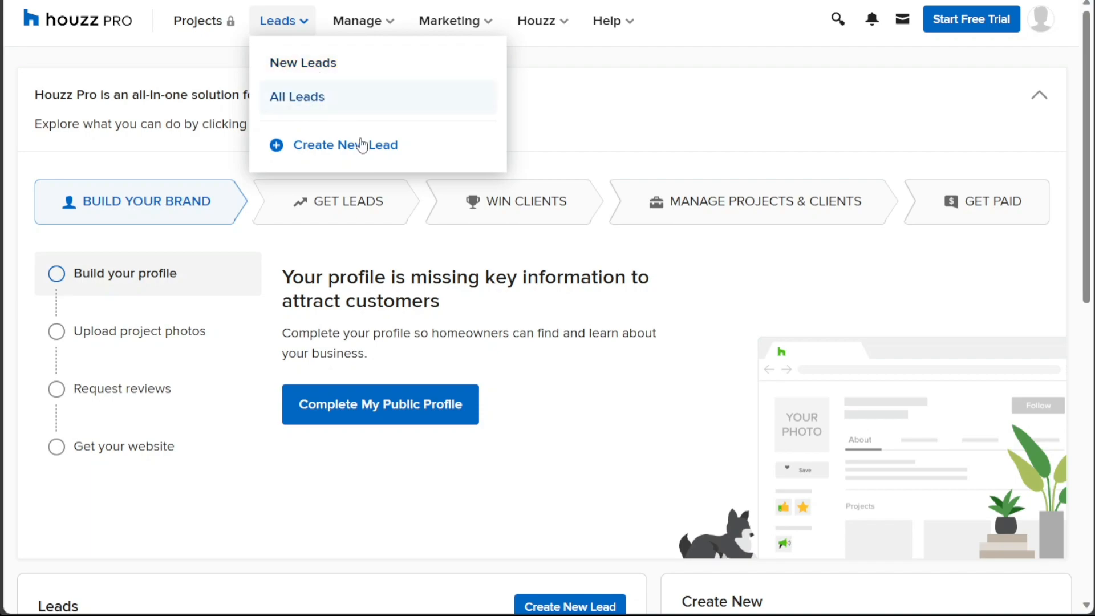
mouse_move(358, 152)
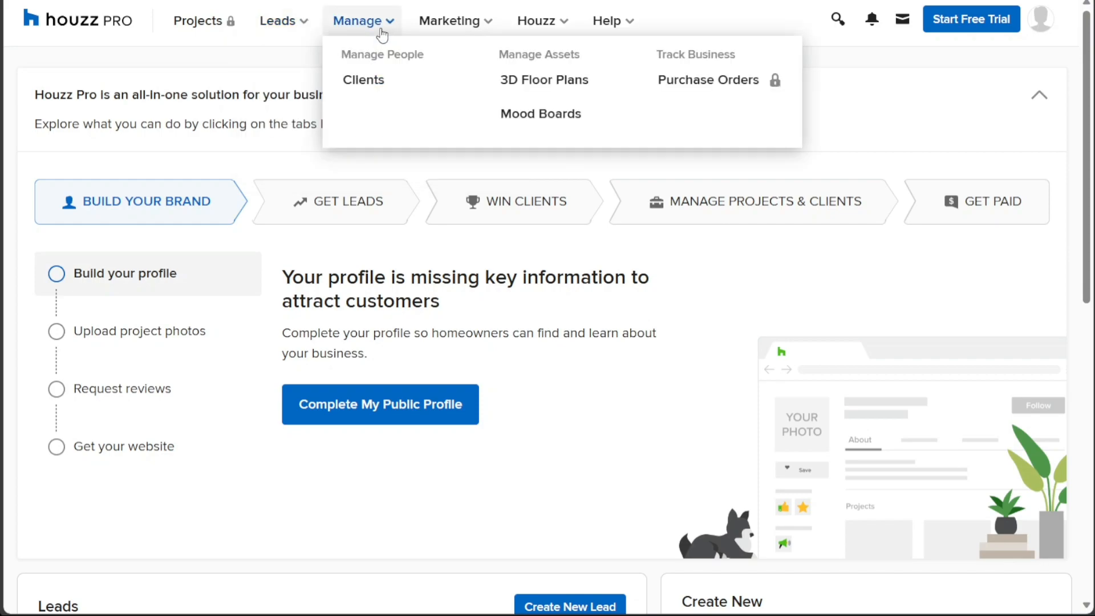
mouse_move(389, 34)
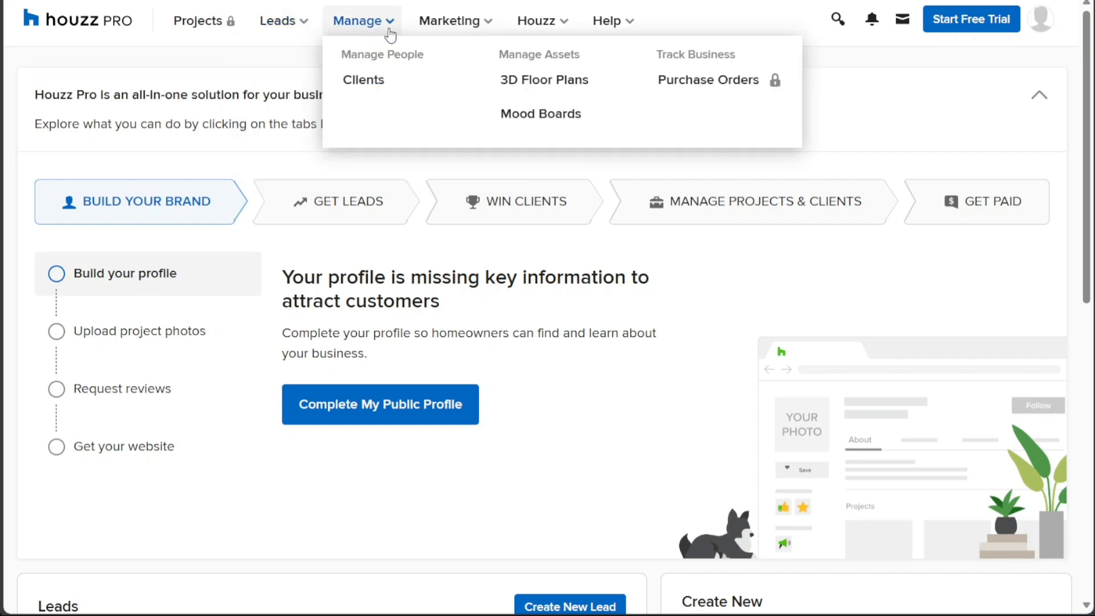
mouse_move(391, 34)
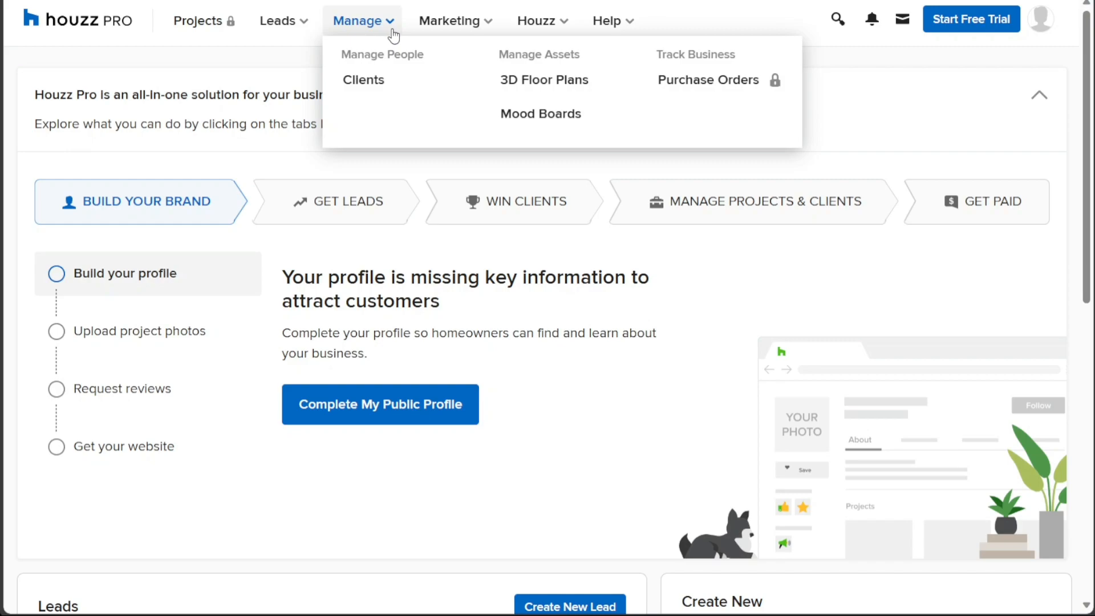
mouse_move(399, 63)
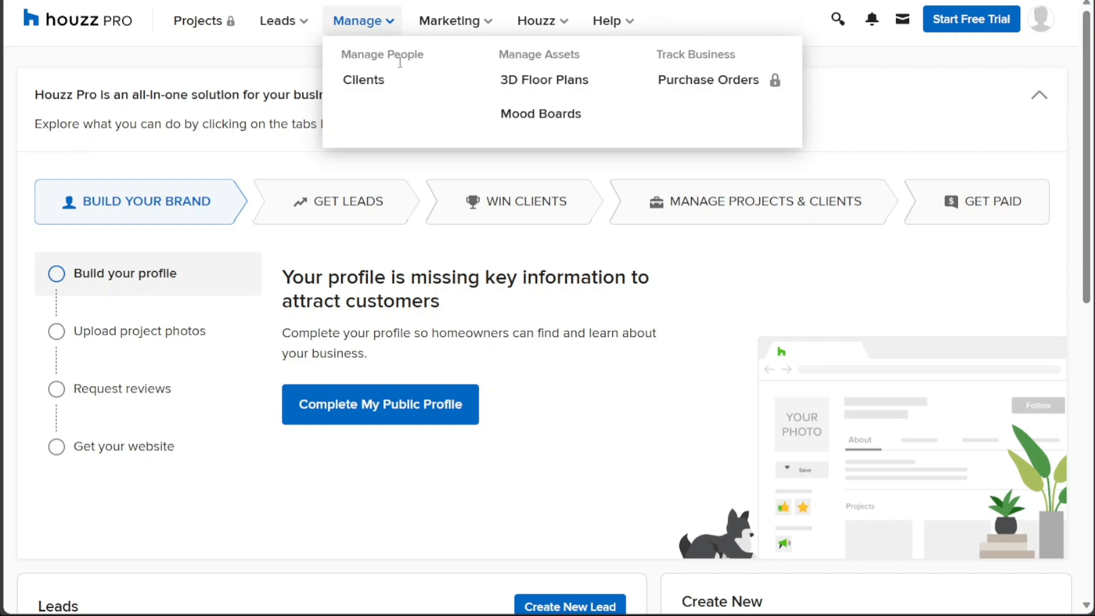
mouse_move(567, 54)
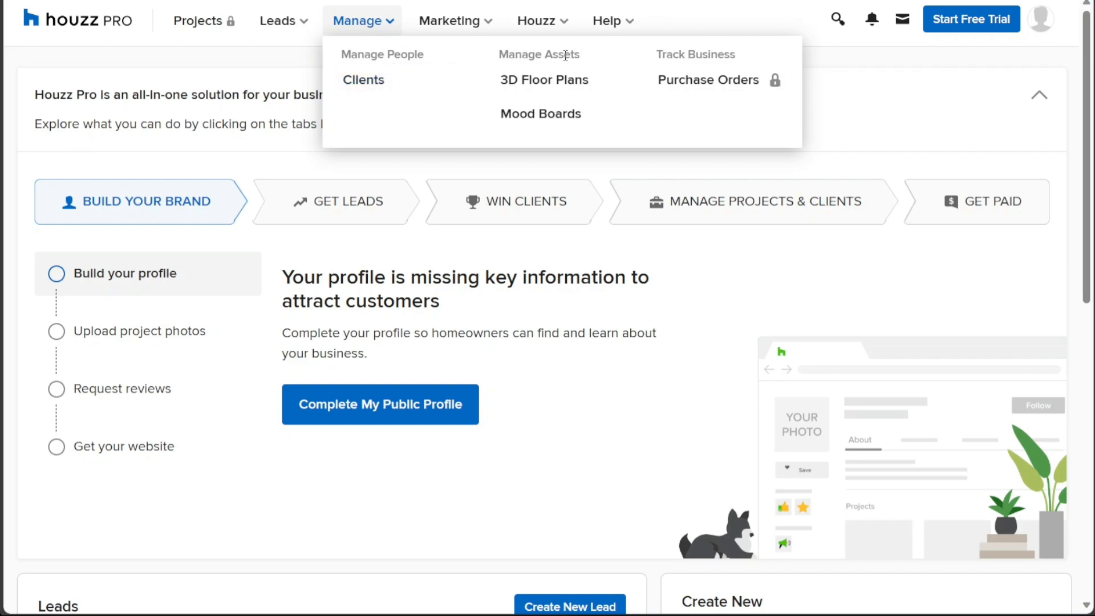
mouse_move(543, 80)
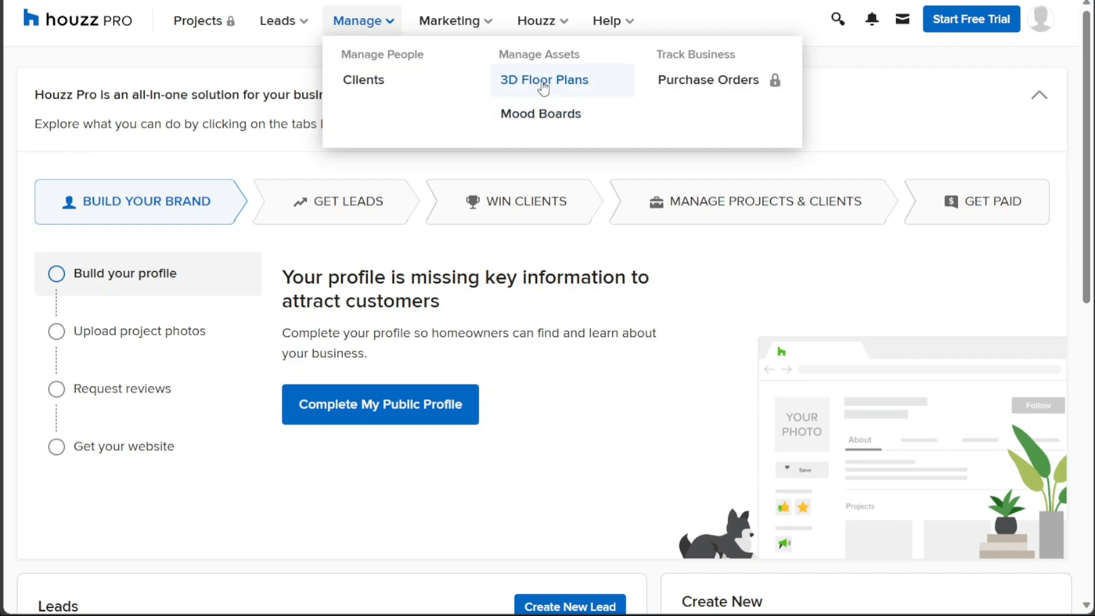
mouse_move(734, 83)
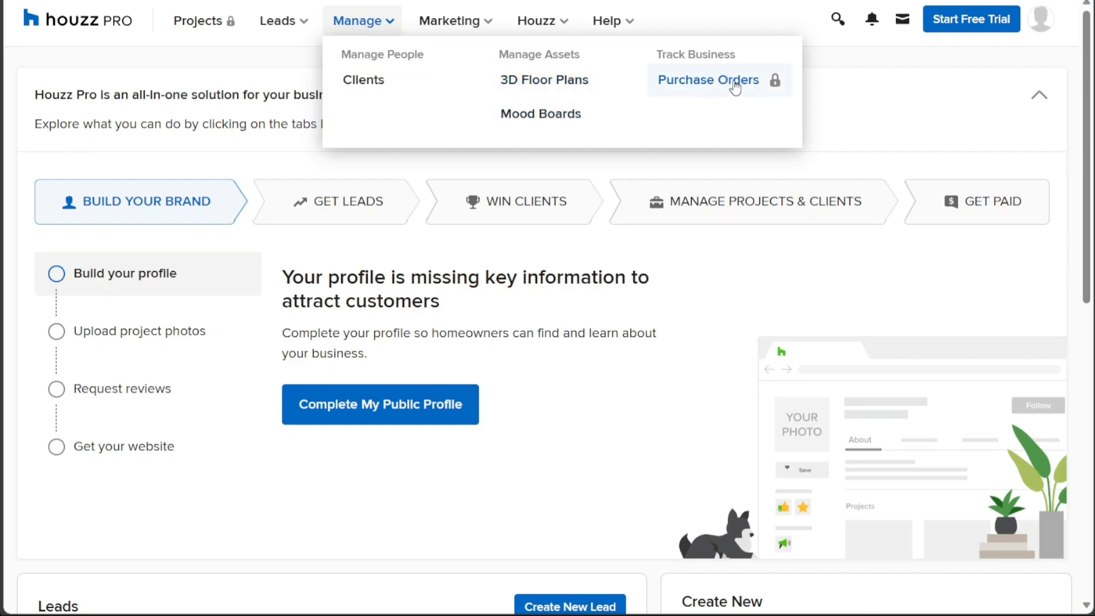
mouse_move(483, 16)
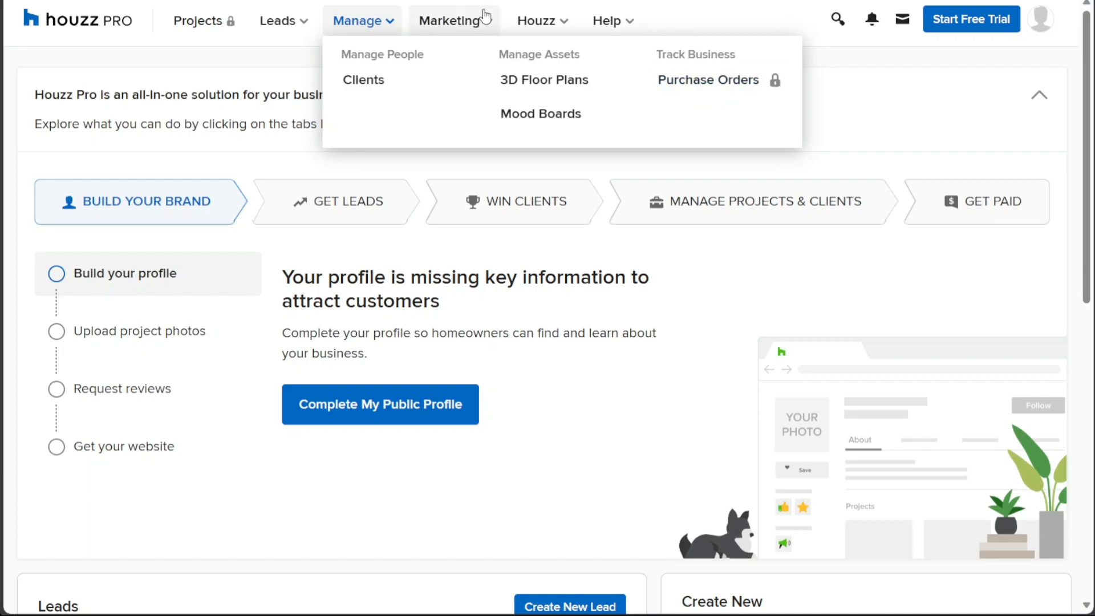
Step: Open the Marketing dropdown, then the Houzz menu listing photos, products, magazine and ideabooks
left_click(453, 21)
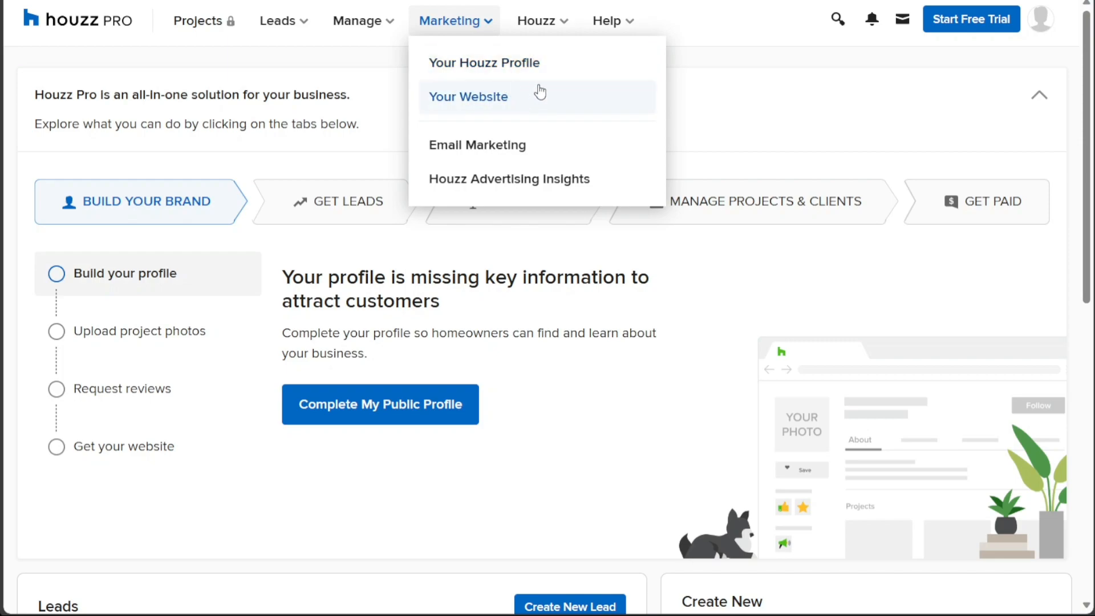
mouse_move(508, 113)
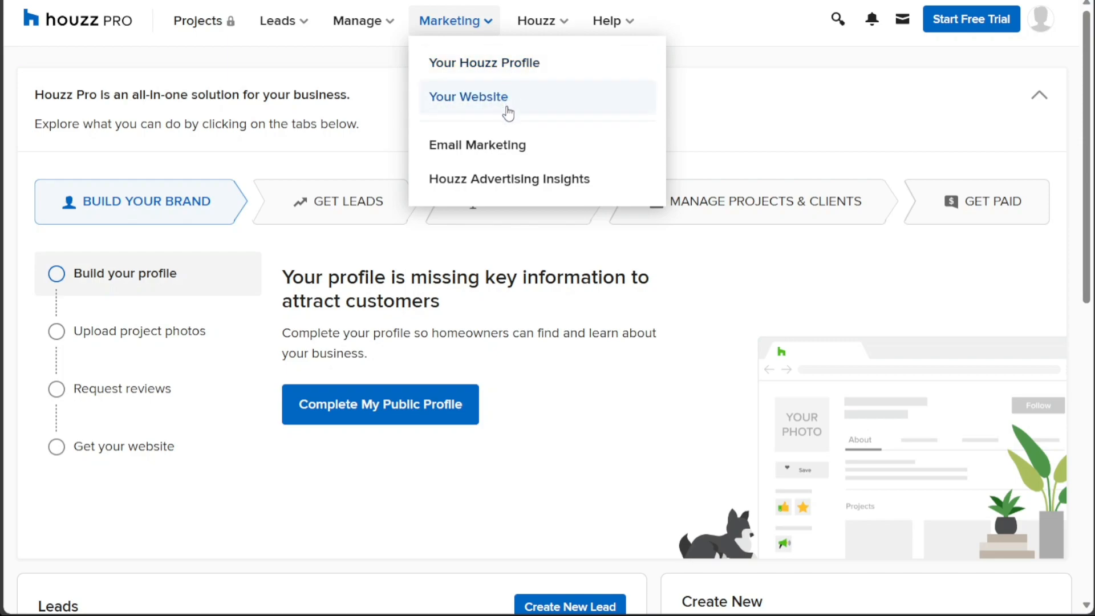
mouse_move(537, 179)
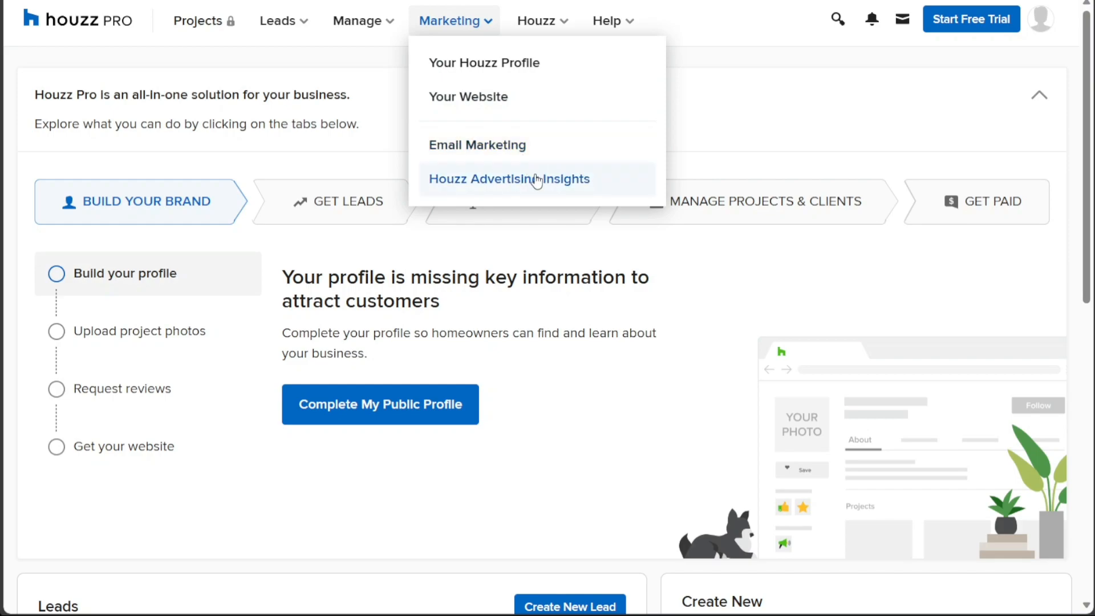
left_click(537, 20)
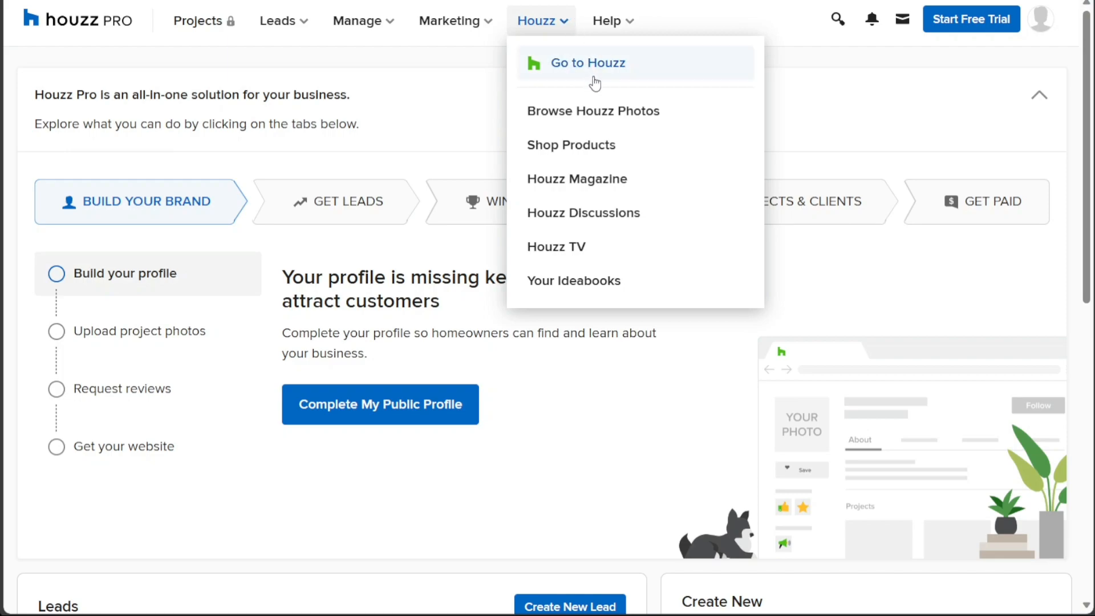
mouse_move(625, 164)
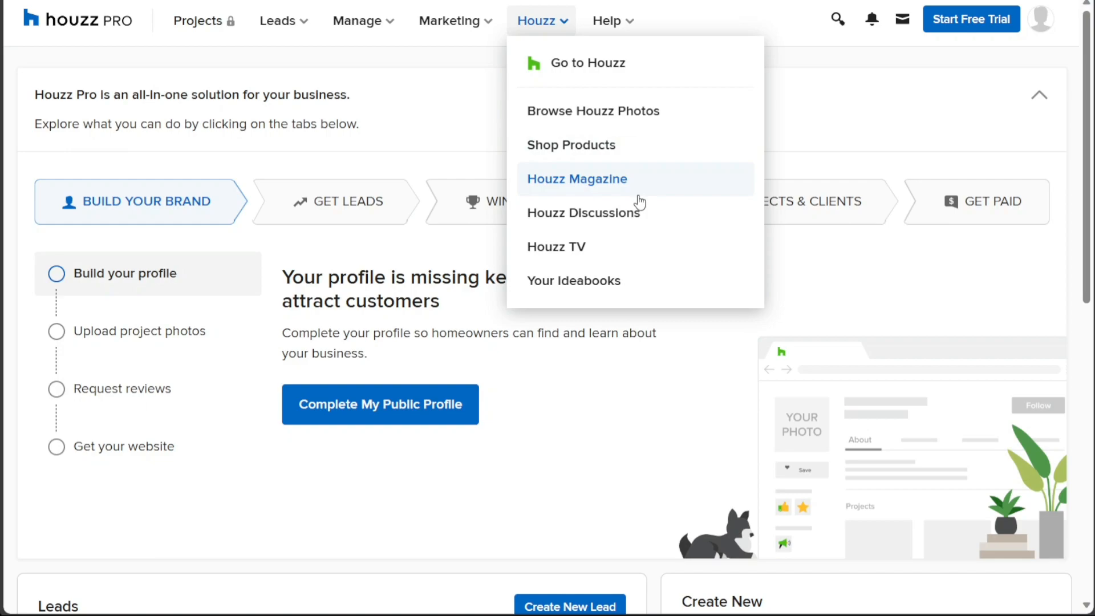
mouse_move(590, 213)
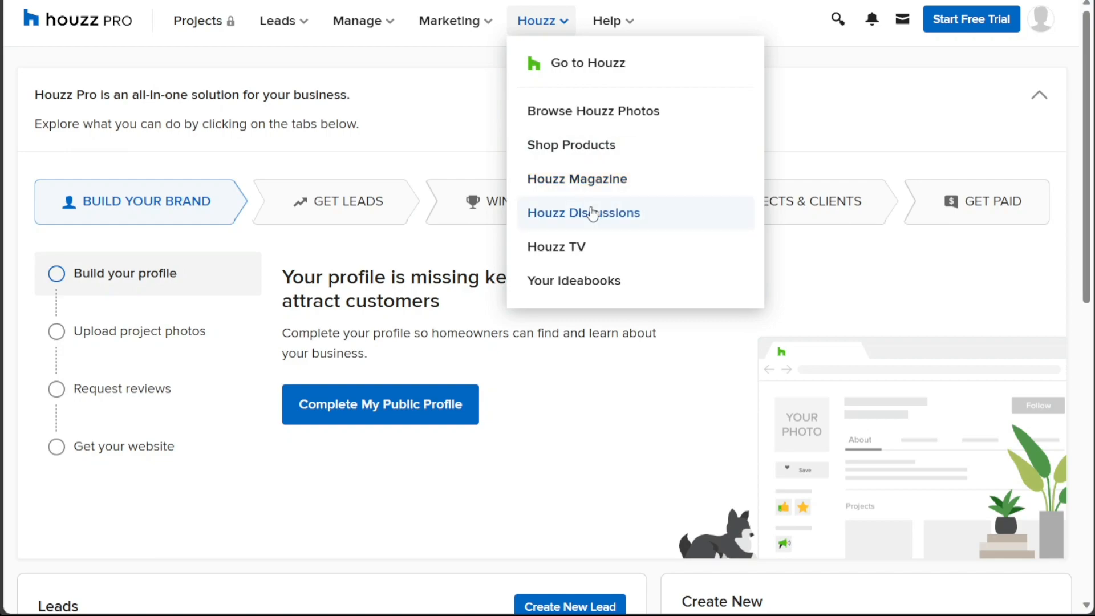
mouse_move(570, 246)
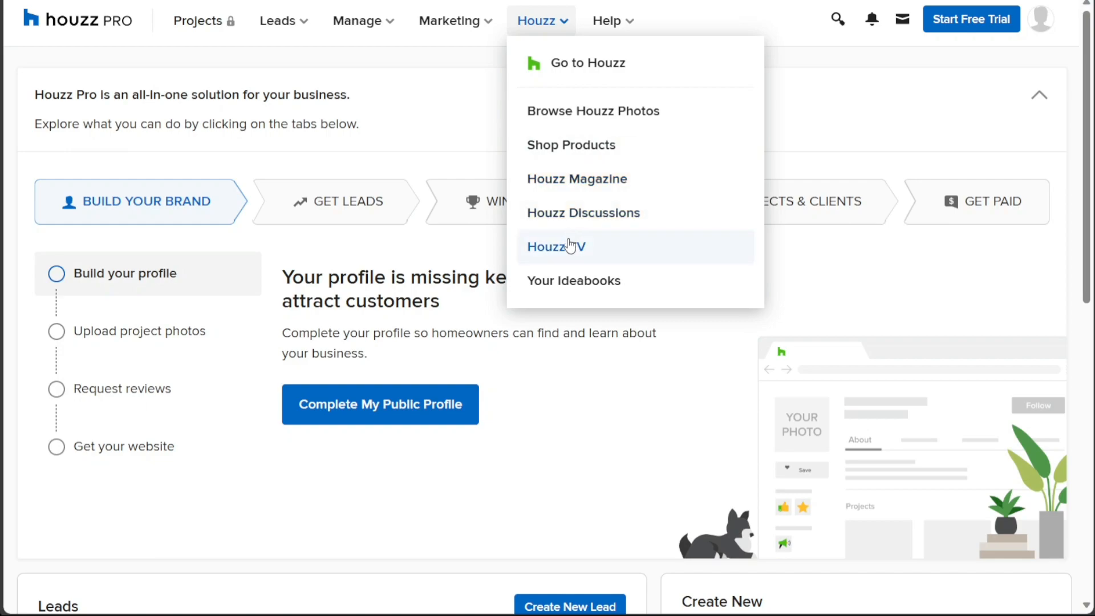
mouse_move(606, 280)
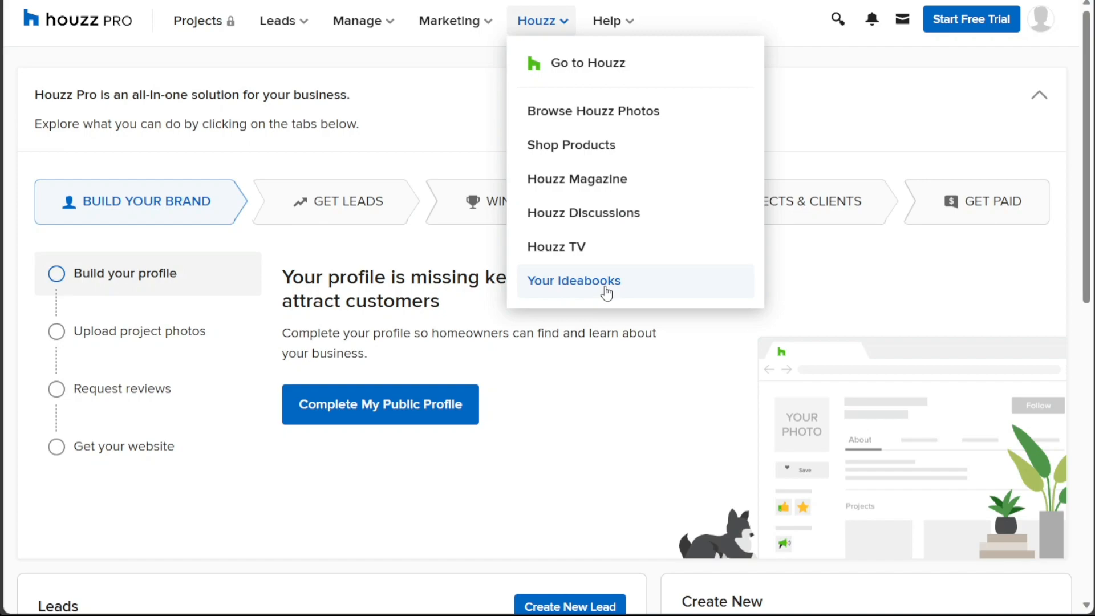
mouse_move(544, 33)
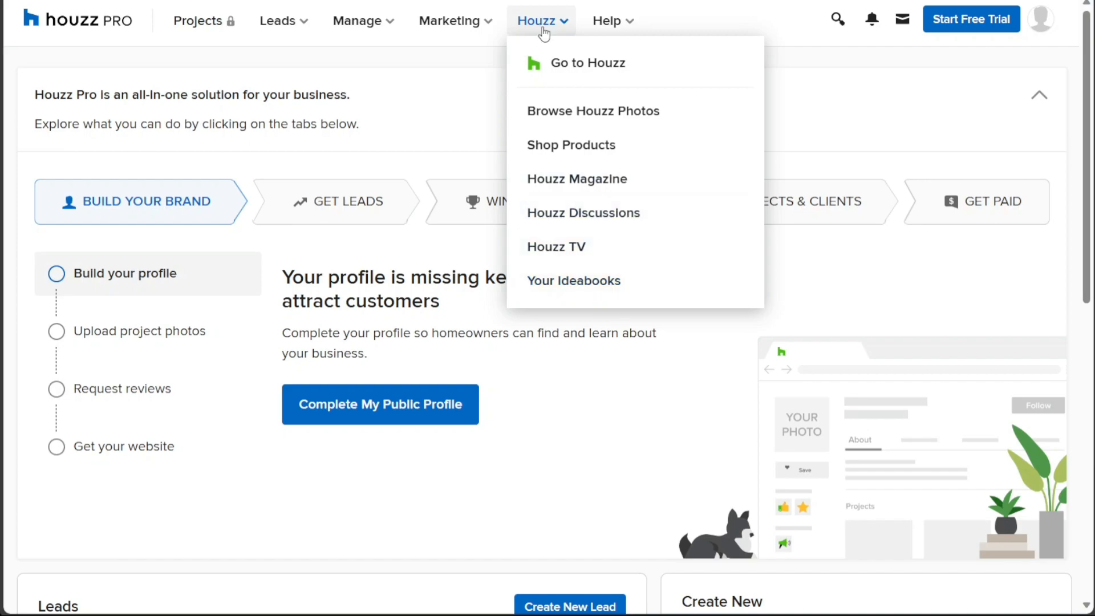
Step: Open the Help menu with tutorials, webinars, phone support and the service providers directory
left_click(607, 20)
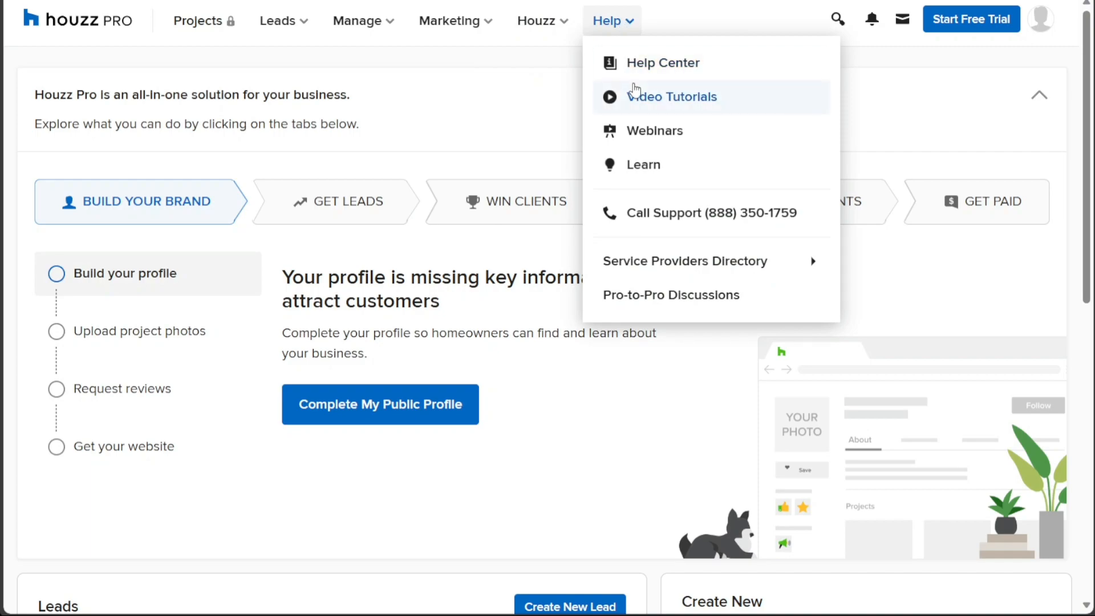
mouse_move(649, 165)
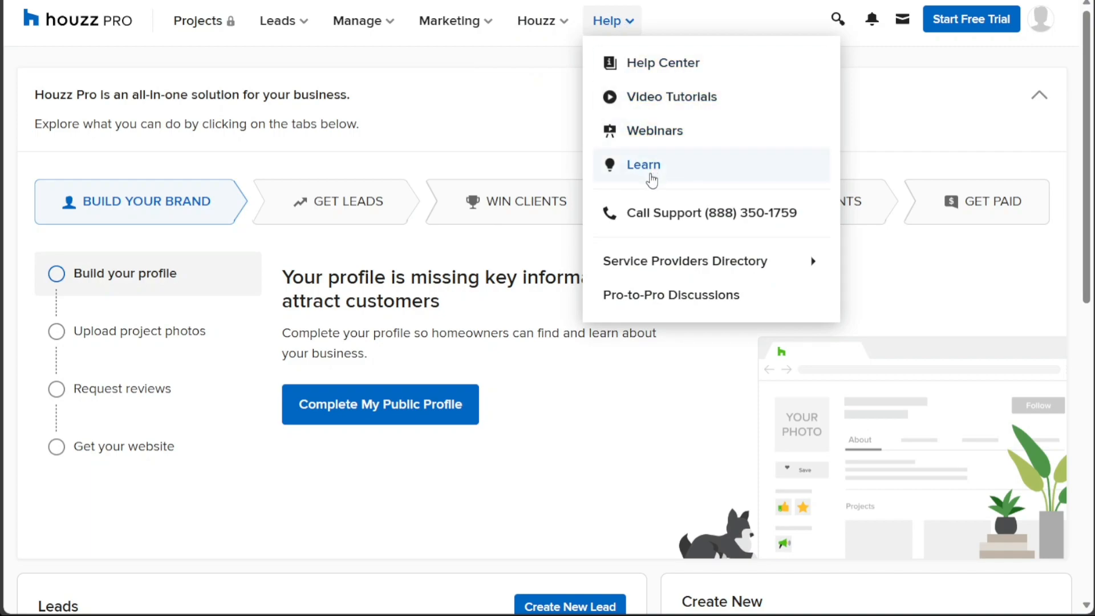
mouse_move(659, 173)
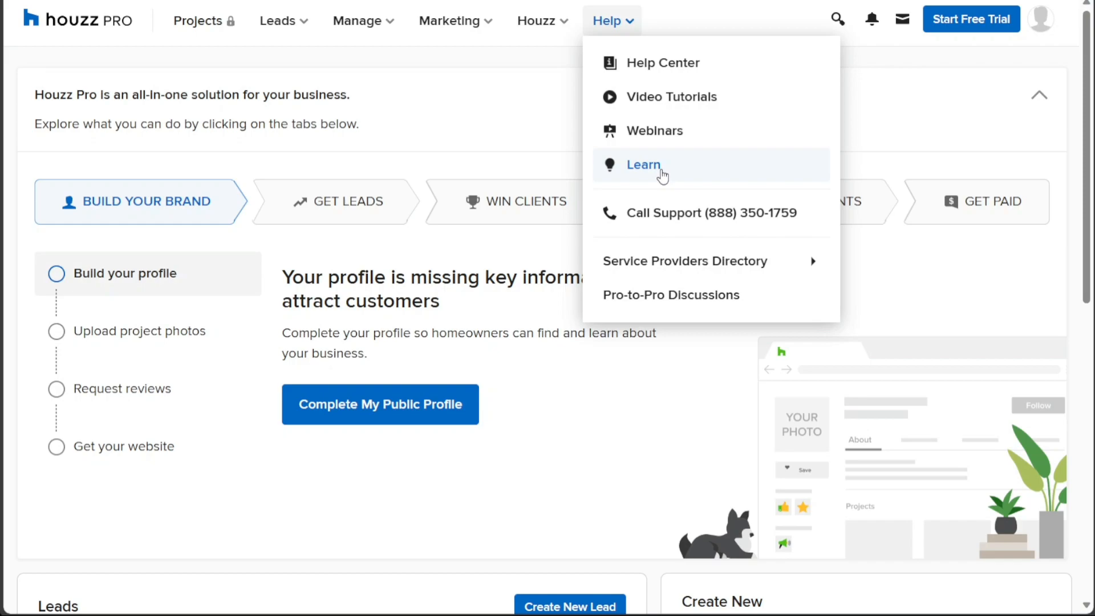
mouse_move(758, 27)
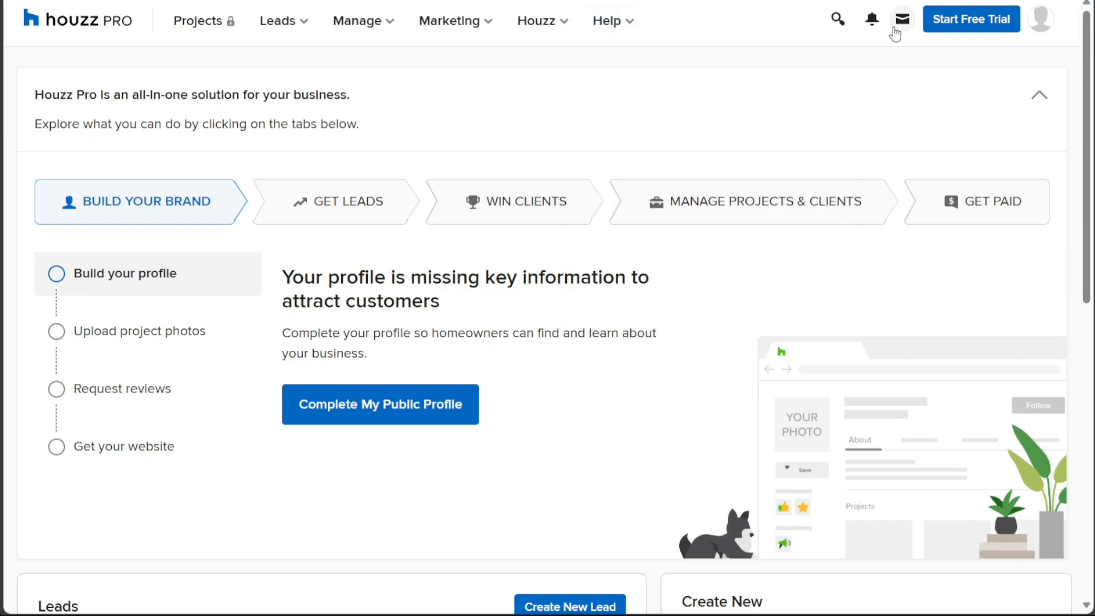
mouse_move(901, 19)
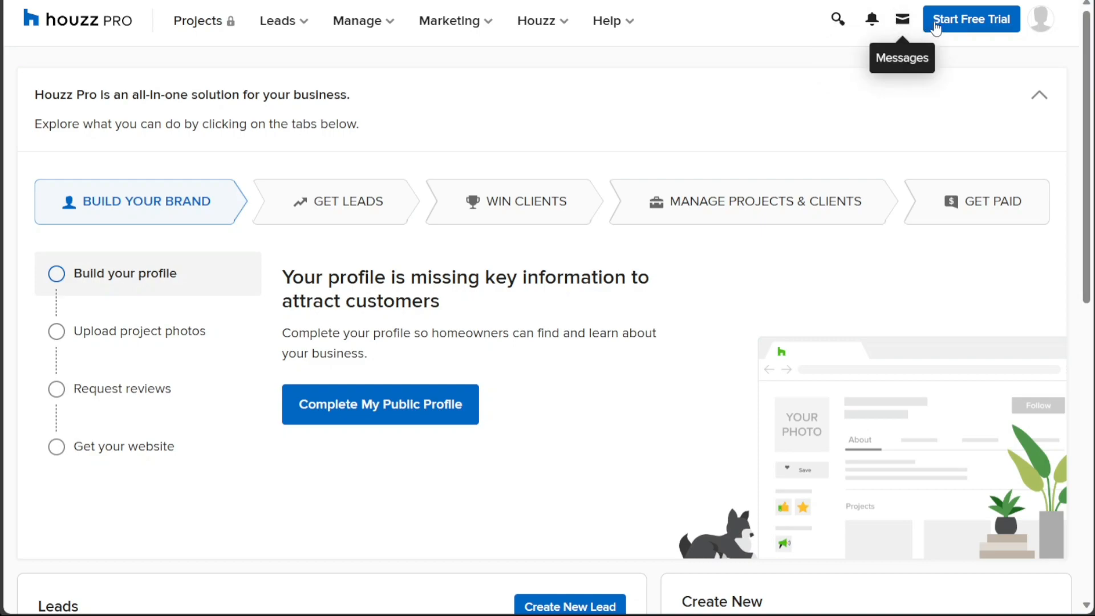
mouse_move(1039, 18)
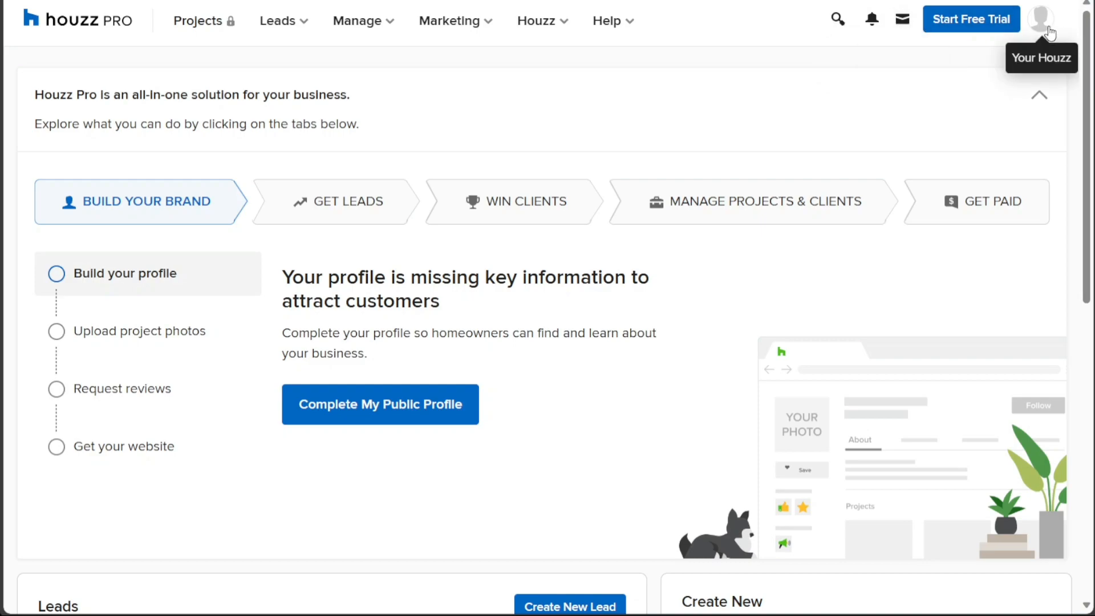
mouse_move(884, 67)
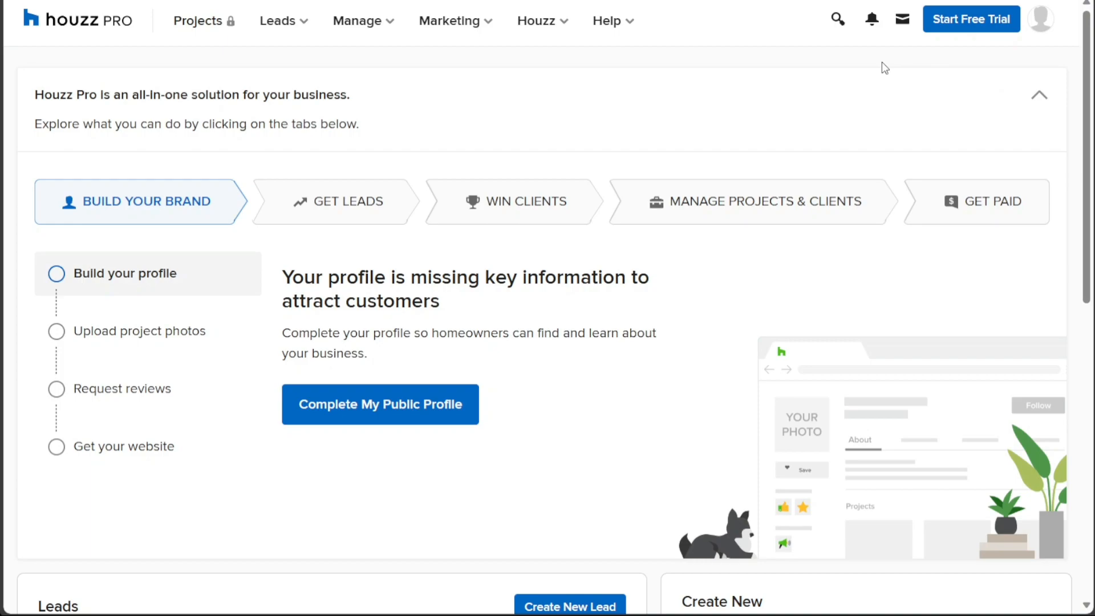
mouse_move(1027, 21)
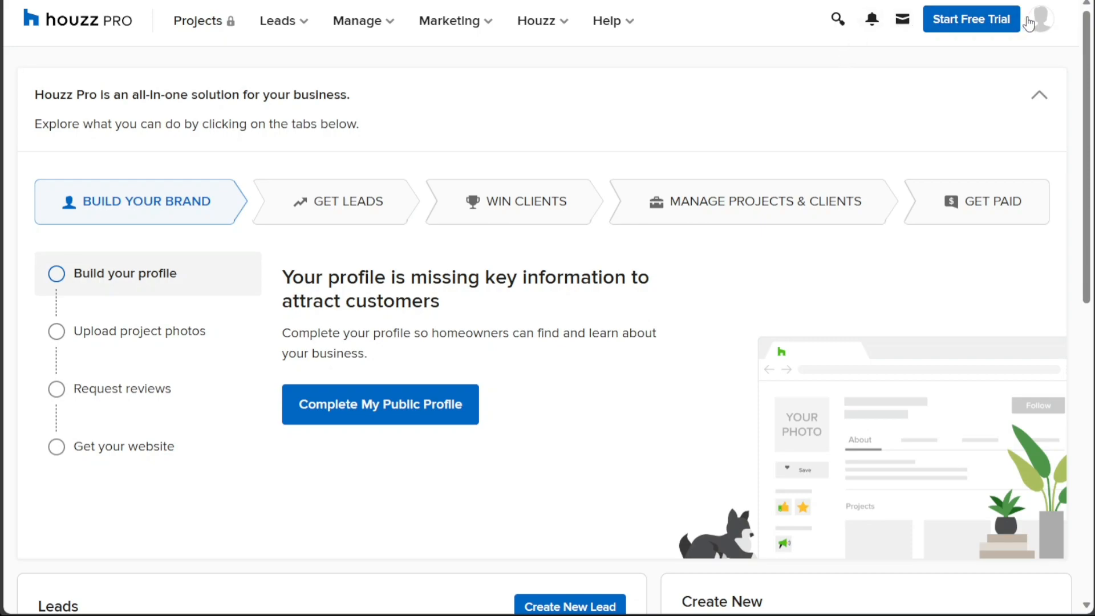
mouse_move(750, 94)
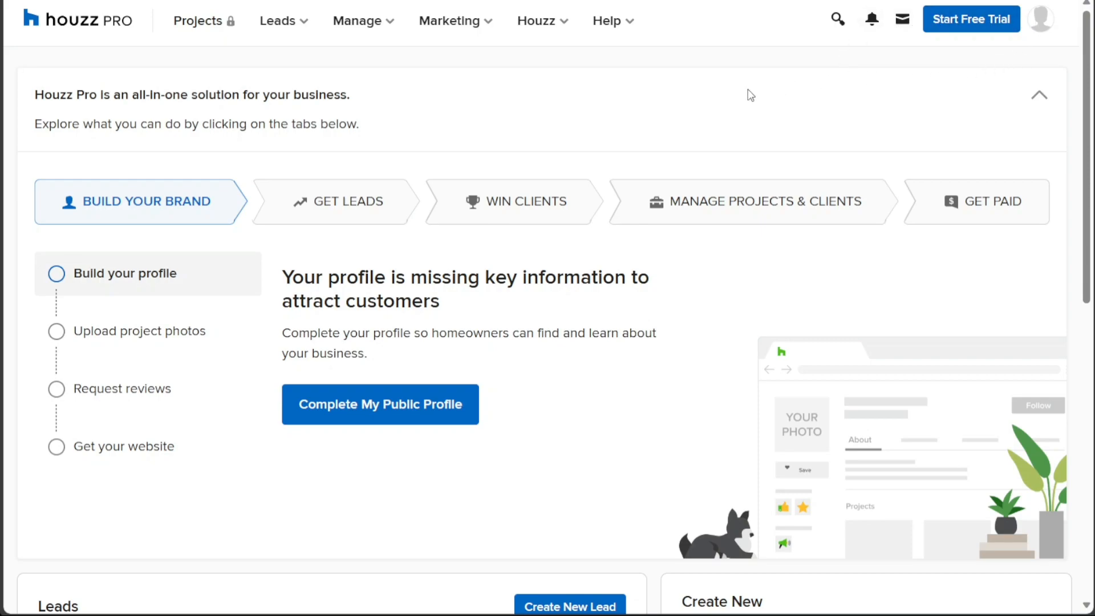
mouse_move(622, 107)
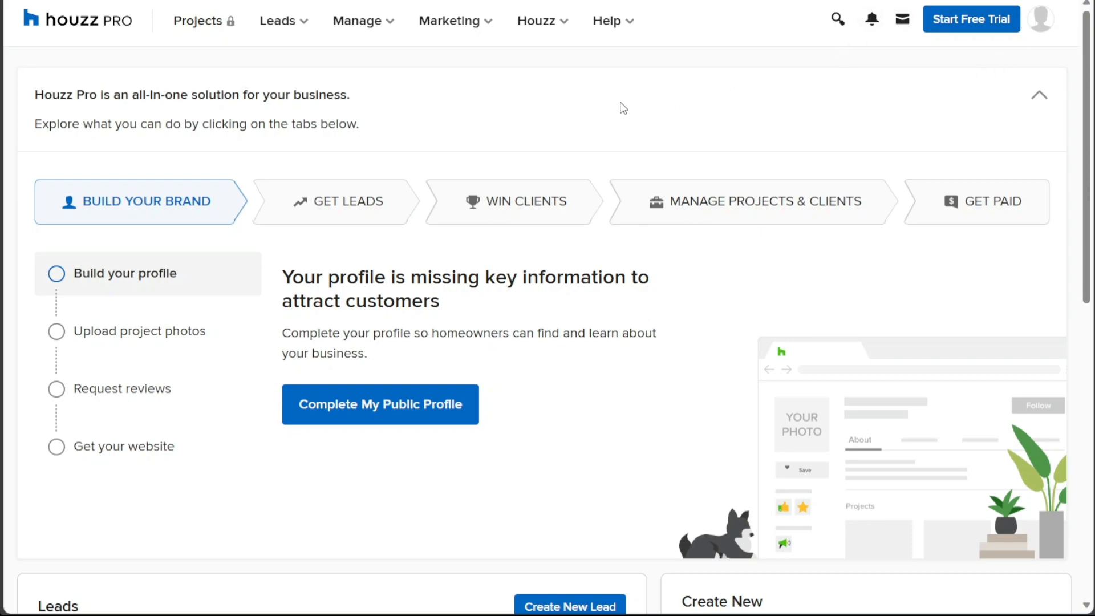
mouse_move(604, 107)
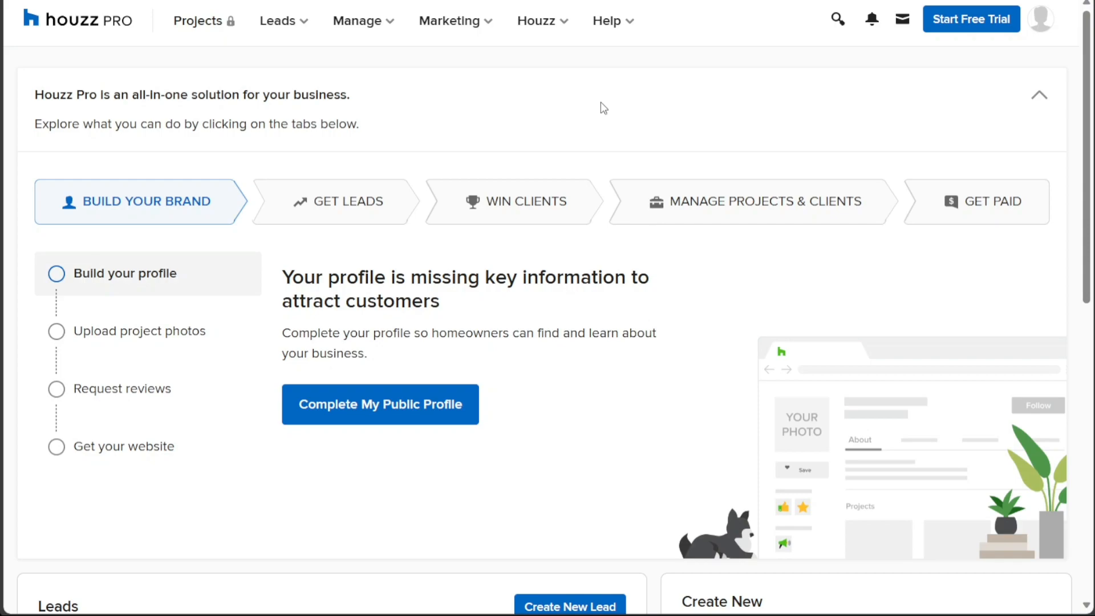
mouse_move(393, 78)
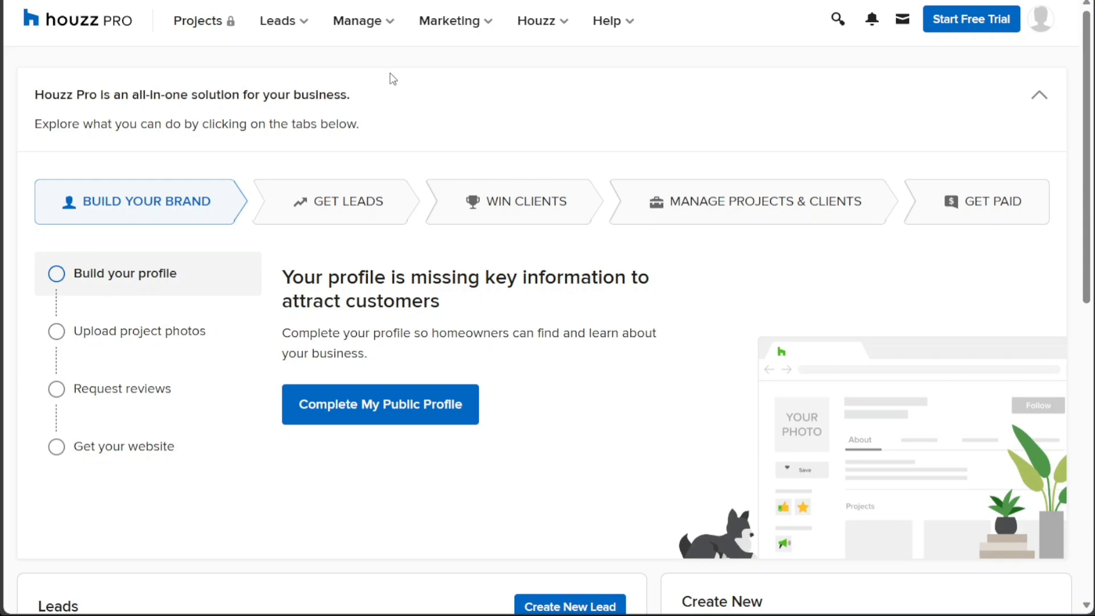
Step: Check the Leads dropdown, then scroll to the sample lead, ideabooks and to-do calendar
left_click(277, 21)
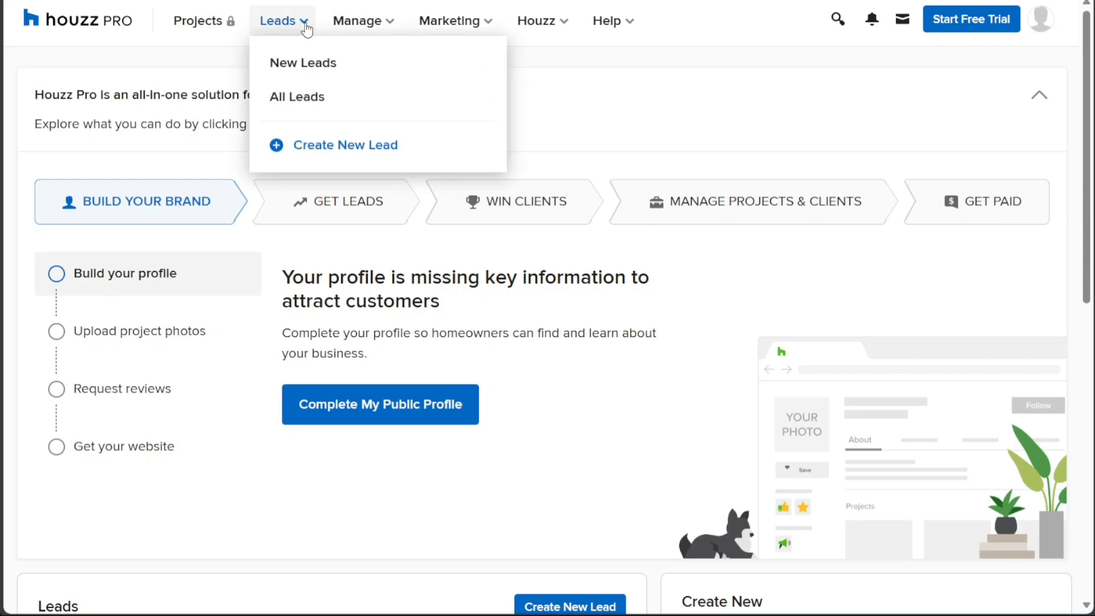
mouse_move(296, 96)
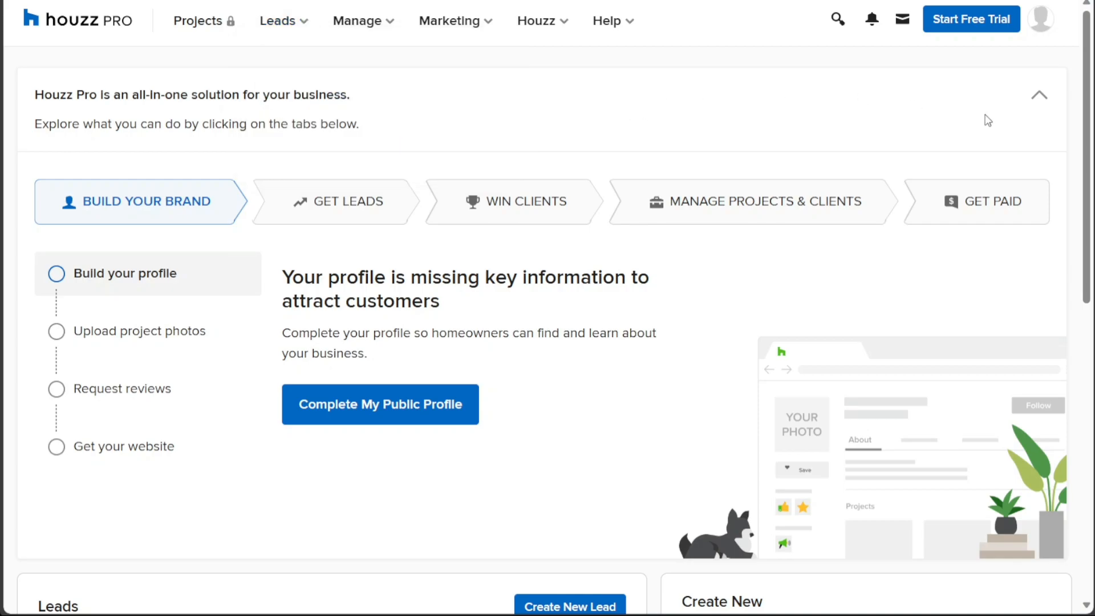
scroll("down", 3)
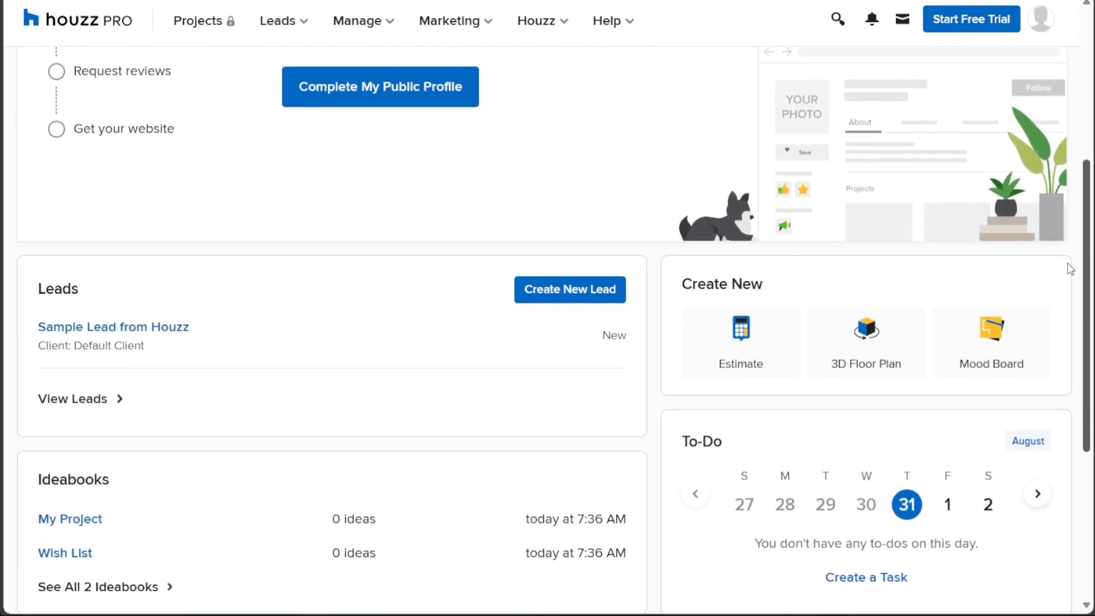
scroll("down", 3)
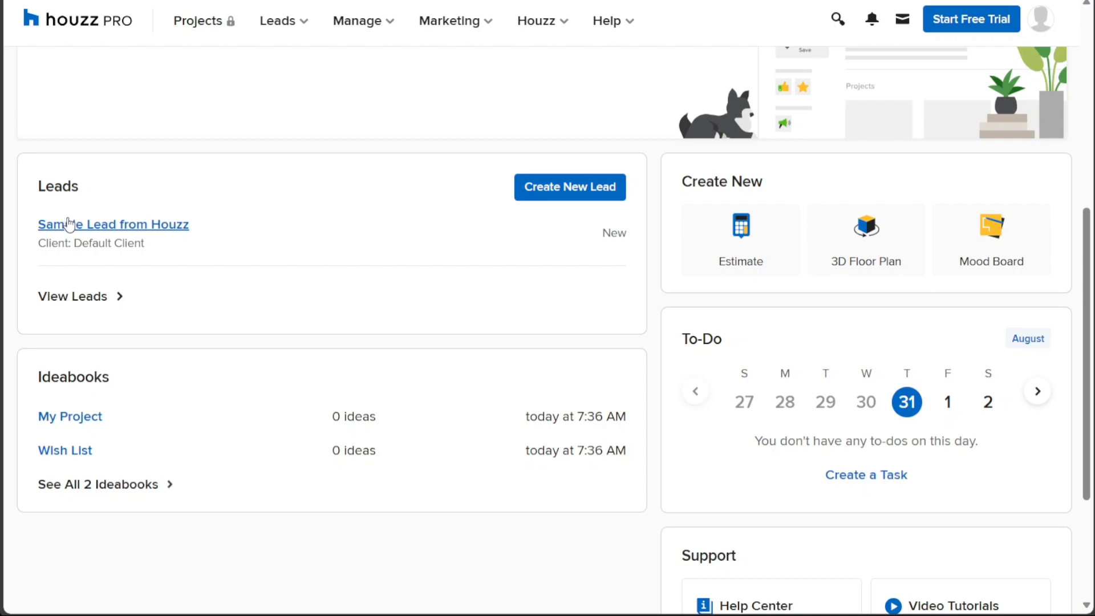
mouse_move(240, 153)
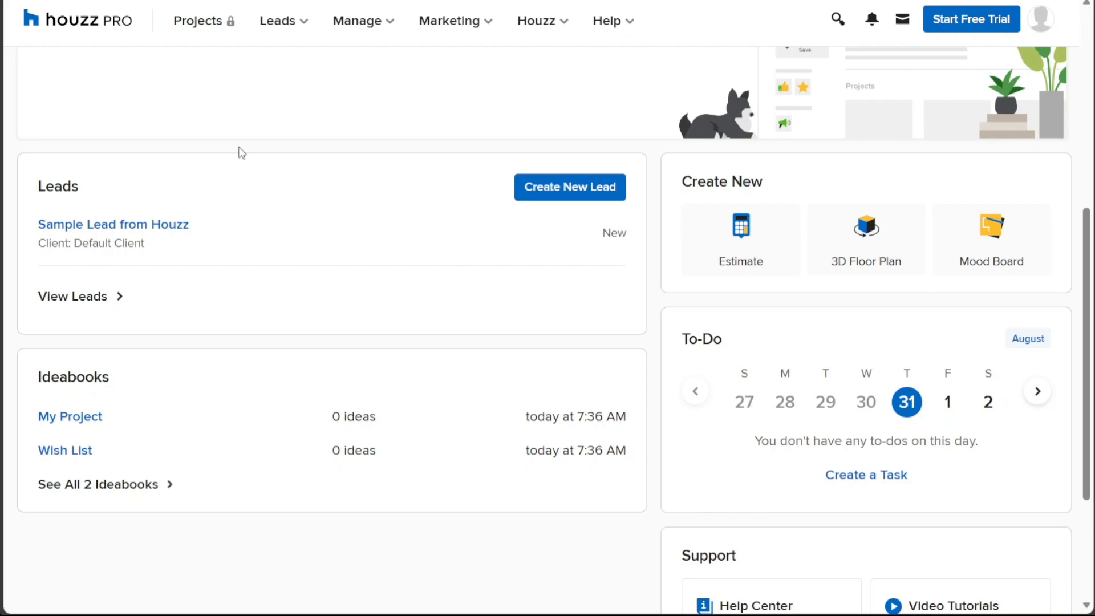
mouse_move(277, 20)
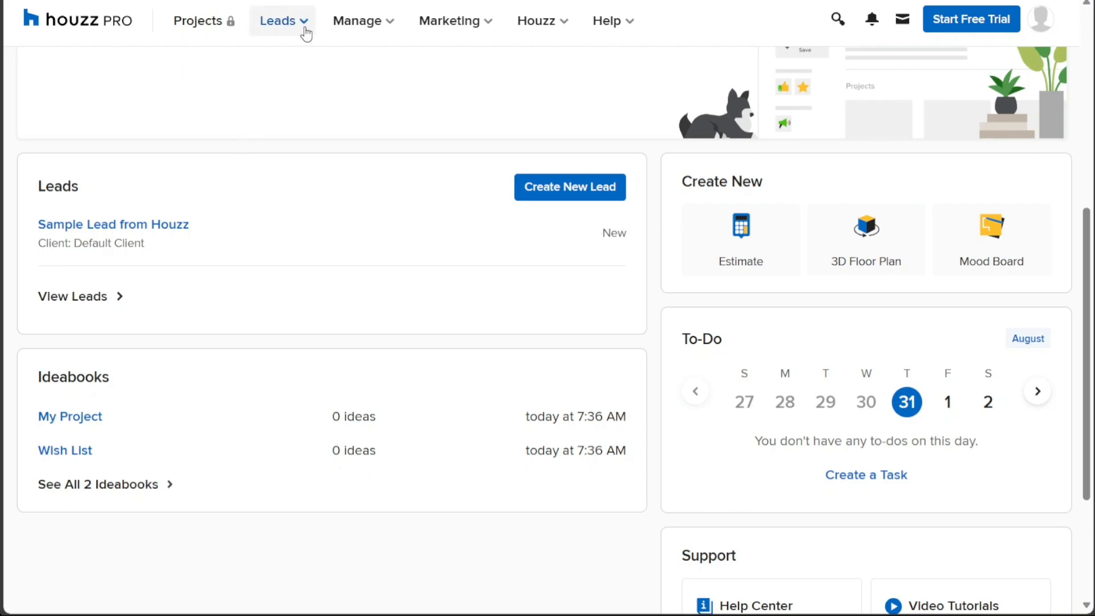
Step: Open Active Leads from the Leads menu, showing the sample Houzz lead at New stage
left_click(279, 20)
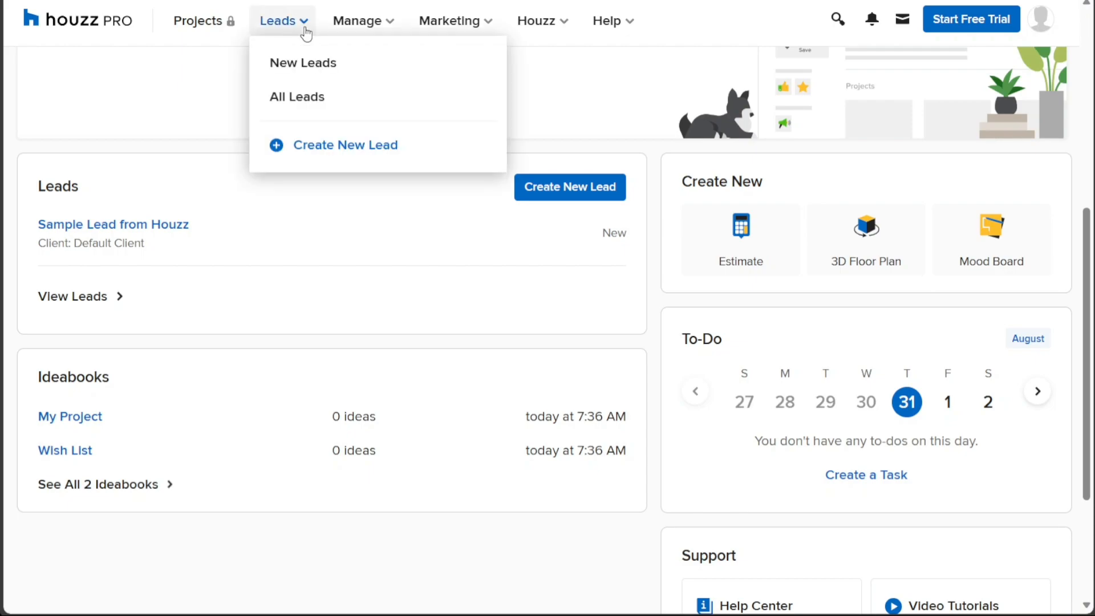
mouse_move(345, 145)
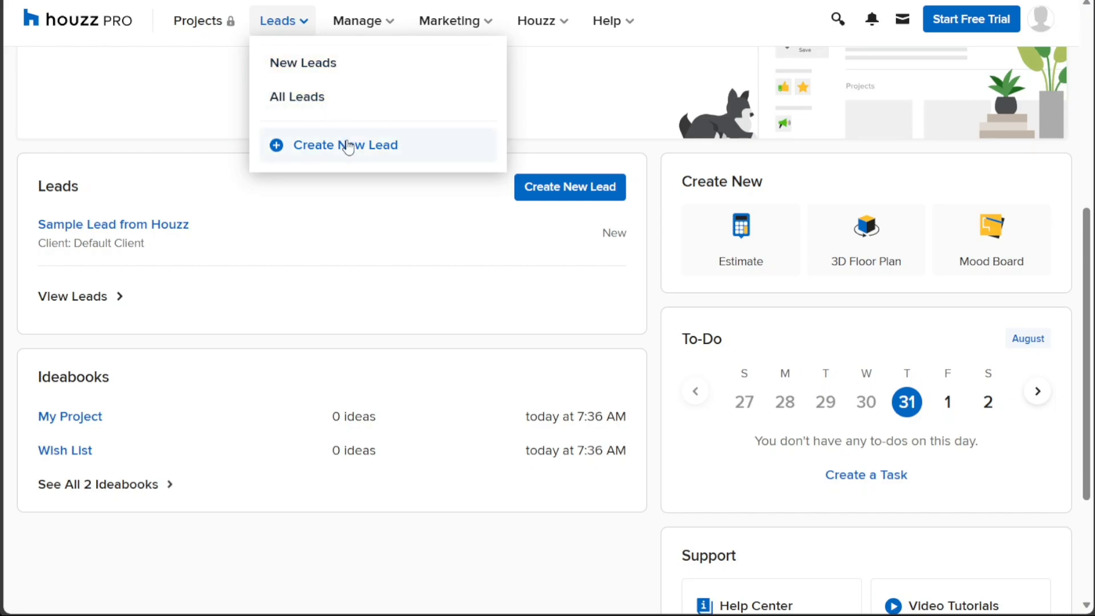
left_click(296, 97)
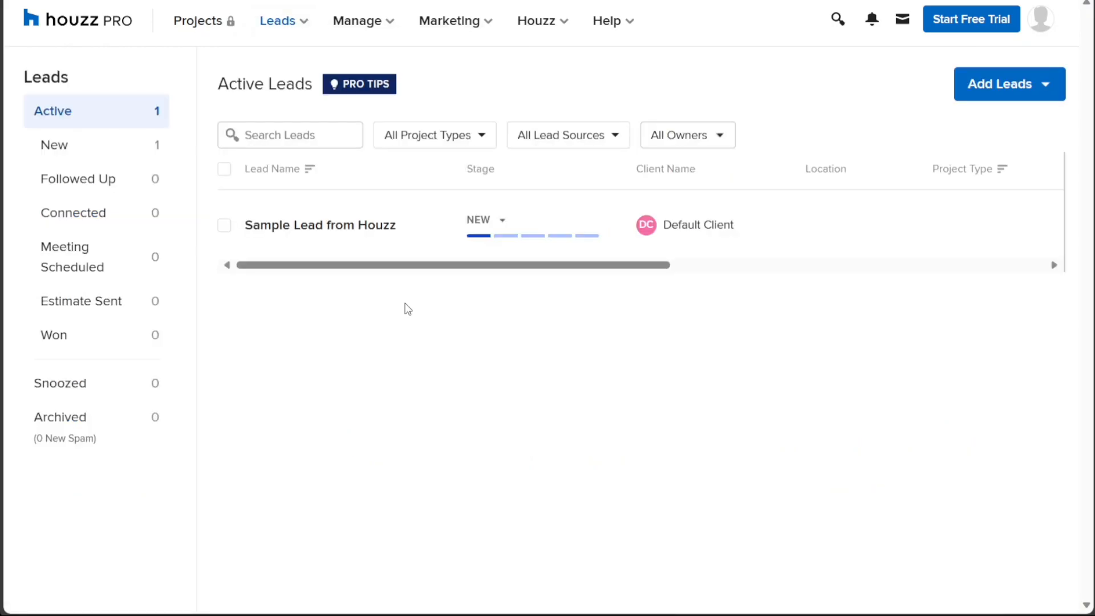
mouse_move(247, 105)
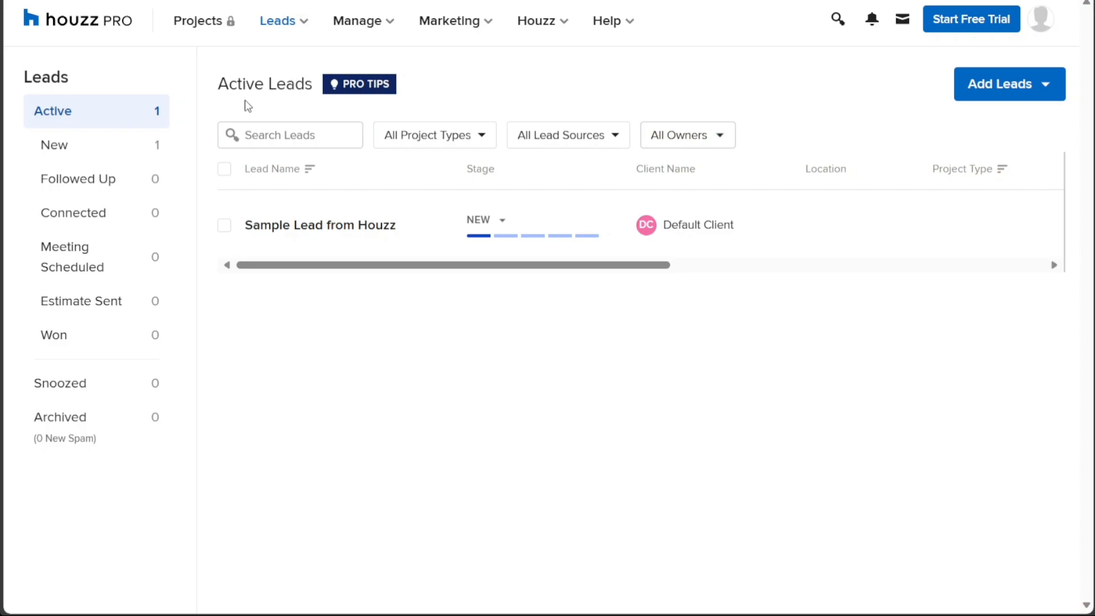
mouse_move(124, 224)
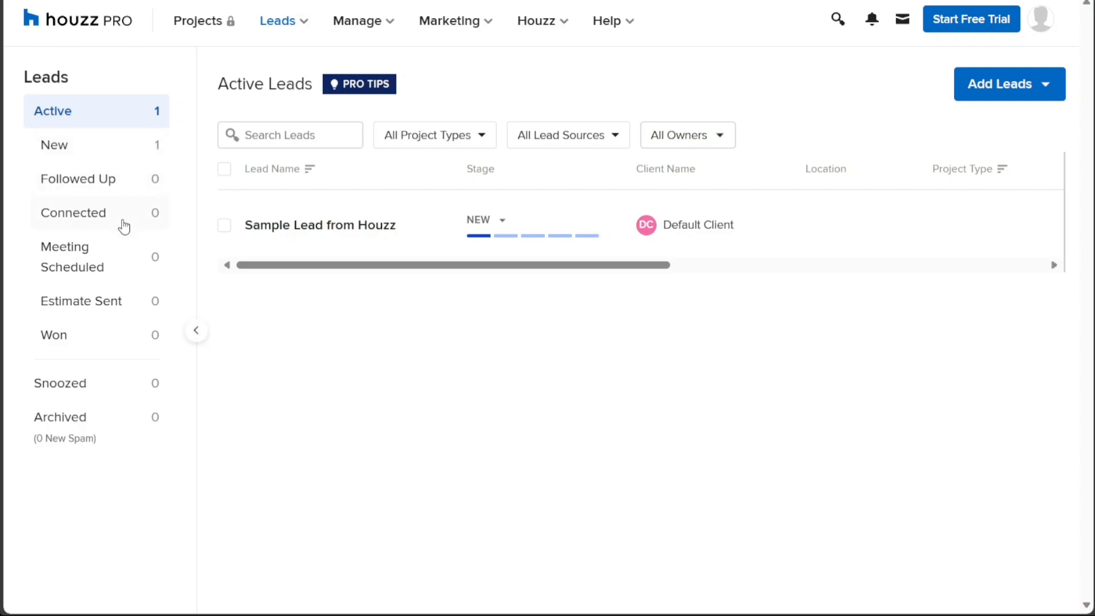
mouse_move(313, 60)
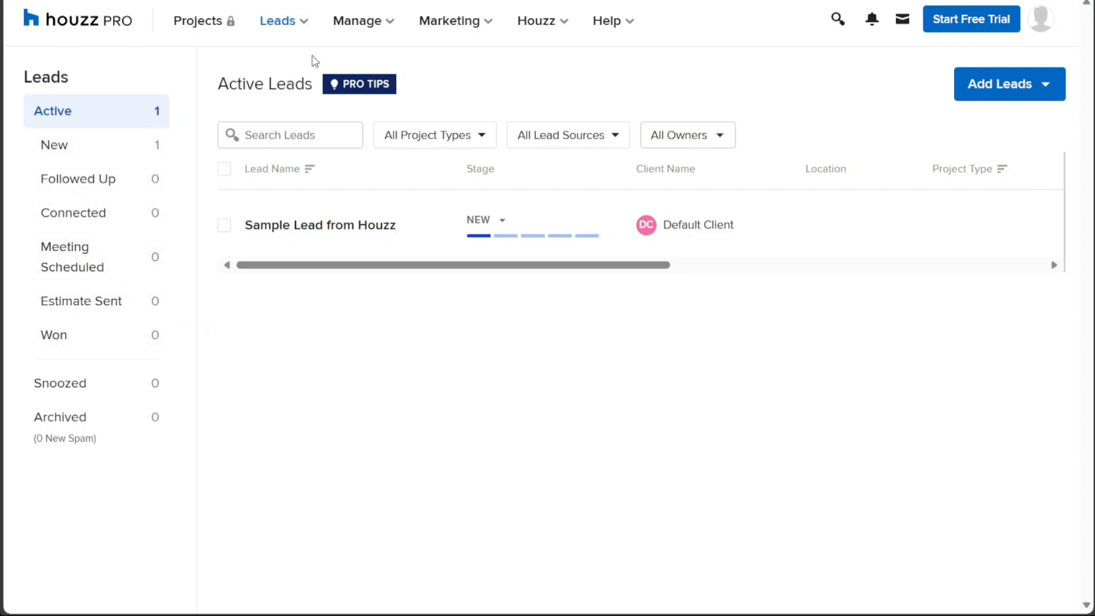
mouse_move(1009, 103)
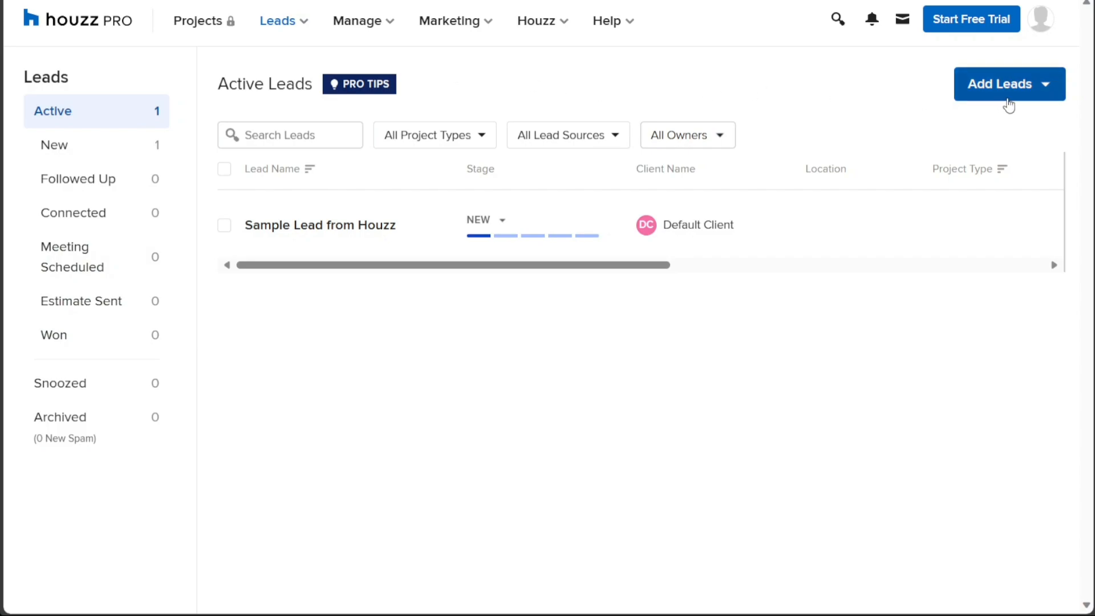
Step: Open the Add Leads dropdown offering Create New Lead, Import from File and Import from Email
left_click(1009, 84)
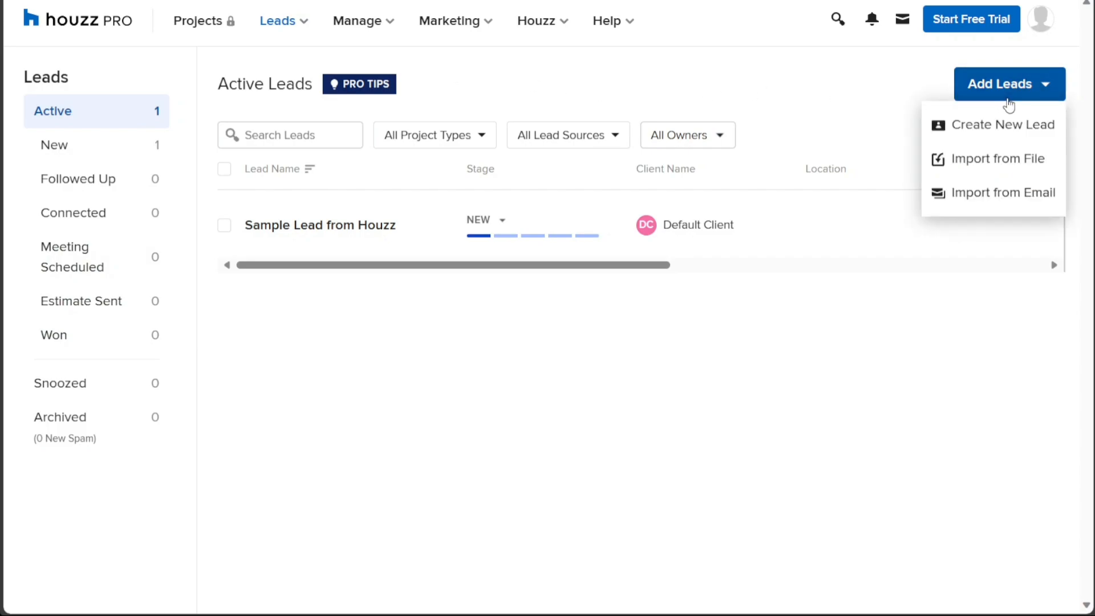
mouse_move(997, 159)
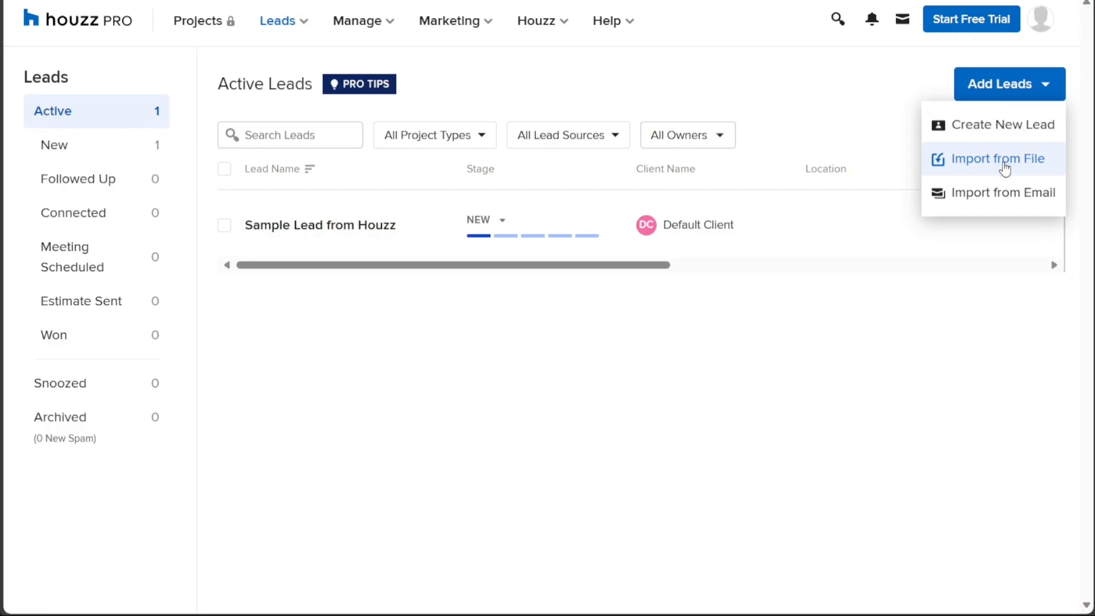
mouse_move(999, 198)
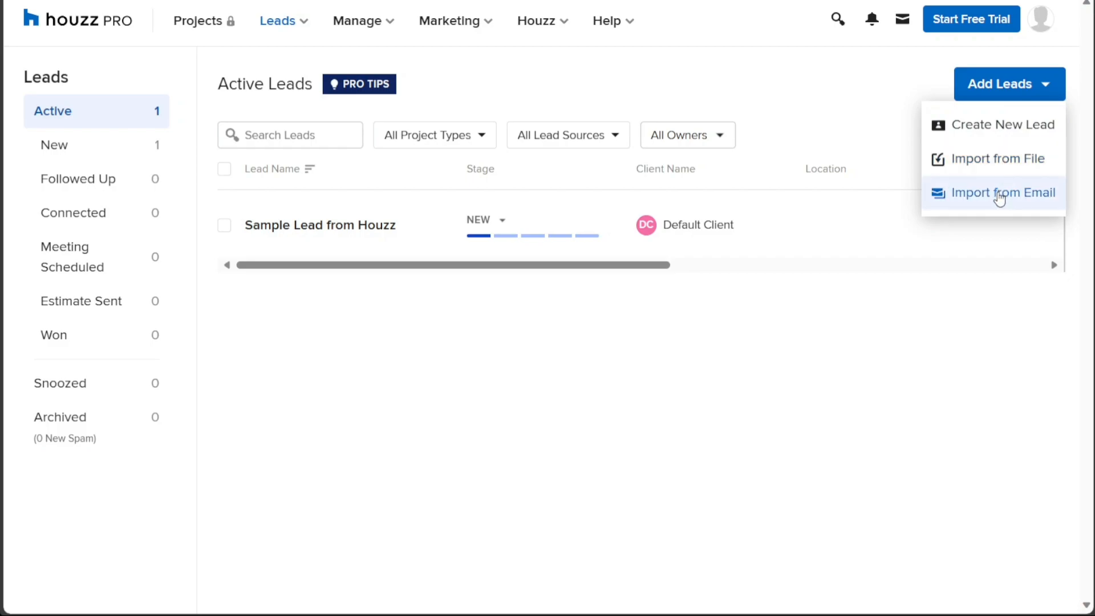
mouse_move(998, 124)
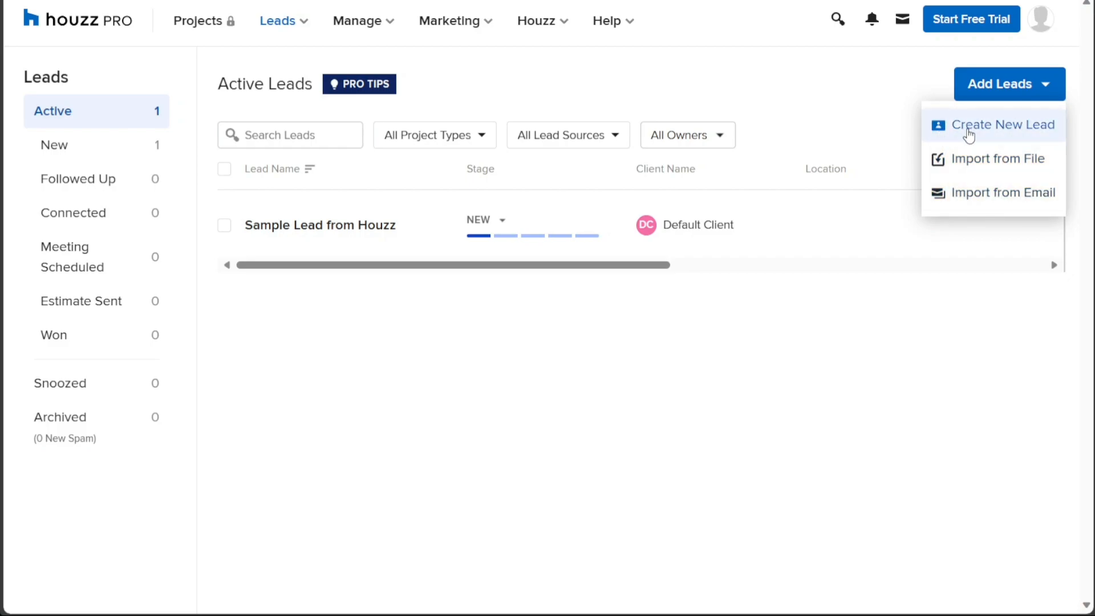
Step: Start a new lead, expand More Client Details, and enter client name John Smith
left_click(1001, 125)
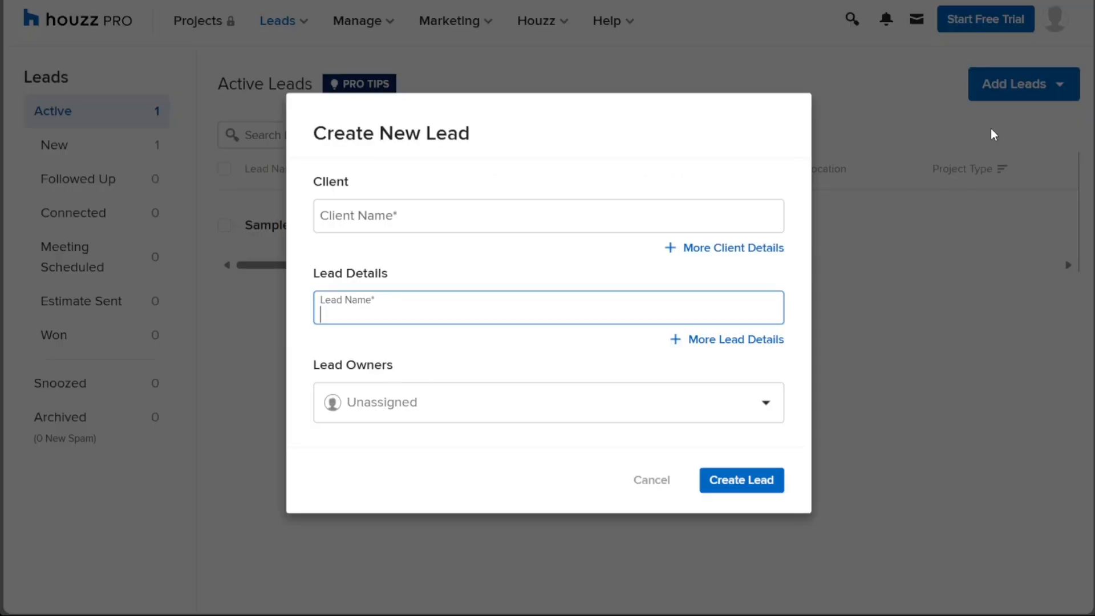
mouse_move(733, 145)
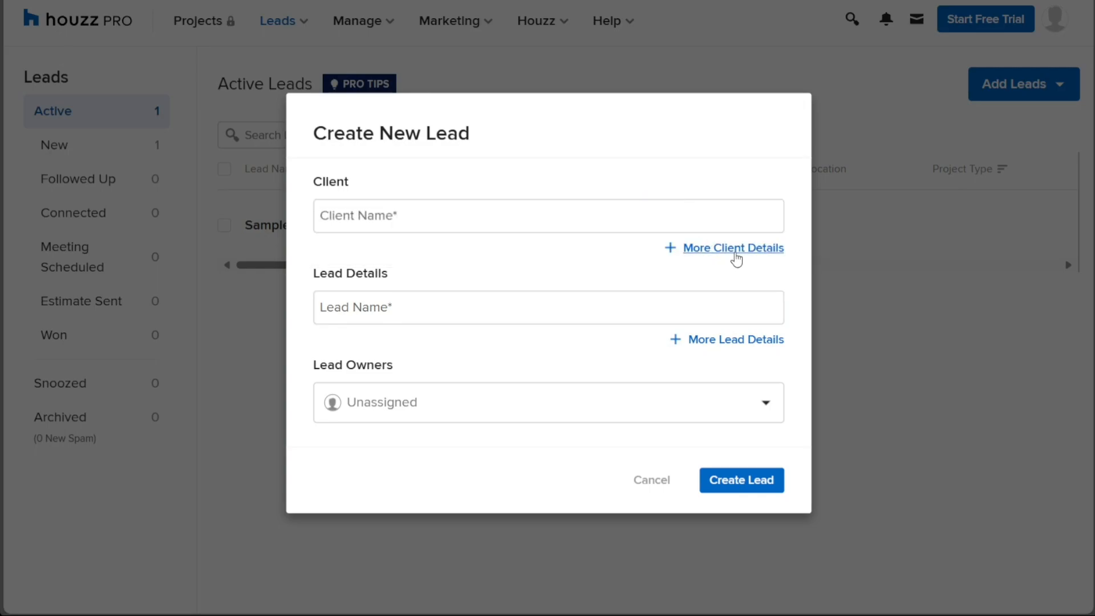
left_click(731, 247)
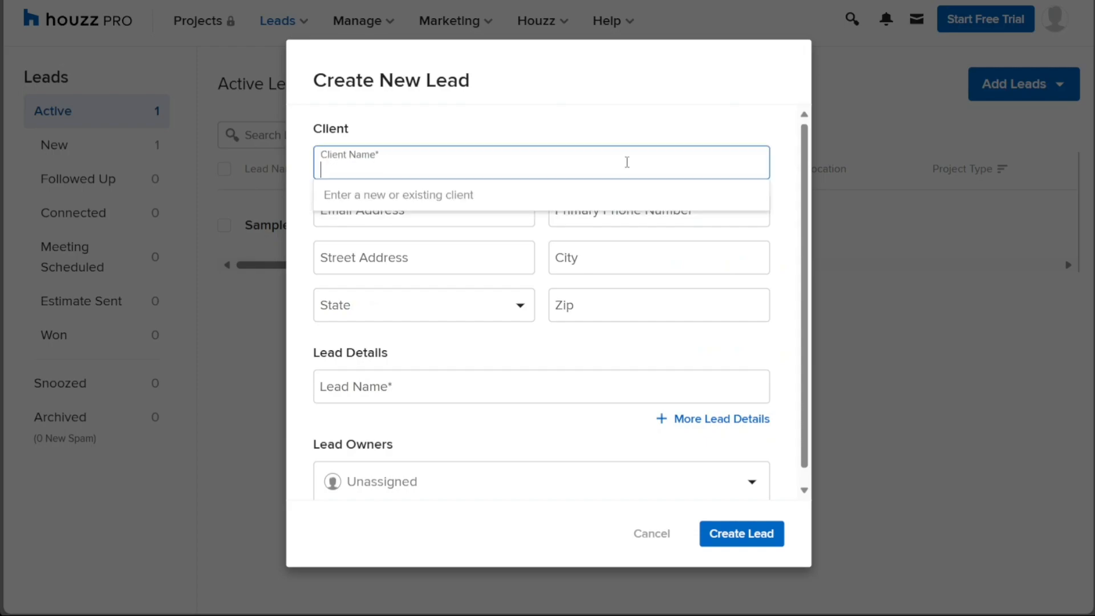
type("John")
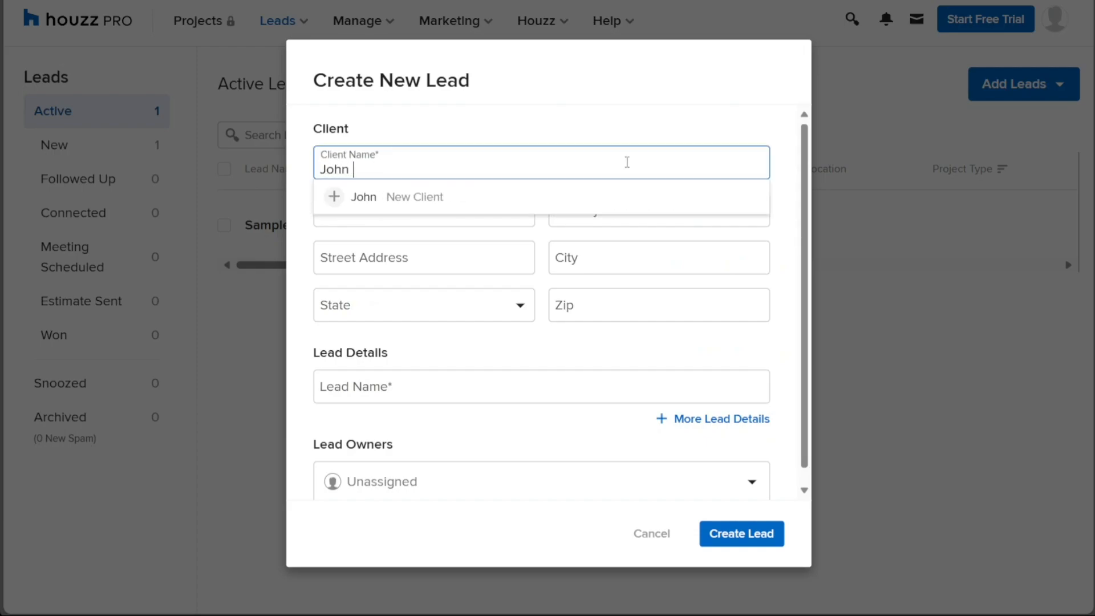
type("Smith")
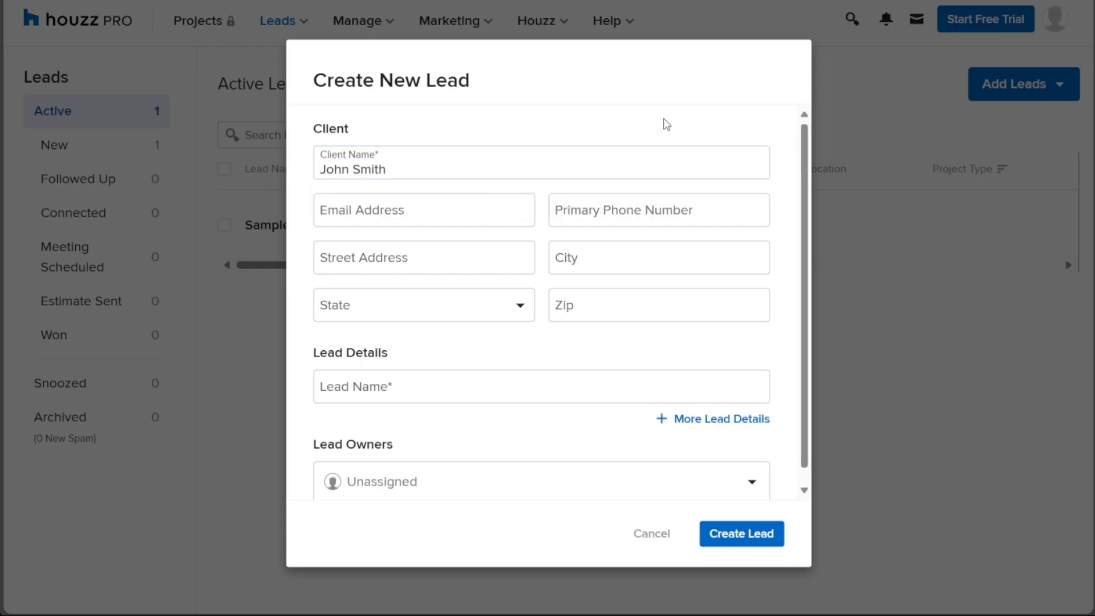
mouse_move(814, 335)
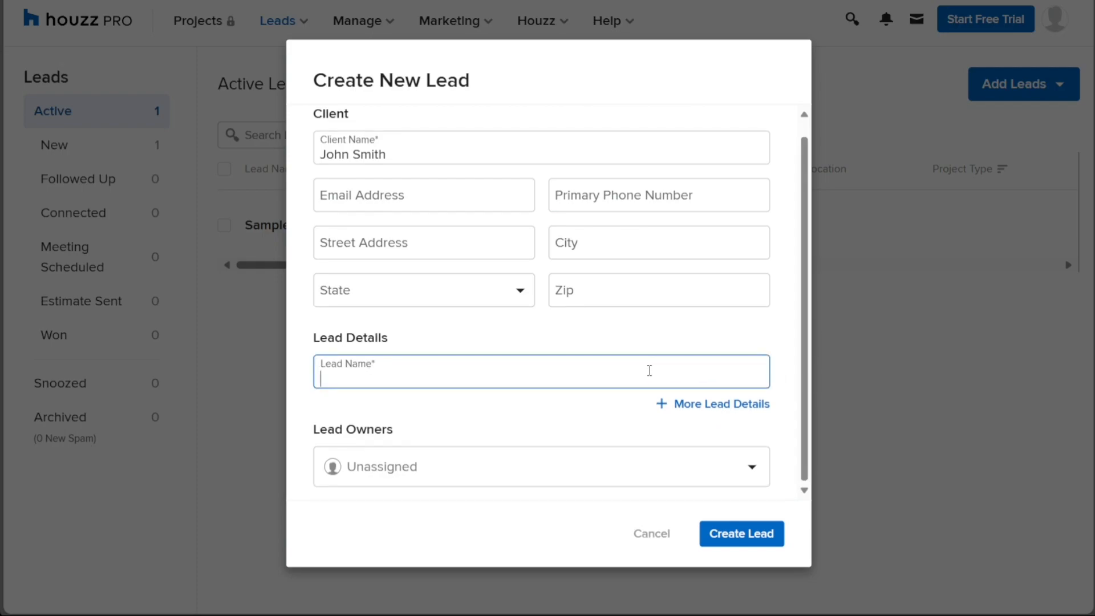
mouse_move(675, 377)
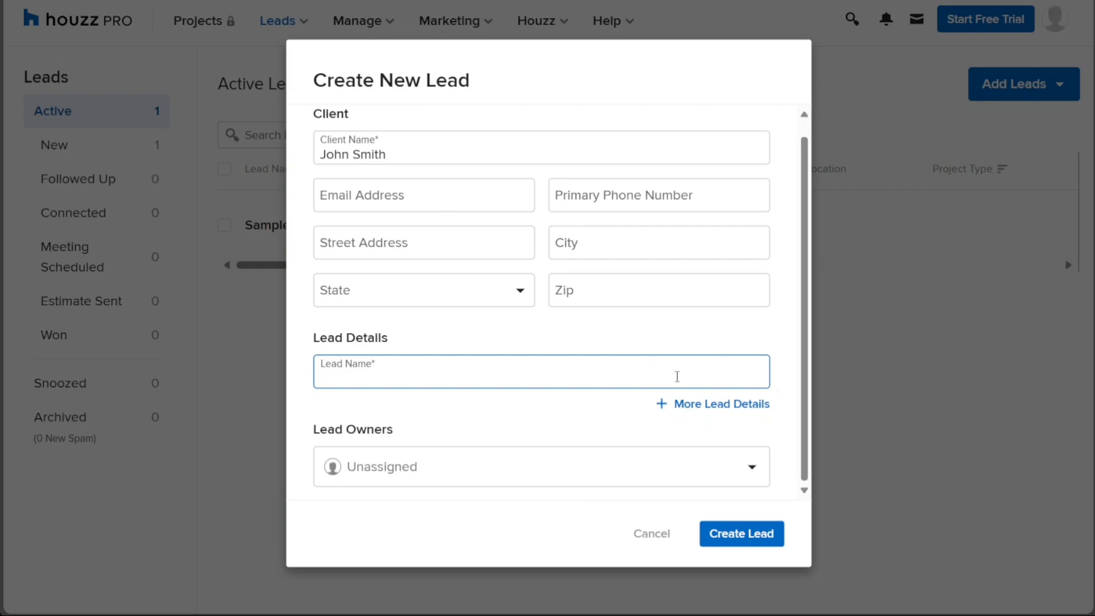
Step: Expand More Lead Details, name the lead 'Demo', and scroll to Lead Owners
left_click(720, 404)
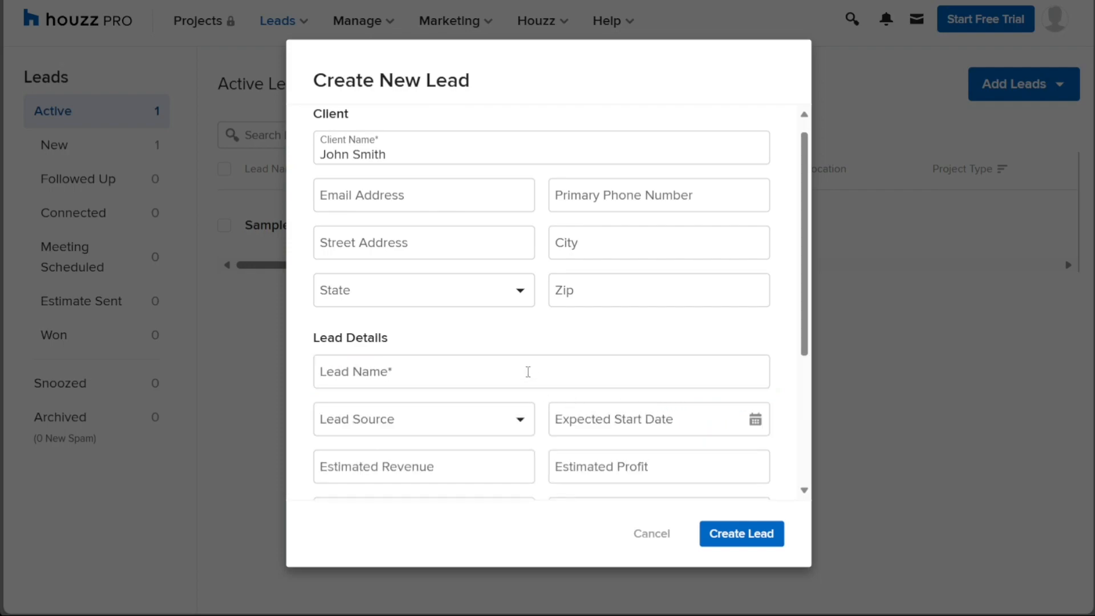
type("Demo")
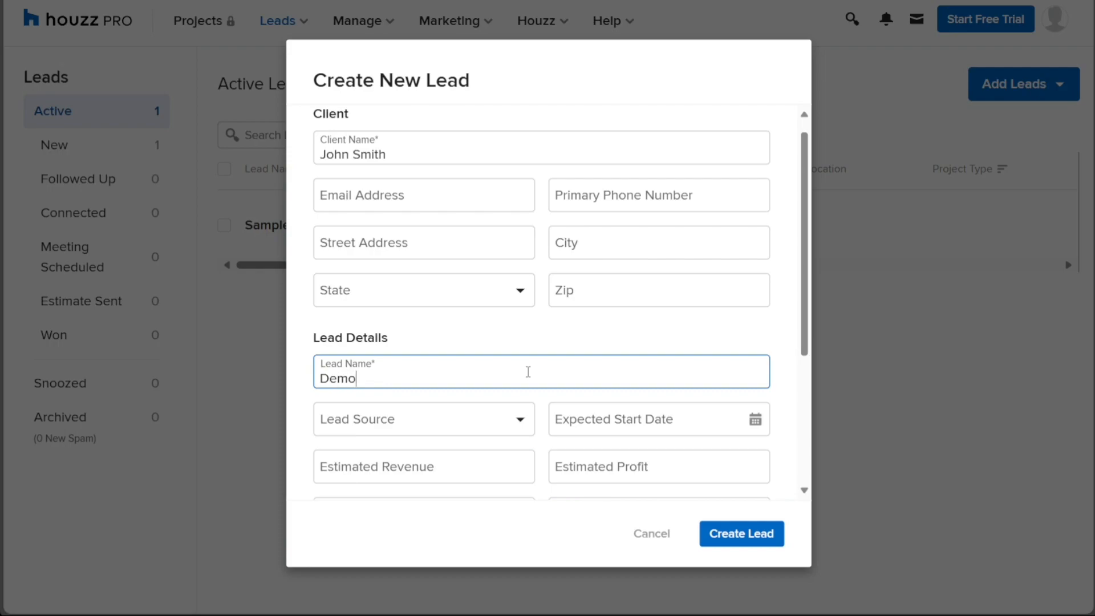
scroll("down", 3)
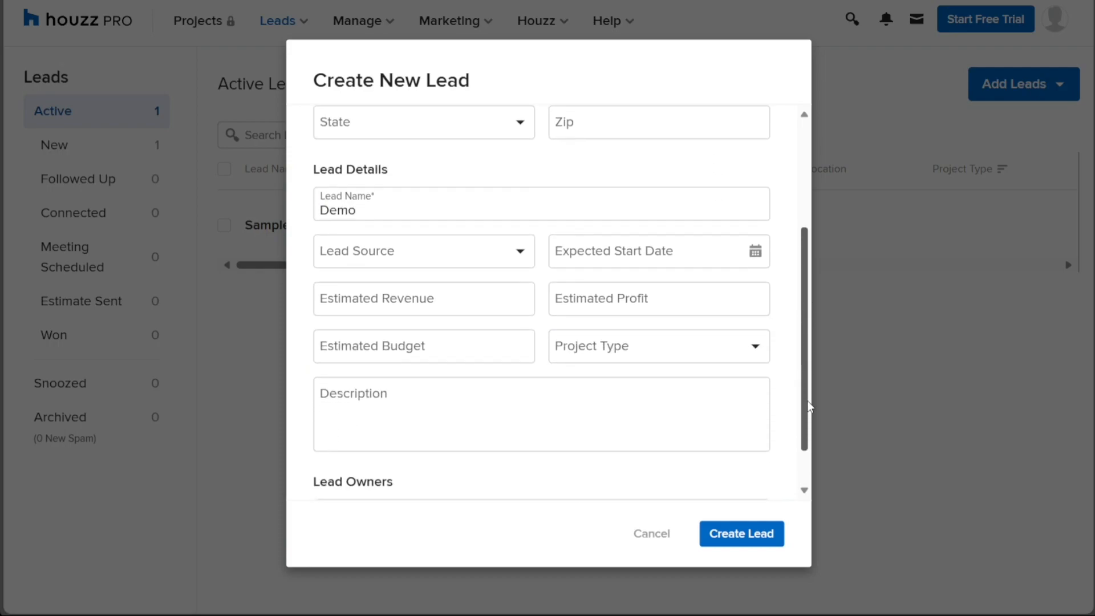
scroll("down", 3)
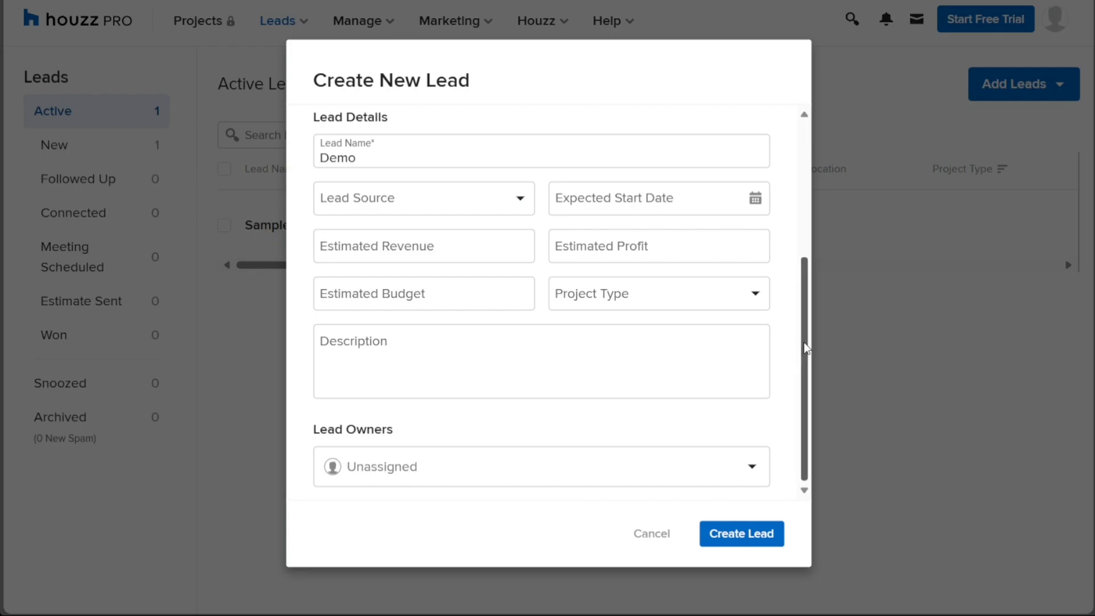
mouse_move(818, 386)
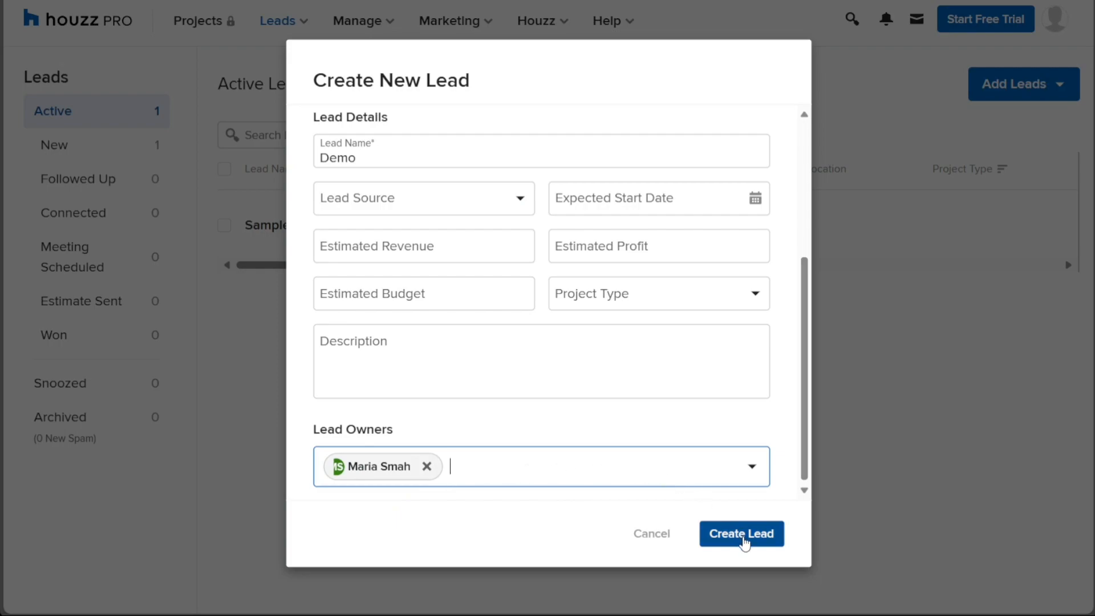
Step: Submit the form with Create Lead to save the Demo lead
left_click(742, 534)
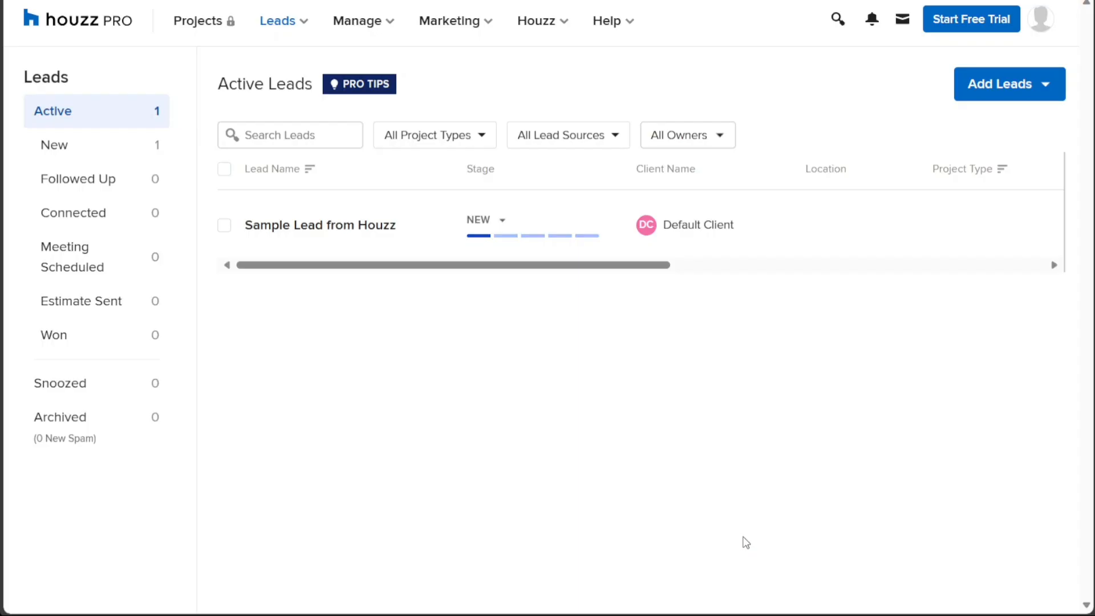
mouse_move(736, 514)
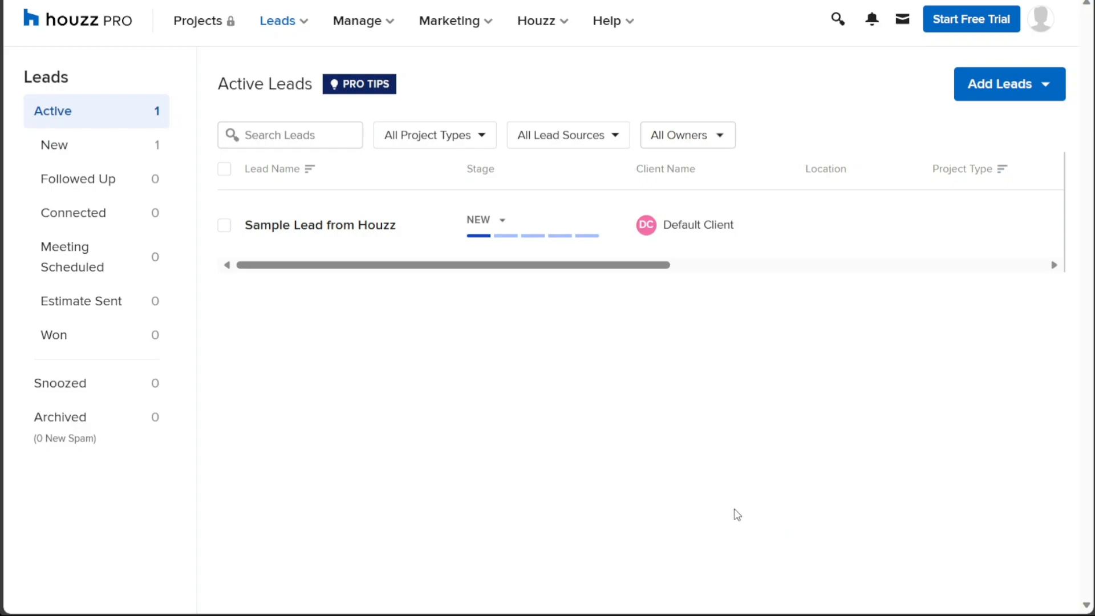
mouse_move(420, 333)
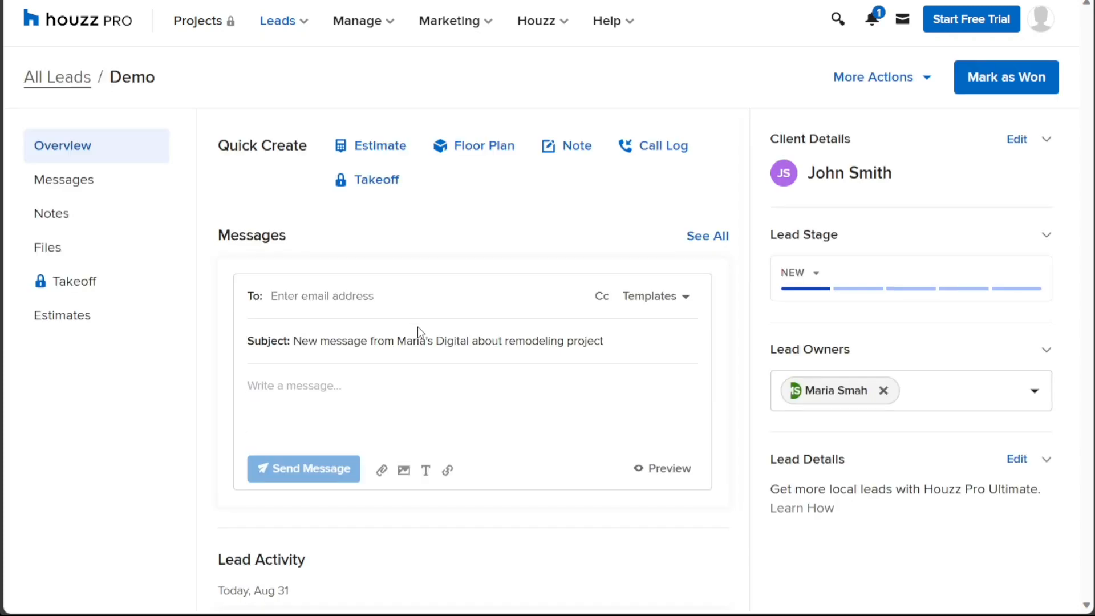
mouse_move(589, 265)
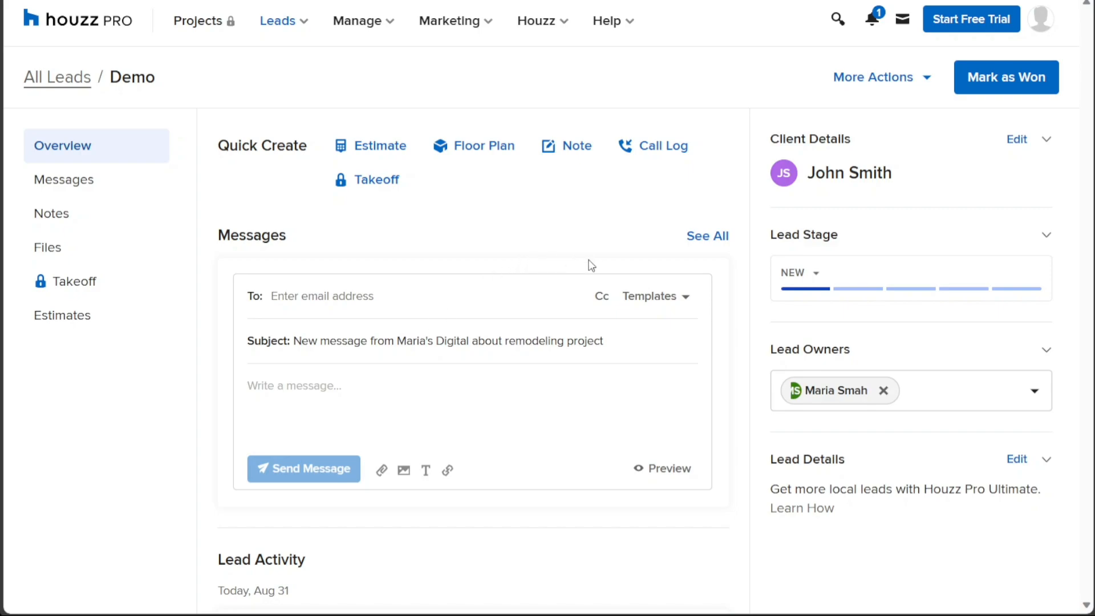
mouse_move(842, 98)
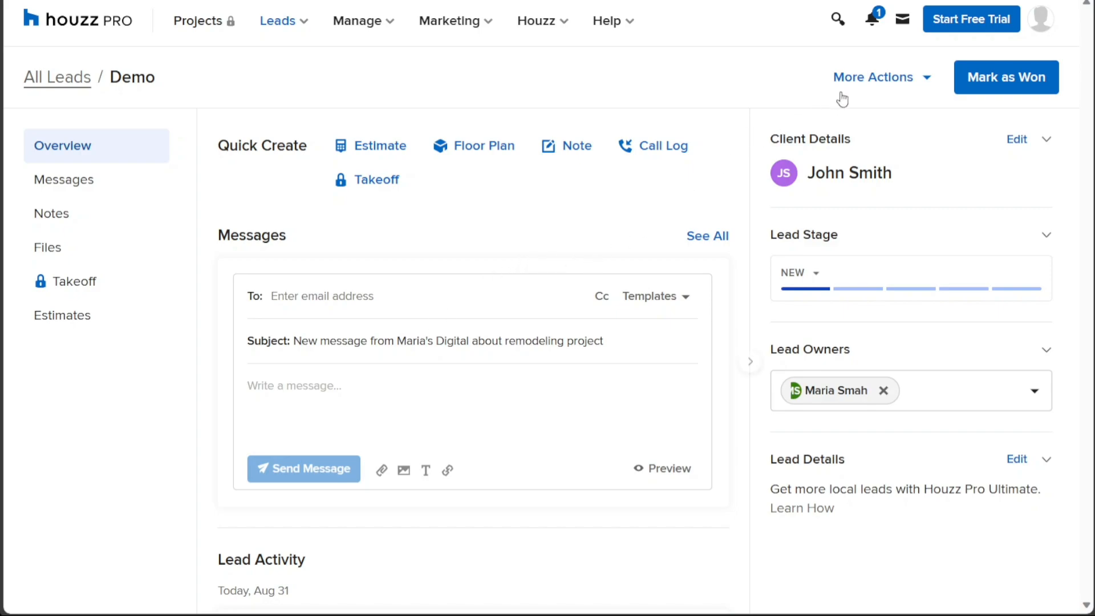
Step: Review the Demo lead overview showing client John Smith and owner Maria Smah
left_click(874, 77)
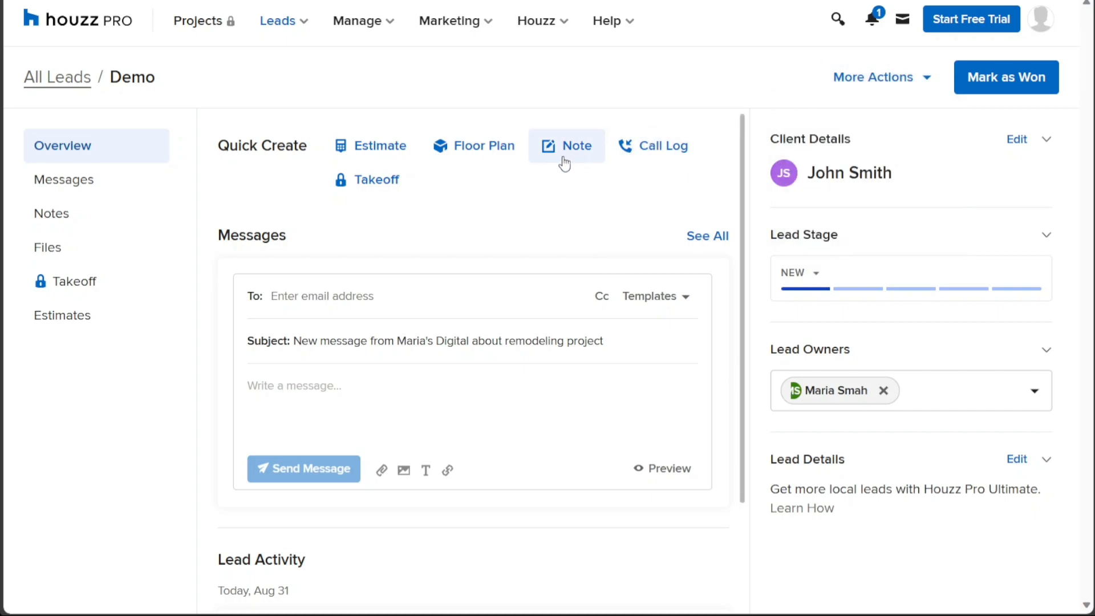
mouse_move(352, 113)
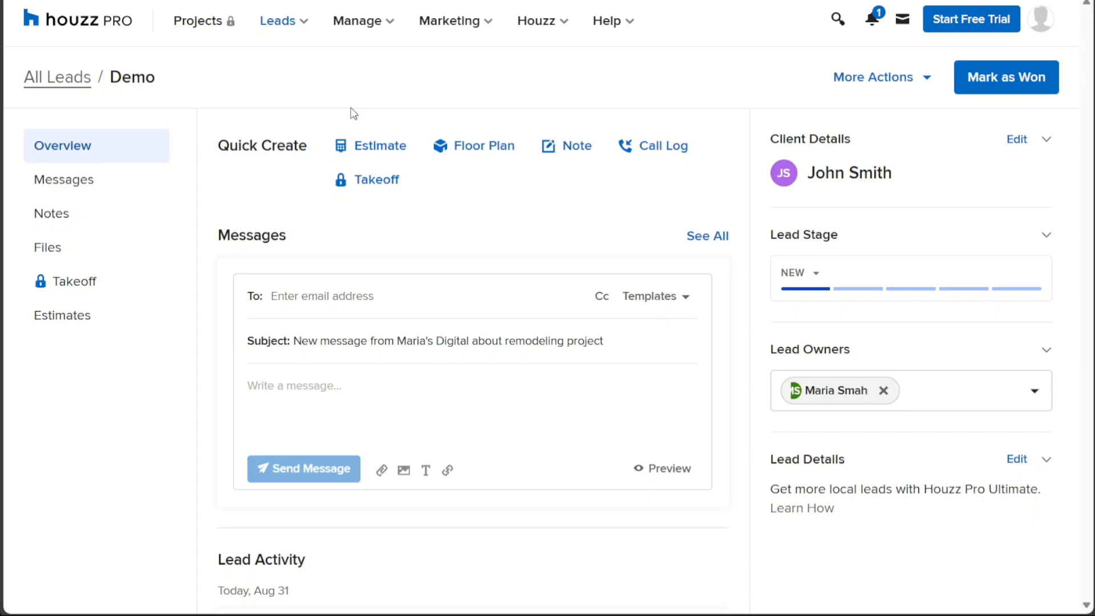
mouse_move(245, 90)
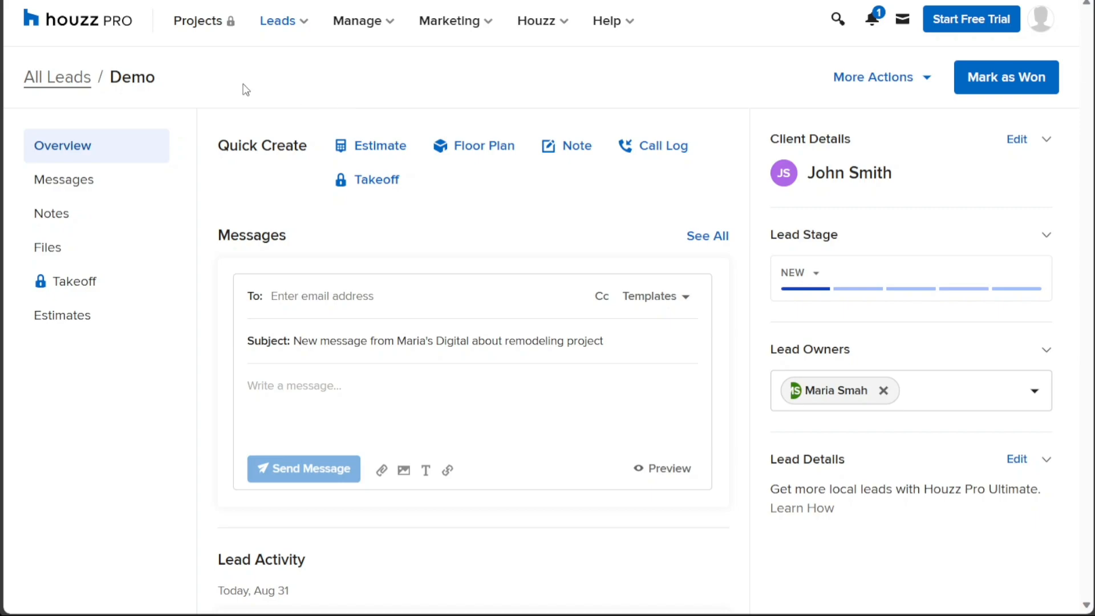
left_click(358, 20)
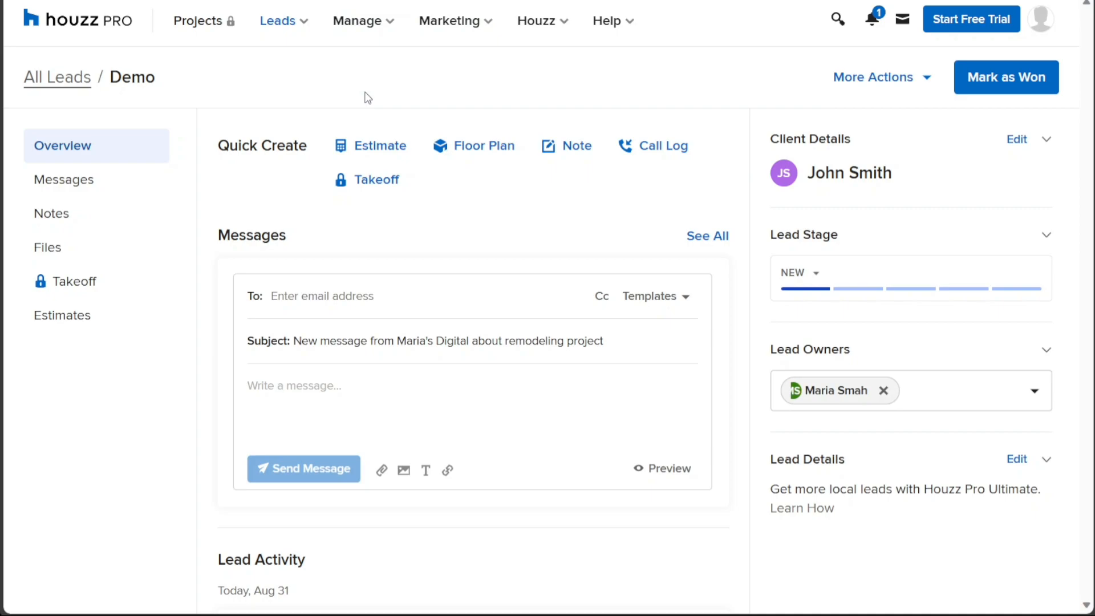
left_click(357, 21)
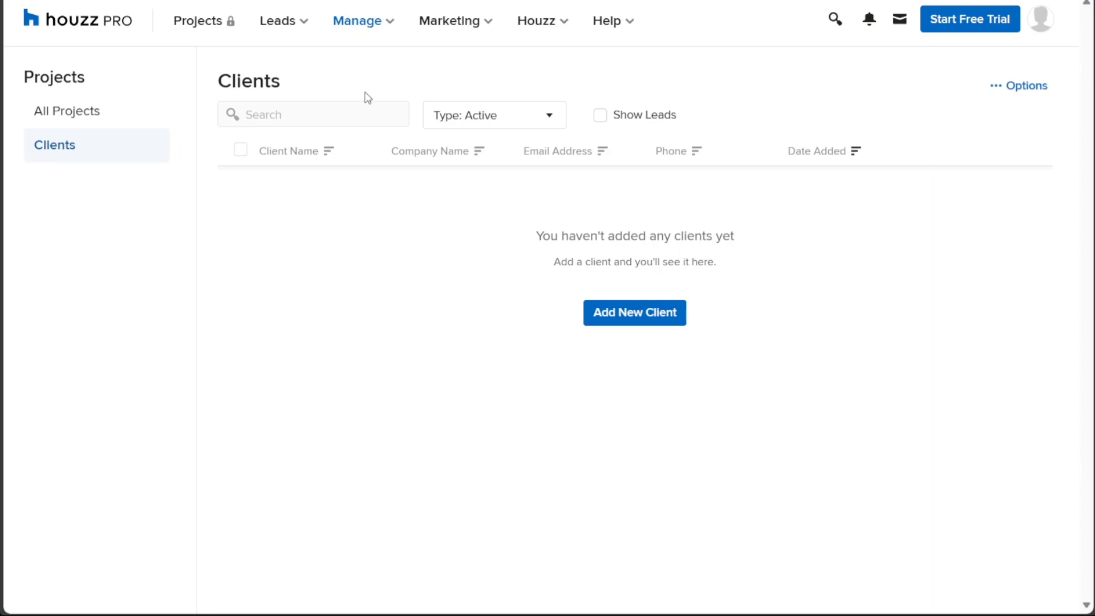
mouse_move(419, 215)
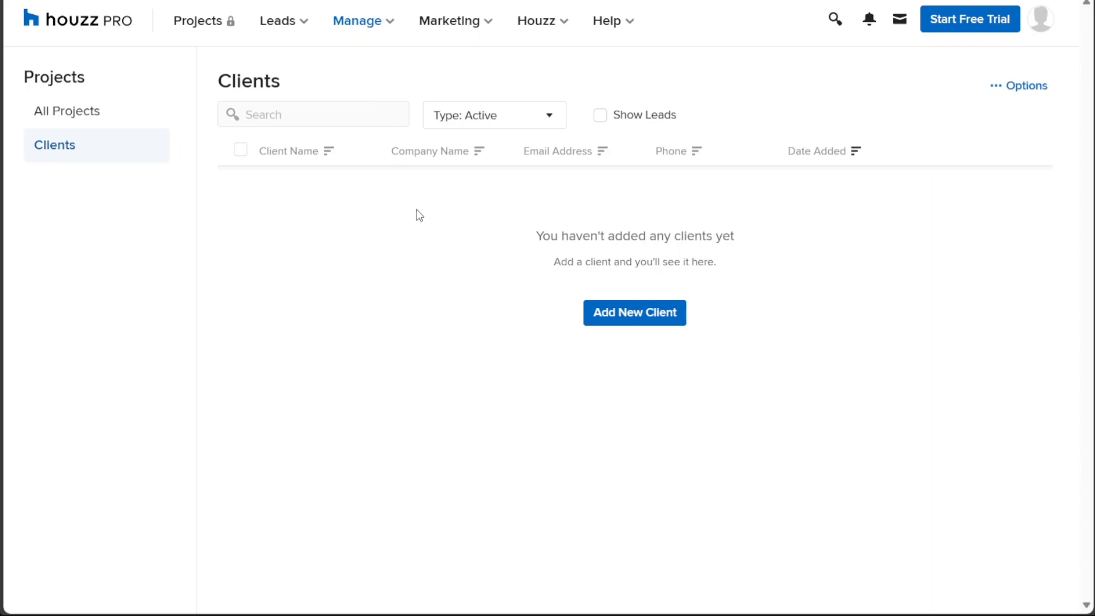
mouse_move(724, 232)
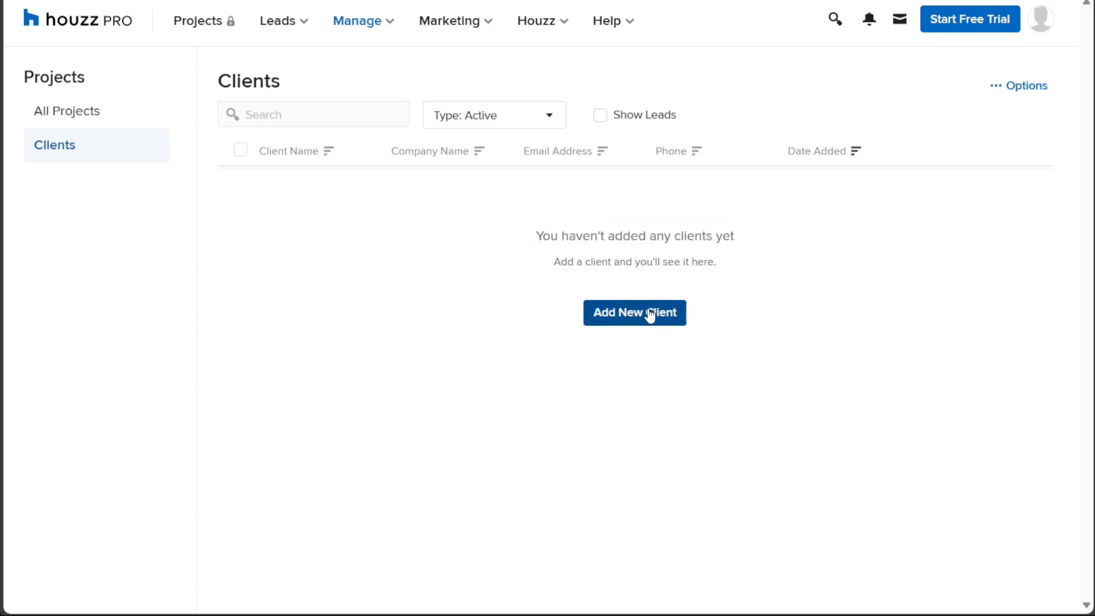
Step: Open the Add New Client form from the empty Clients page
left_click(634, 312)
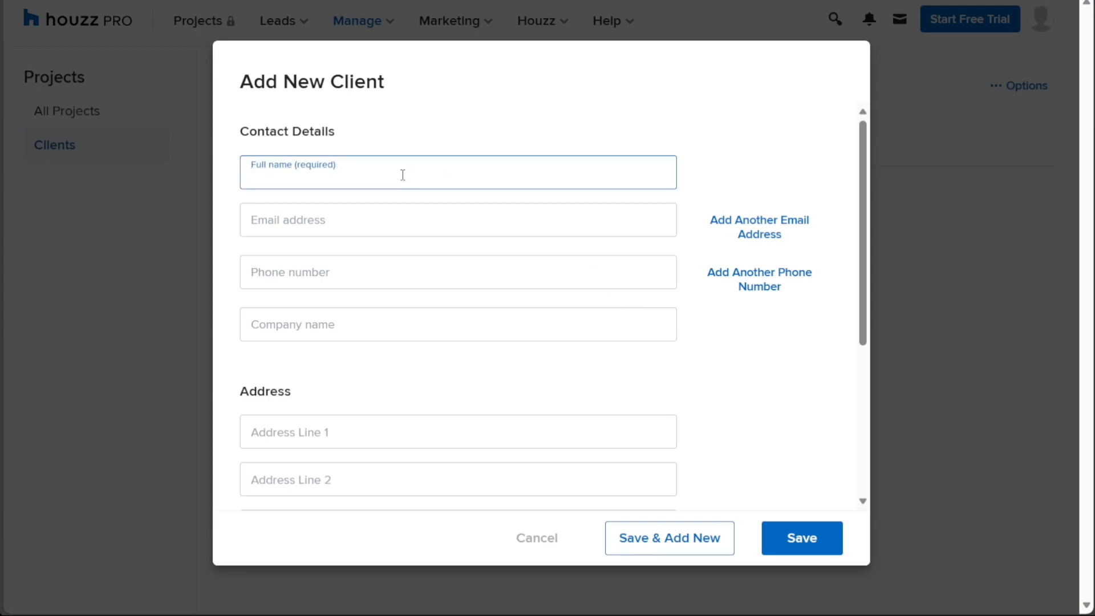
Step: Enter 'John Smith' as the full name, scroll the form, and save
type("John")
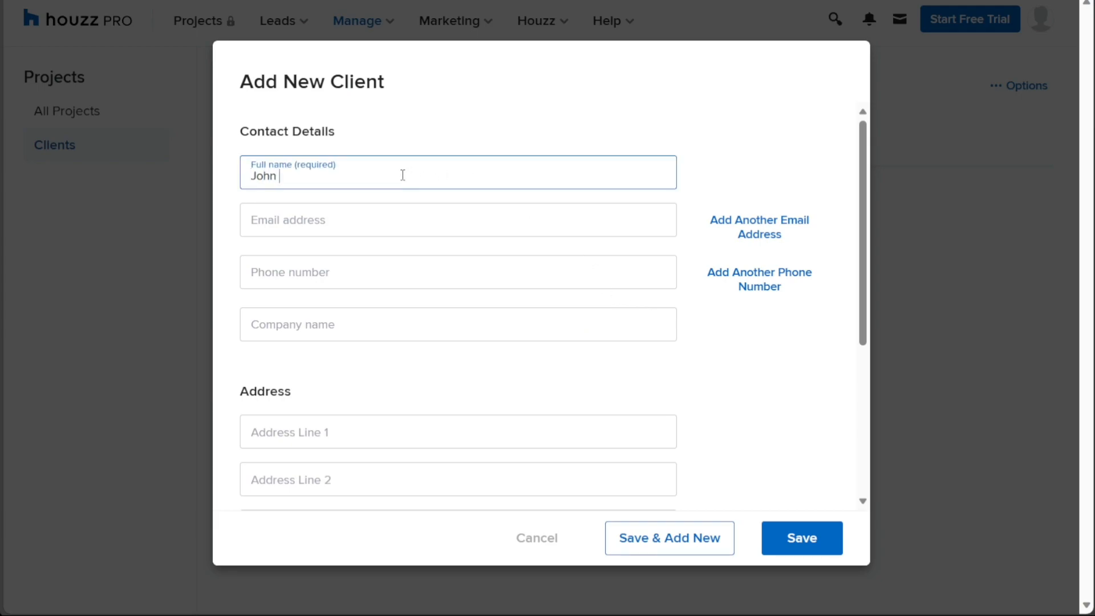
type("Smith")
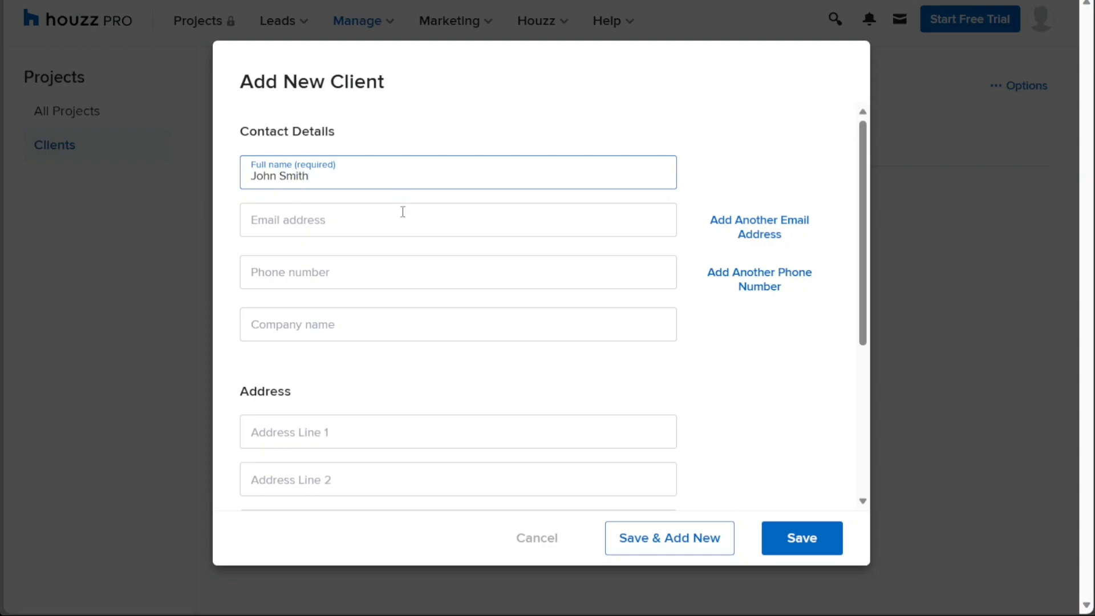
mouse_move(843, 270)
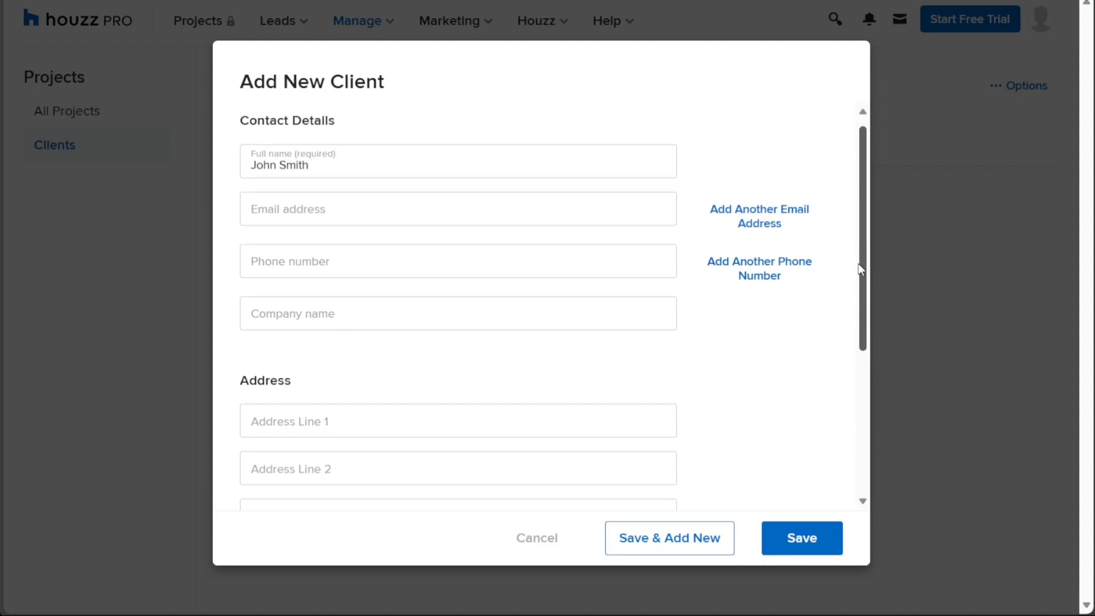
mouse_move(768, 227)
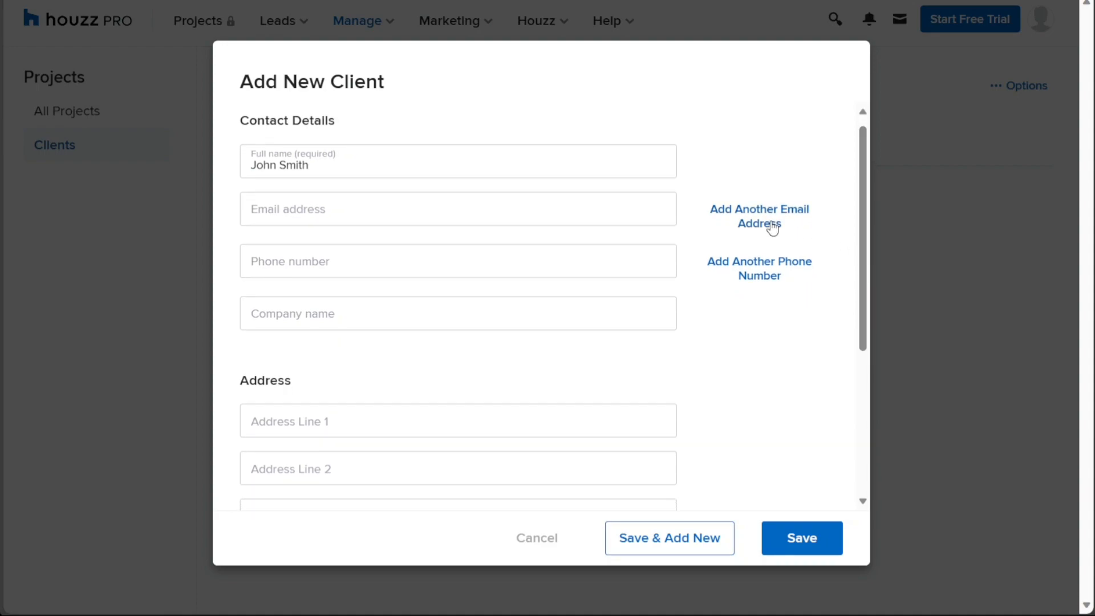
mouse_move(825, 236)
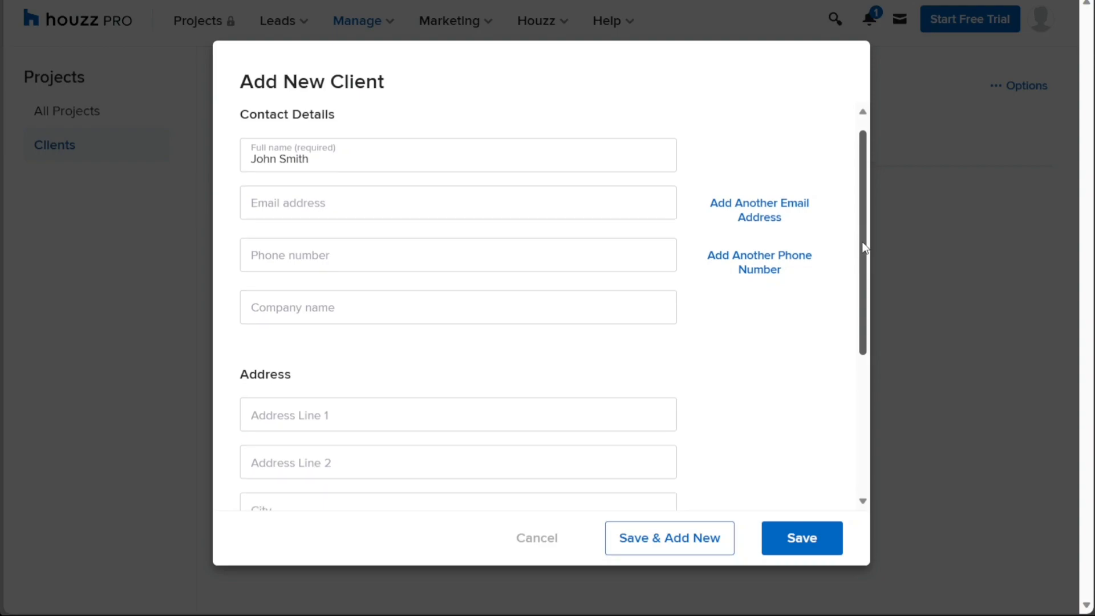
scroll("down", 3)
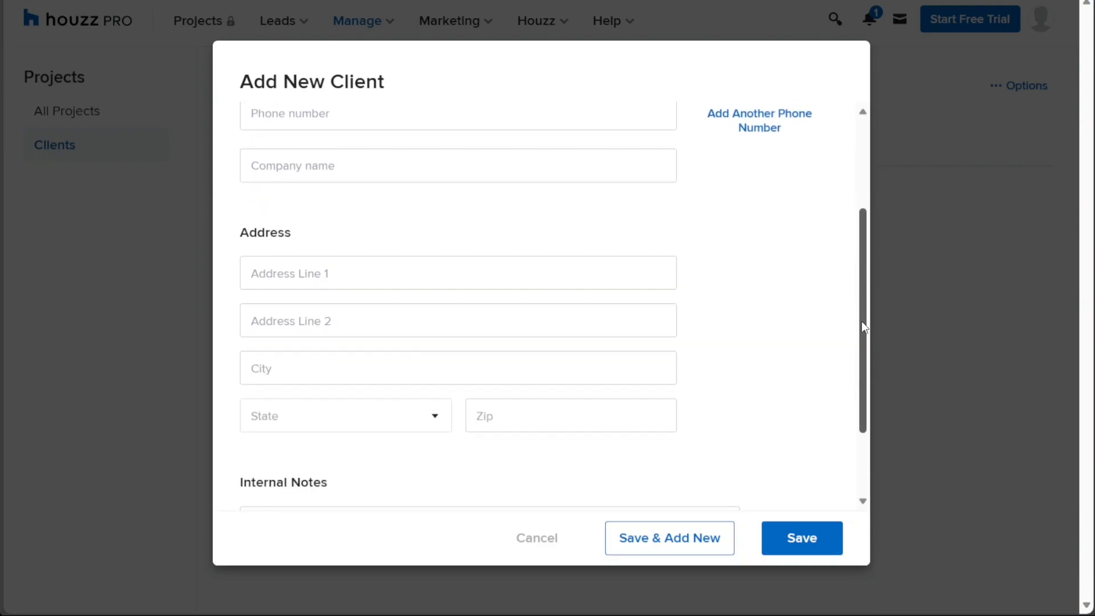
scroll("down", 3)
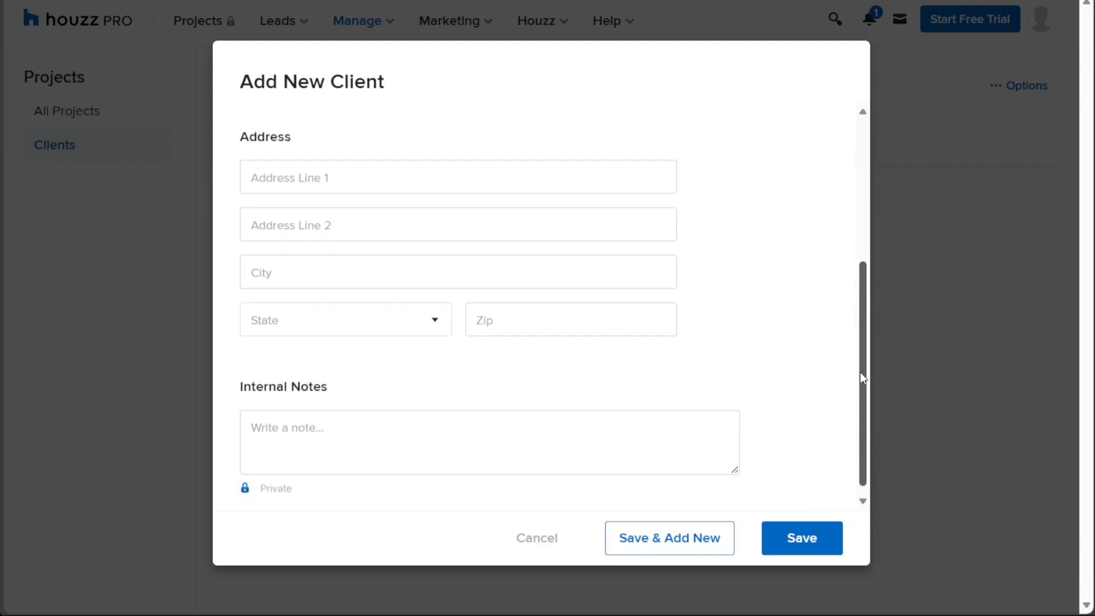
mouse_move(771, 366)
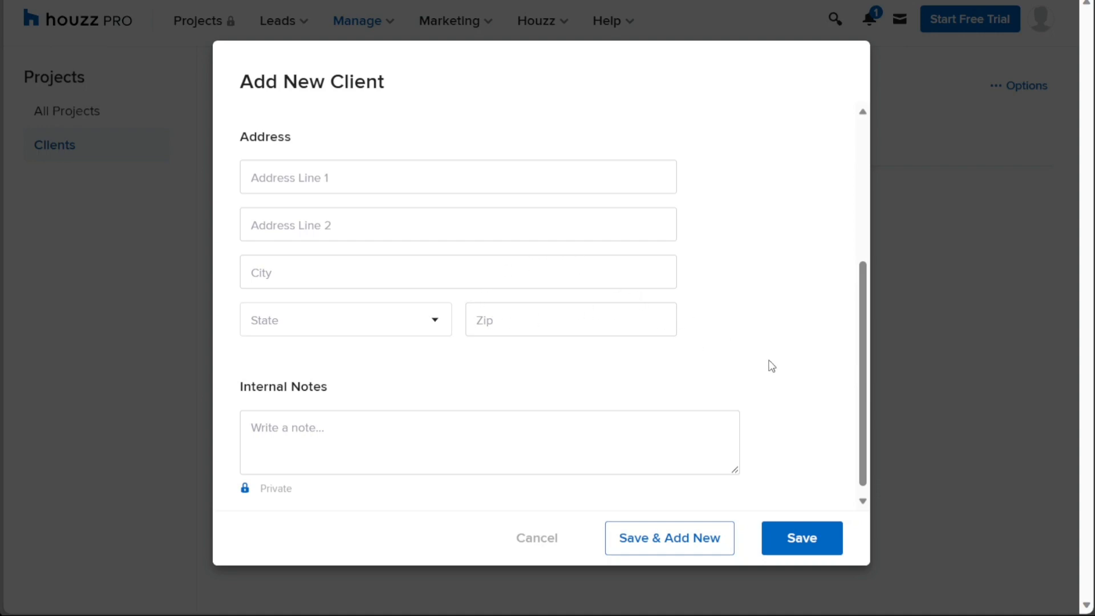
scroll("down", 3)
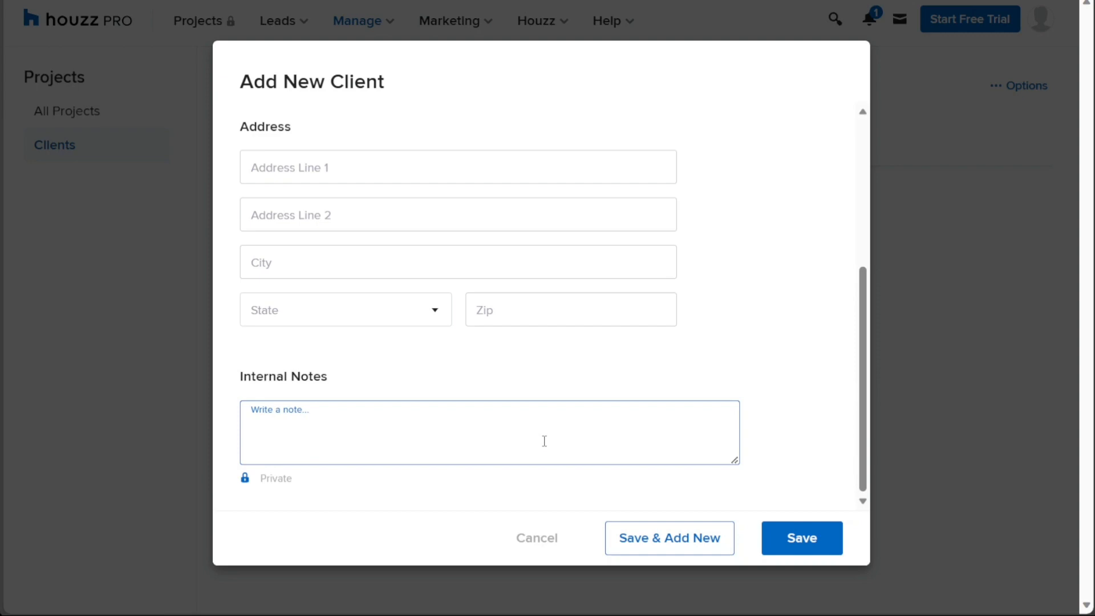
mouse_move(285, 483)
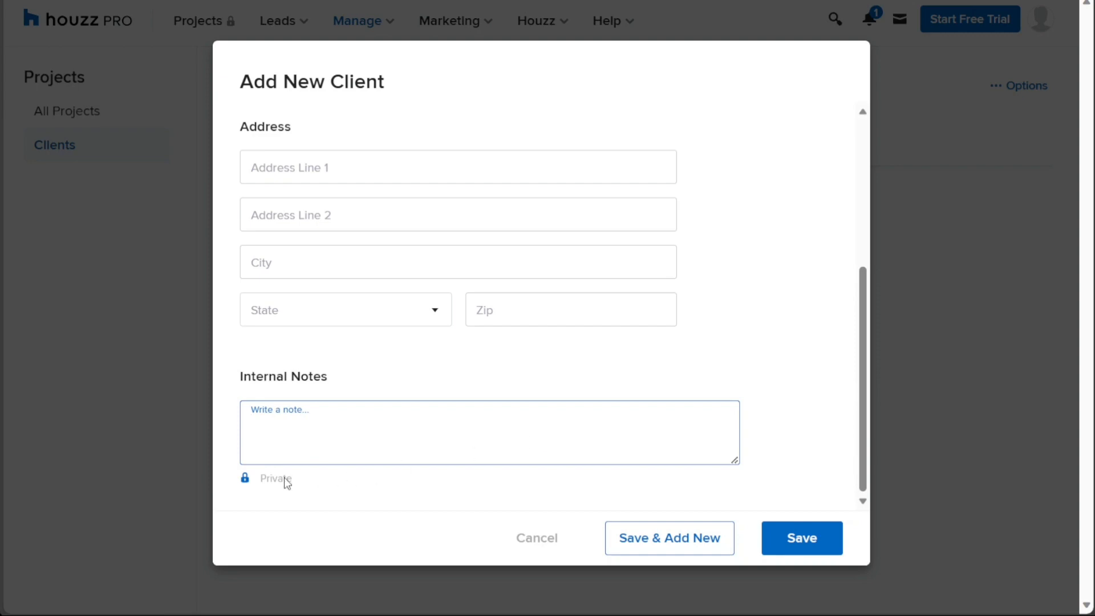
mouse_move(245, 478)
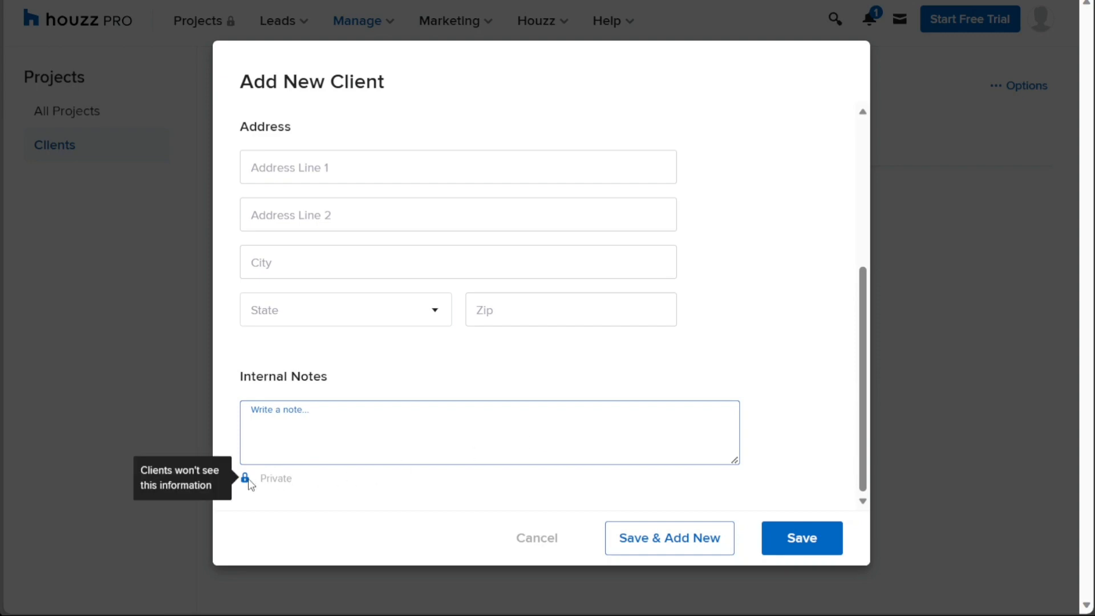
mouse_move(400, 438)
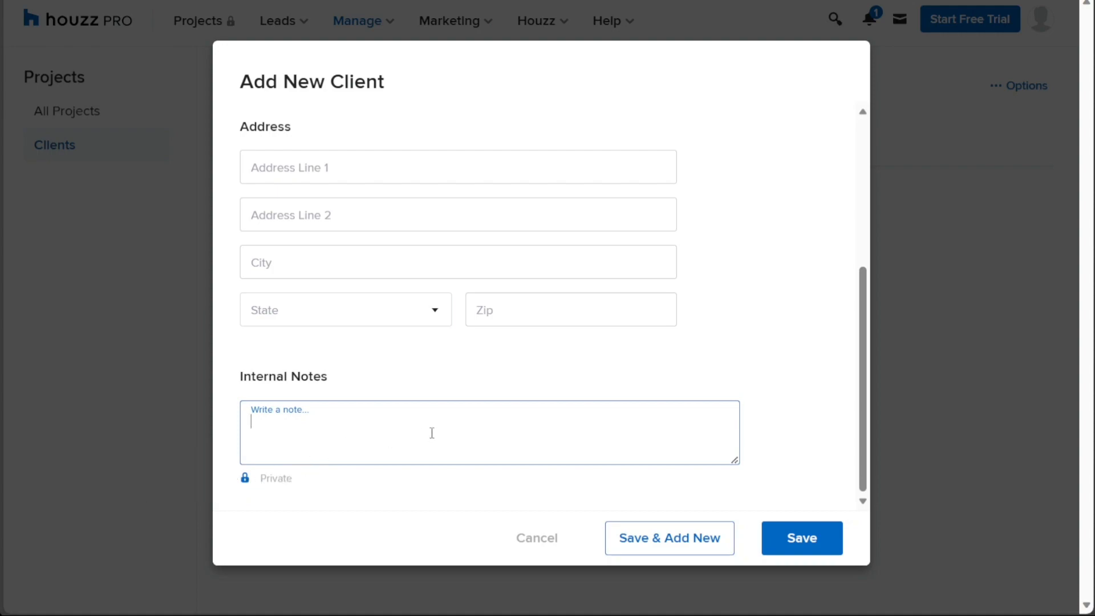
mouse_move(611, 428)
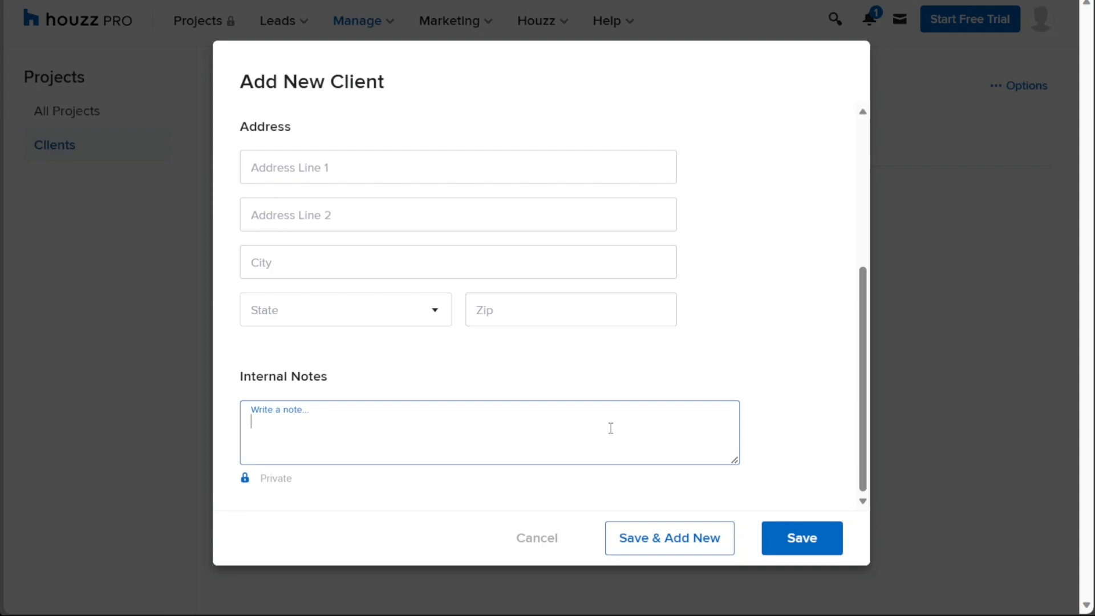
mouse_move(697, 445)
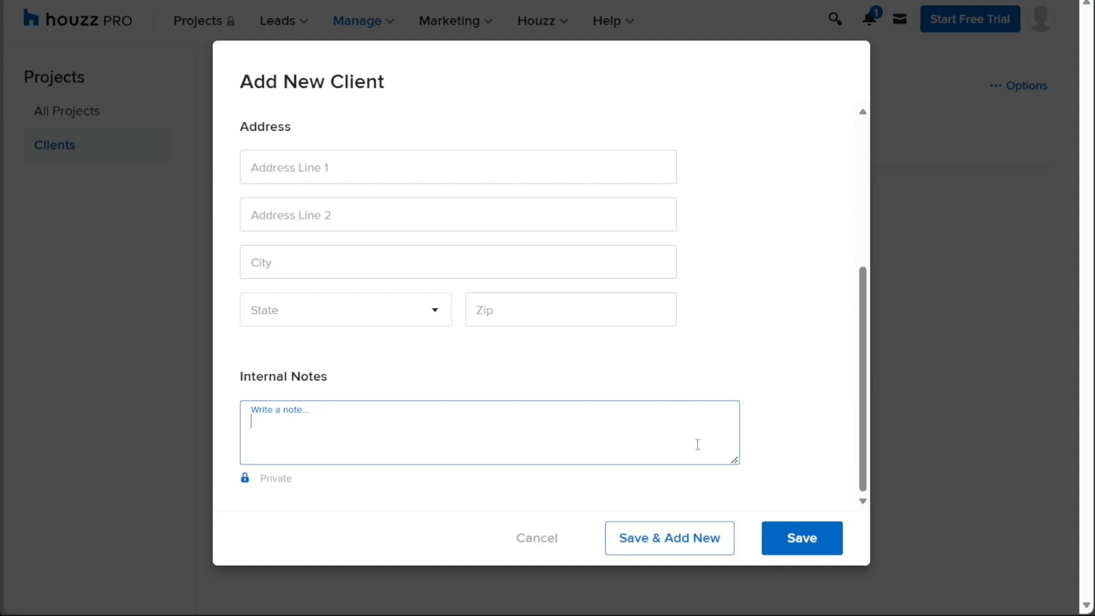
left_click(800, 537)
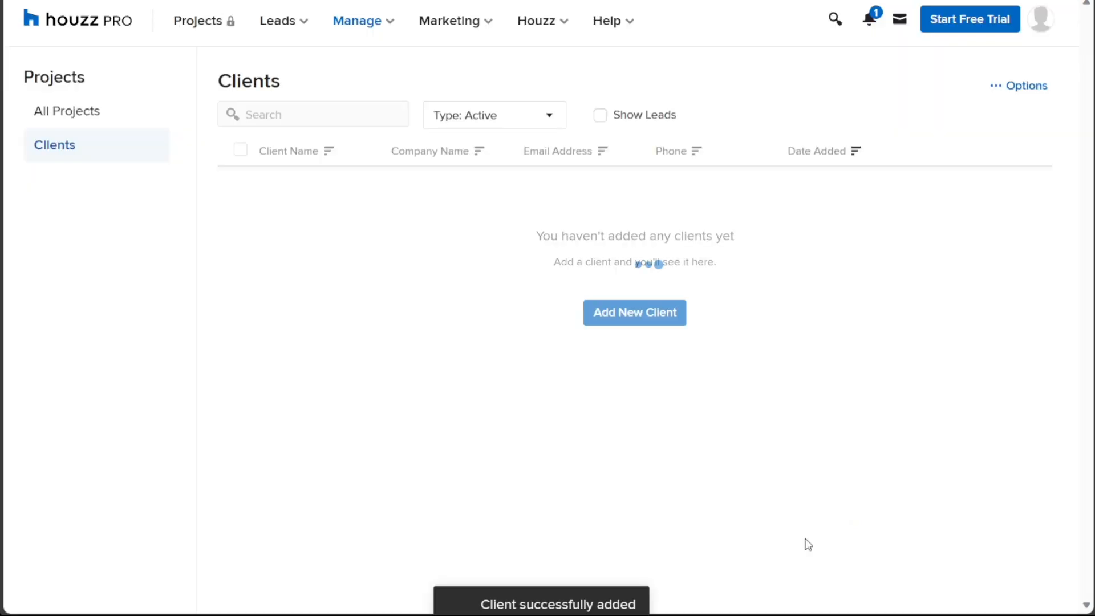
Step: Tick Show Leads to list both John Smith entries, then open the first one
left_click(599, 115)
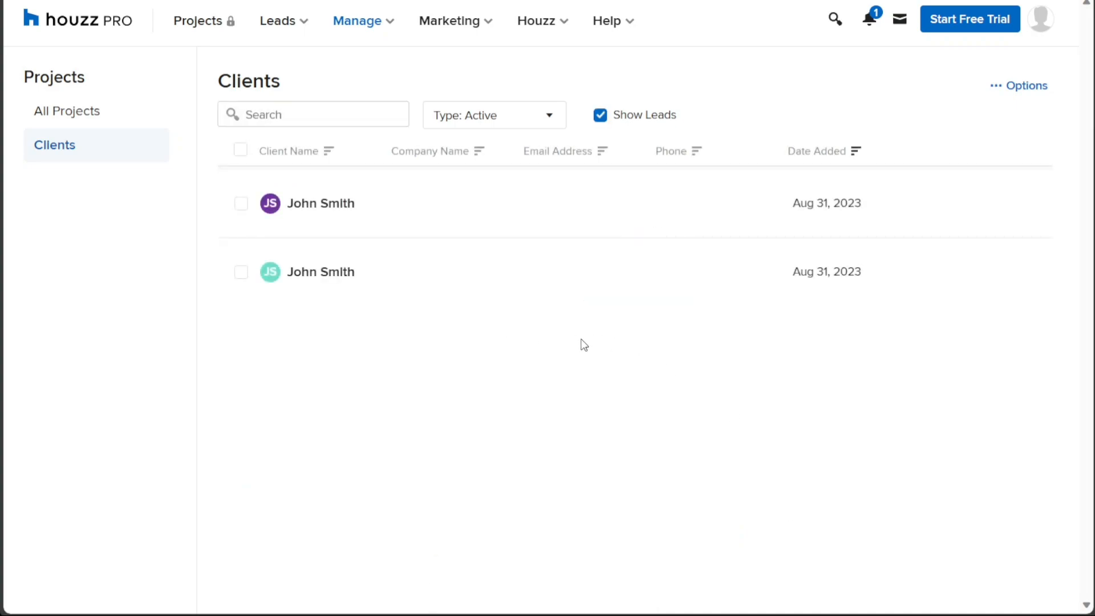
mouse_move(593, 395)
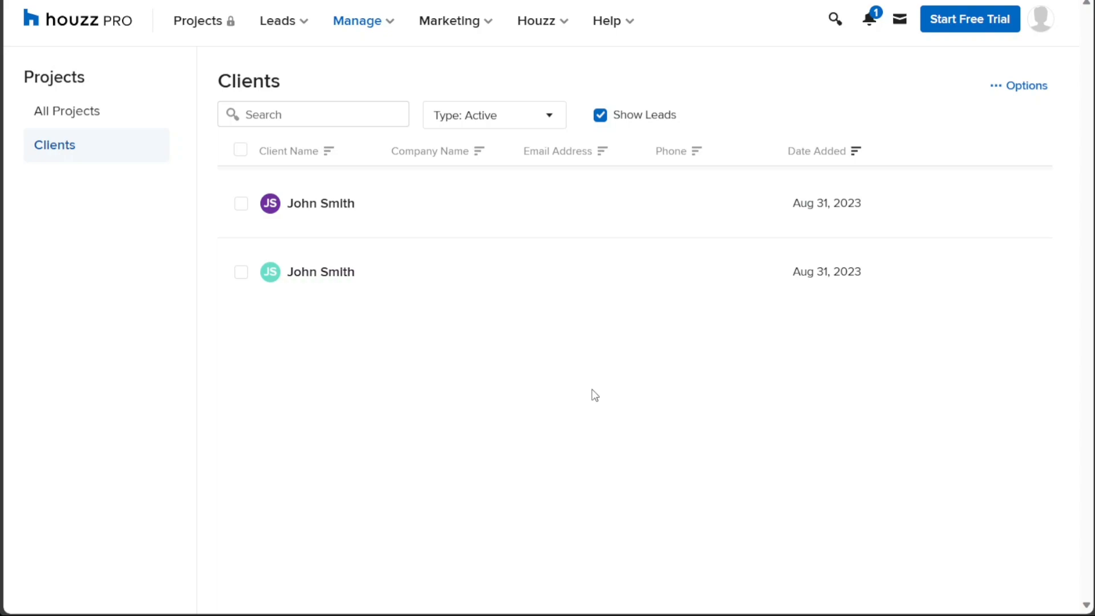
mouse_move(372, 210)
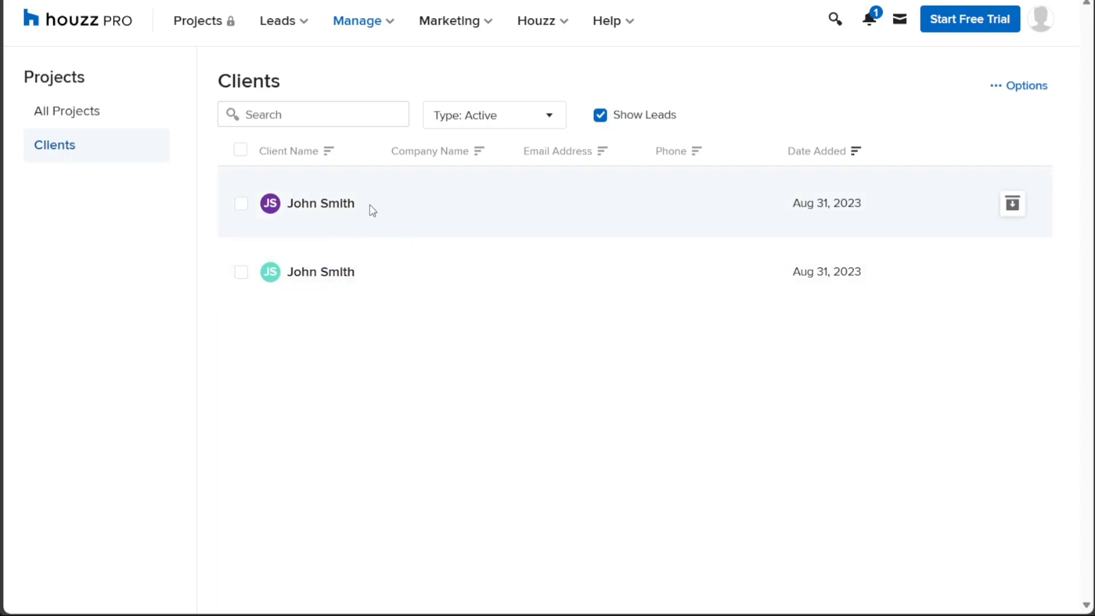
mouse_move(322, 208)
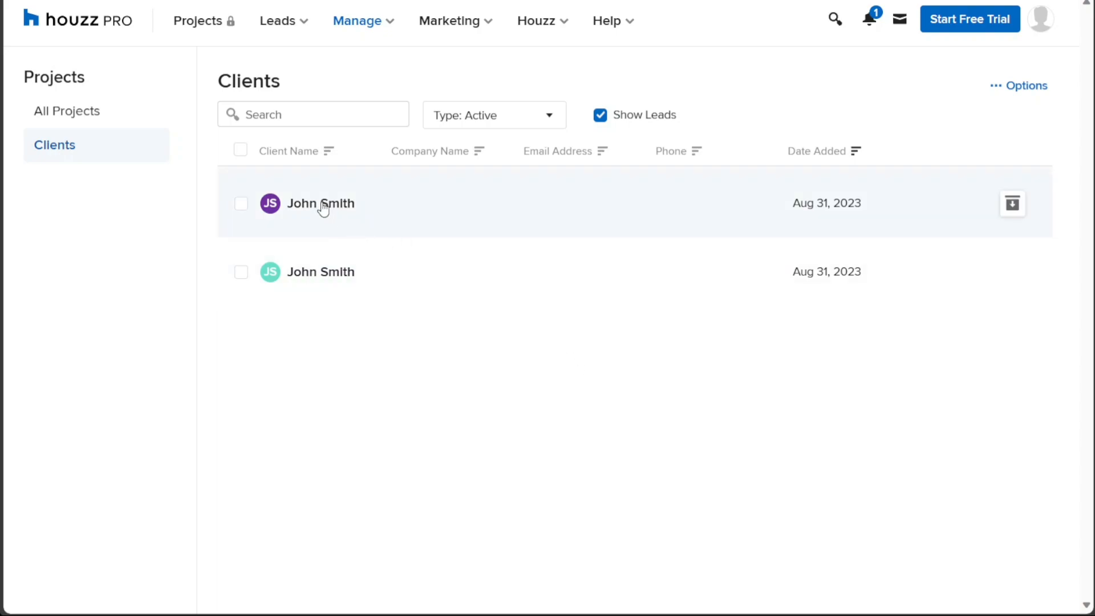
left_click(320, 203)
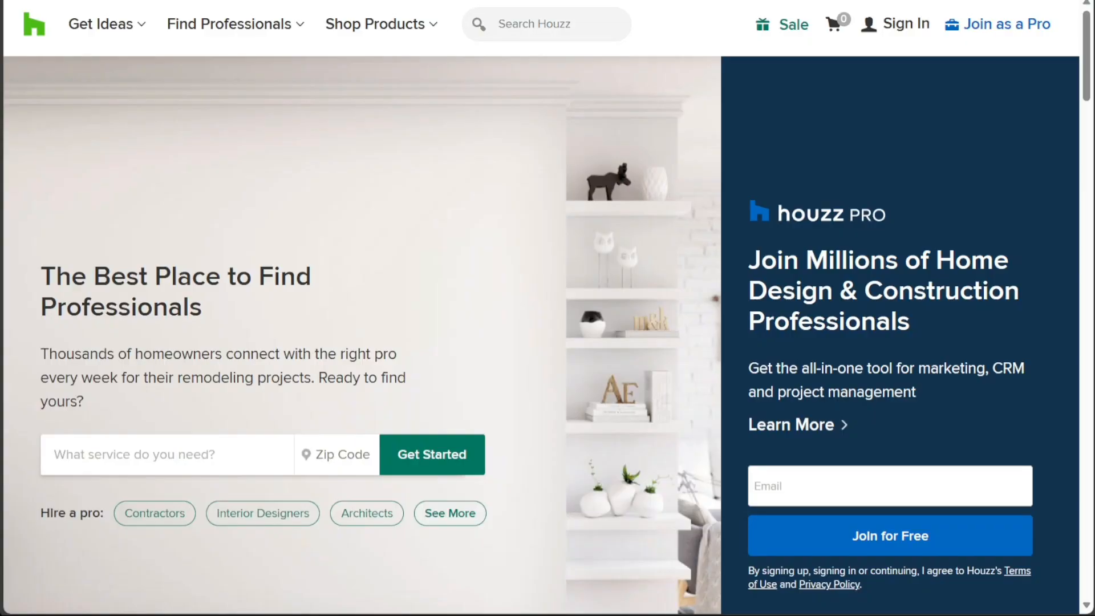
Step: Scroll the Houzz homepage down to the Make Your Dream Home a Reality sign-up section
scroll("down", 3)
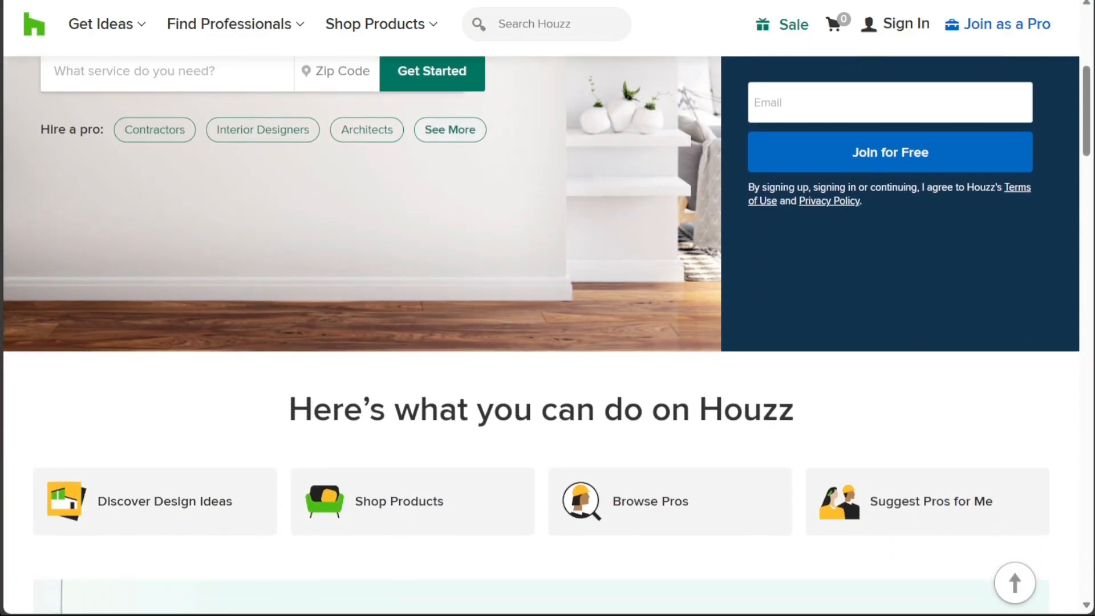
scroll("down", 3)
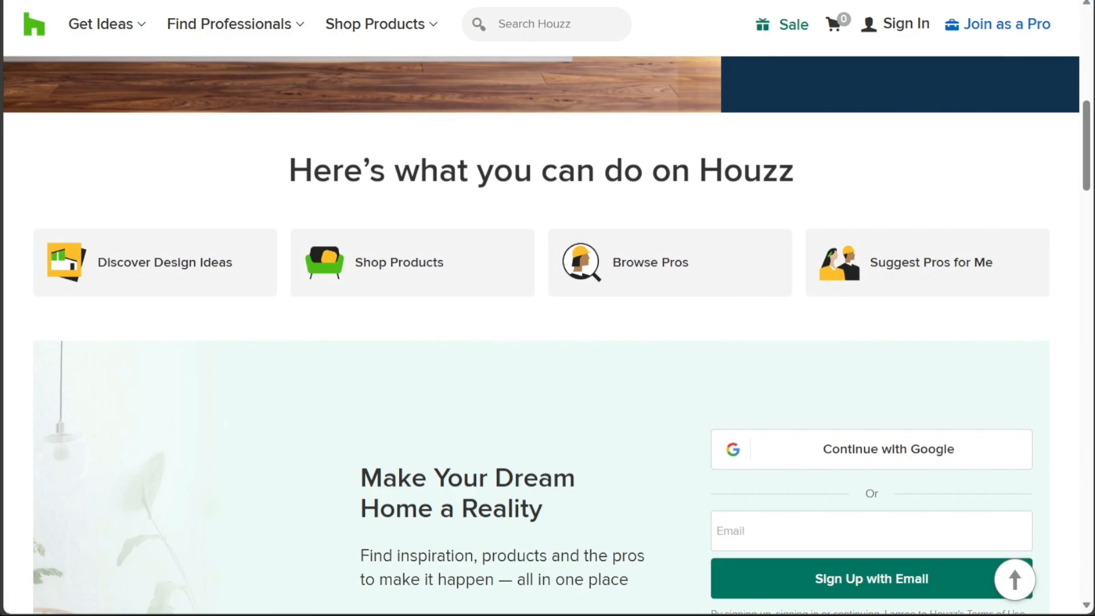
scroll("down", 3)
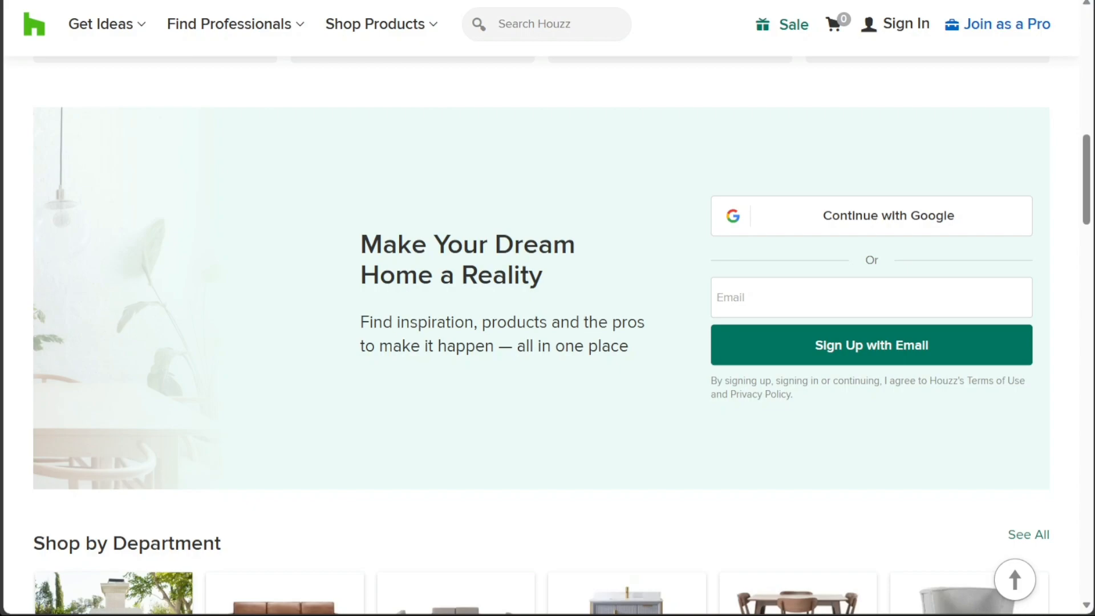
mouse_move(643, 184)
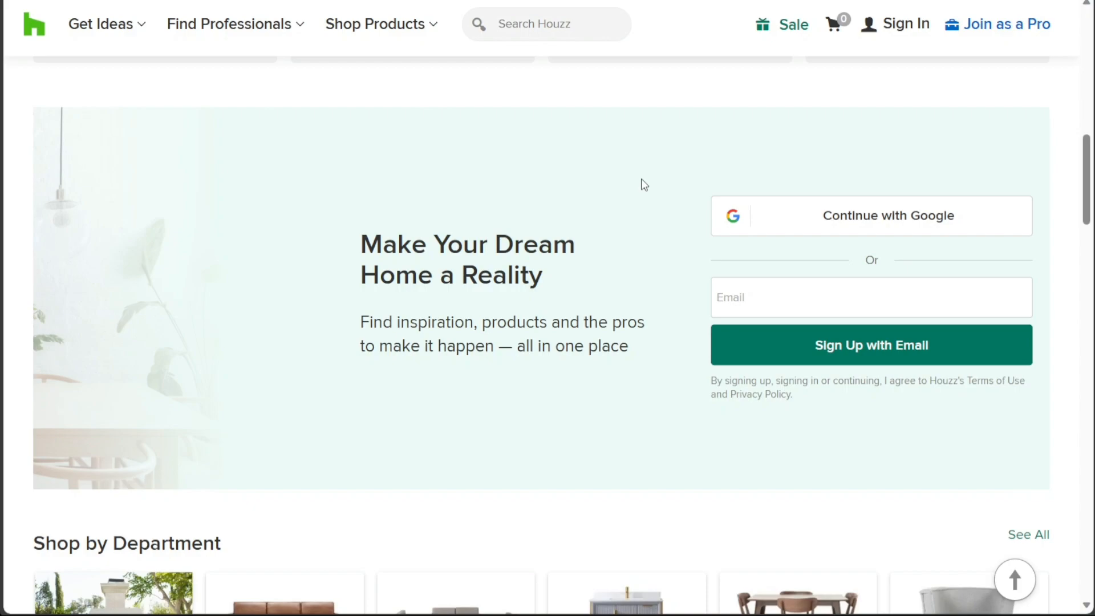
mouse_move(644, 347)
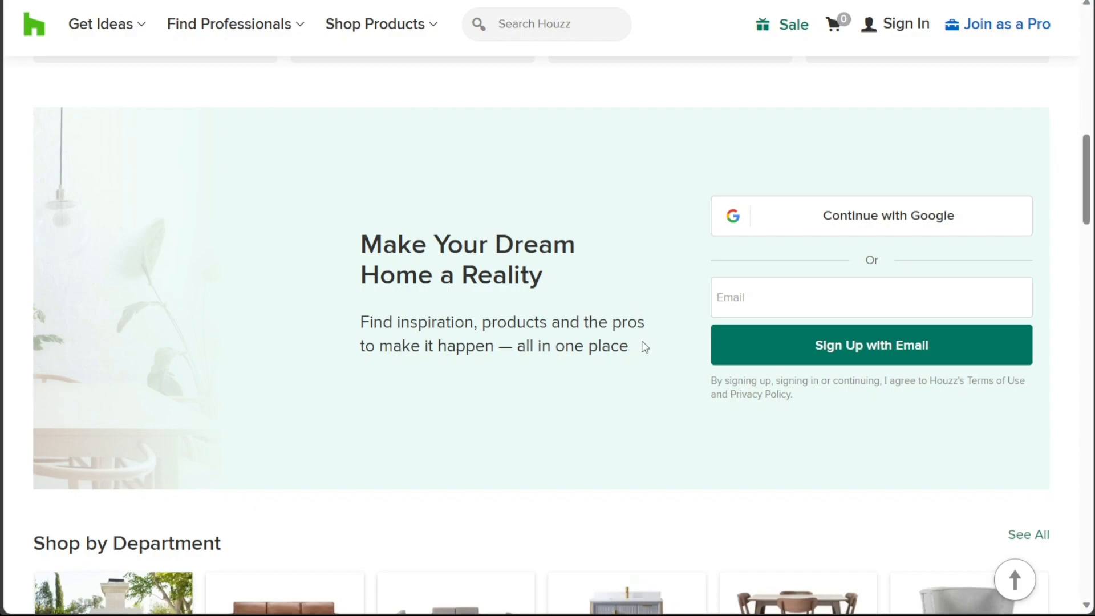